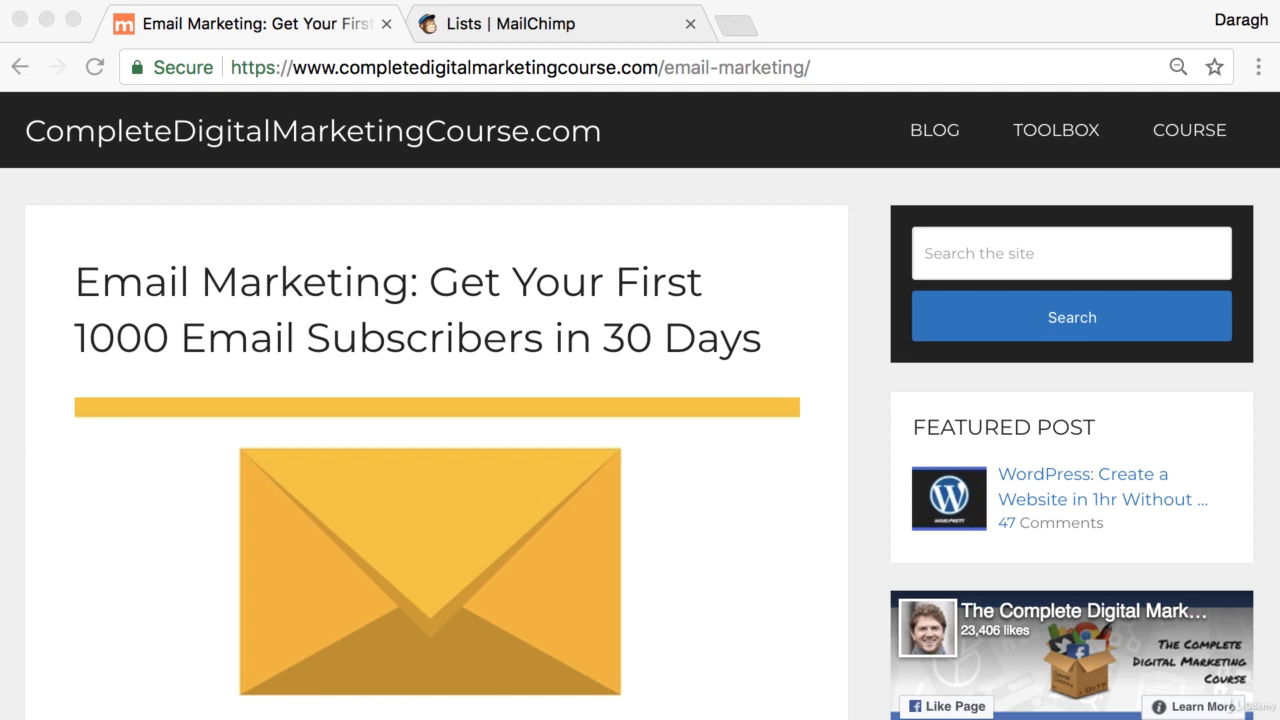
pyautogui.moveTo(1062, 244)
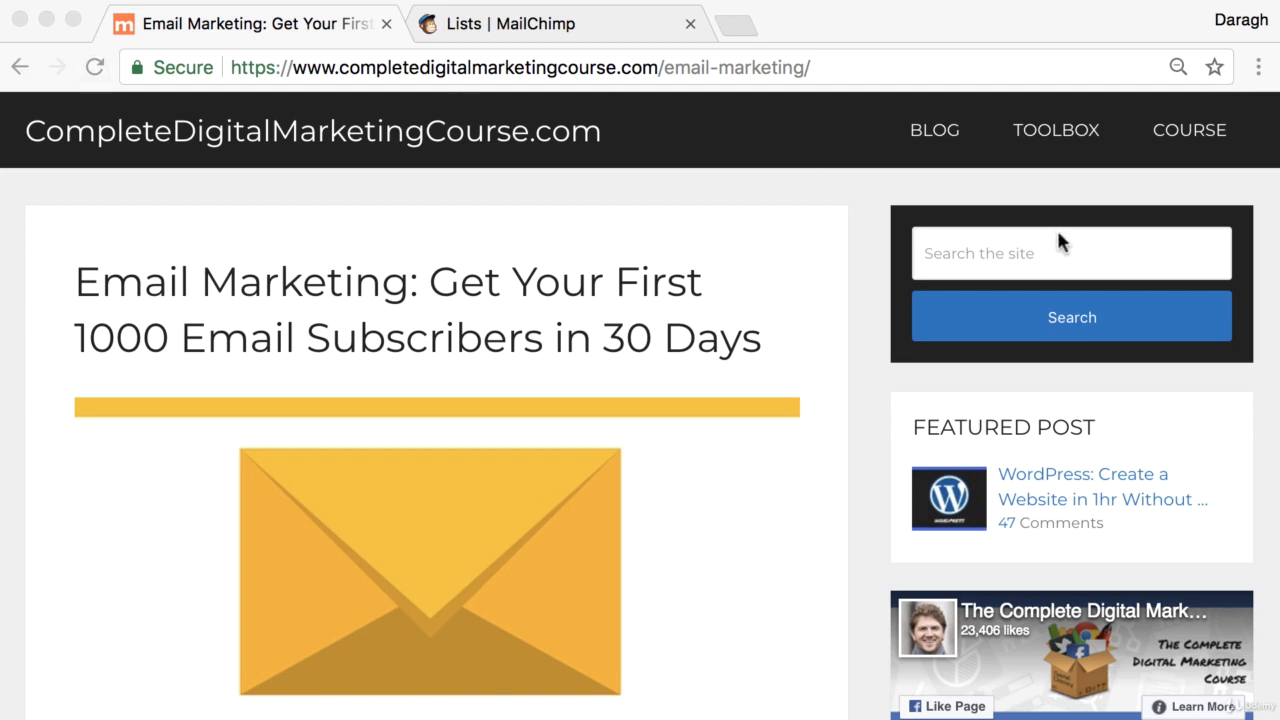
pyautogui.moveTo(1108, 490)
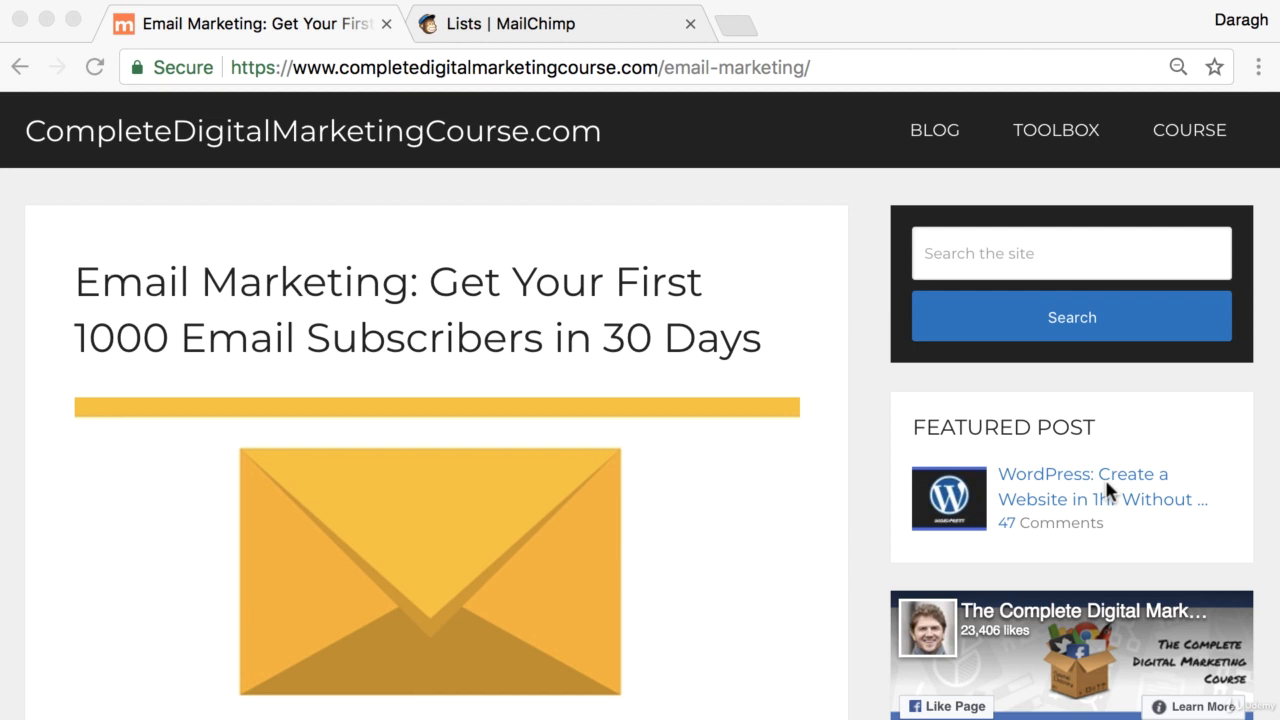
pyautogui.moveTo(752, 350)
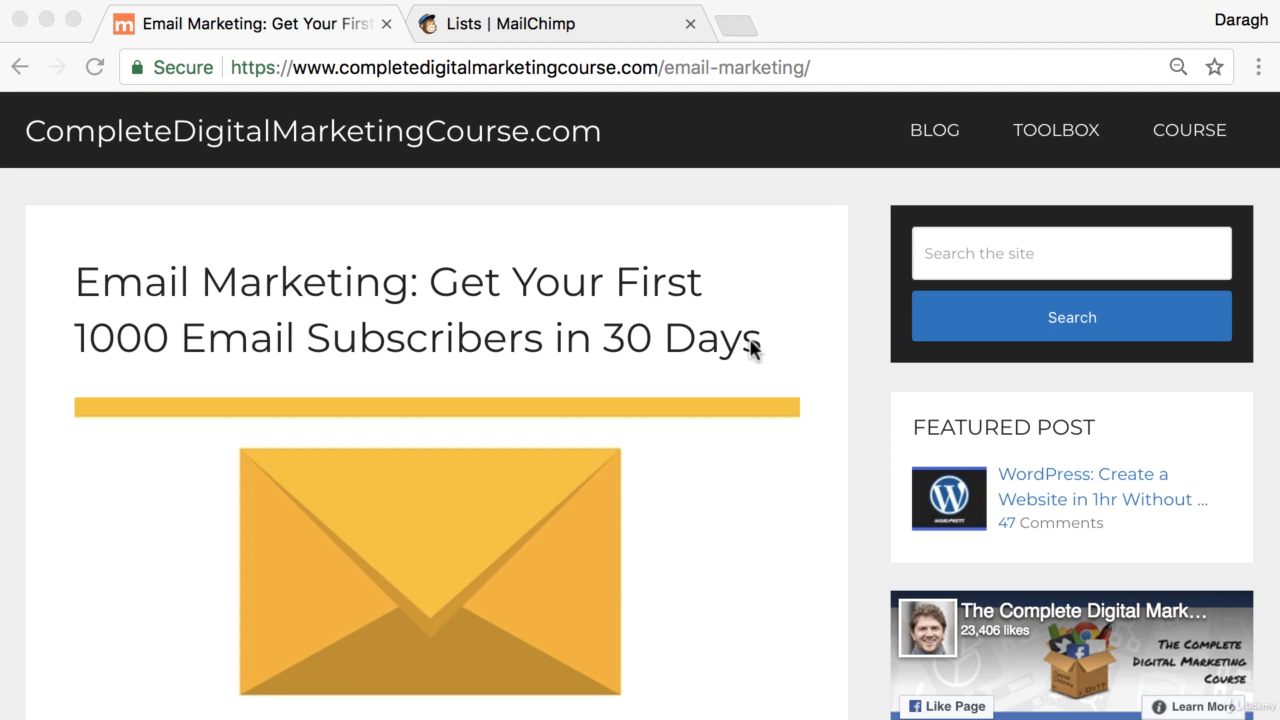
# Bring up the signup forms page for the CompleteDigitalMarketingCourse.com list in MailChimp.
pyautogui.click(556, 24)
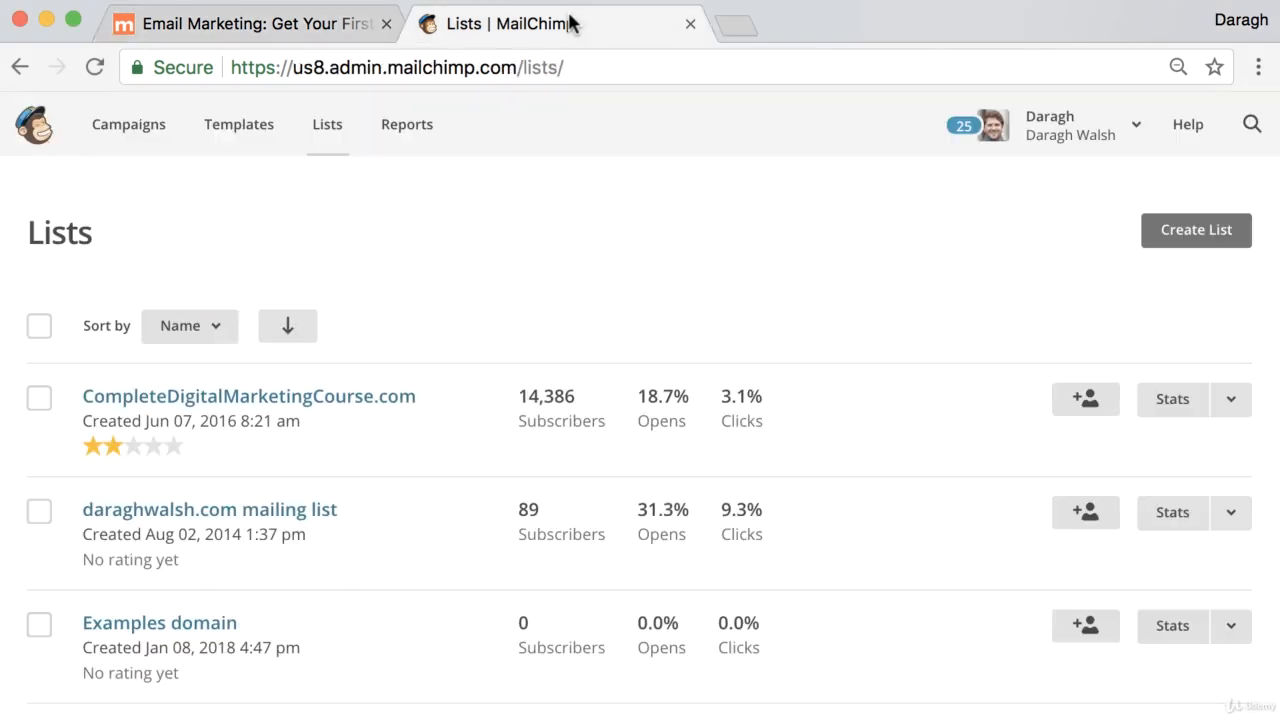
pyautogui.moveTo(482, 226)
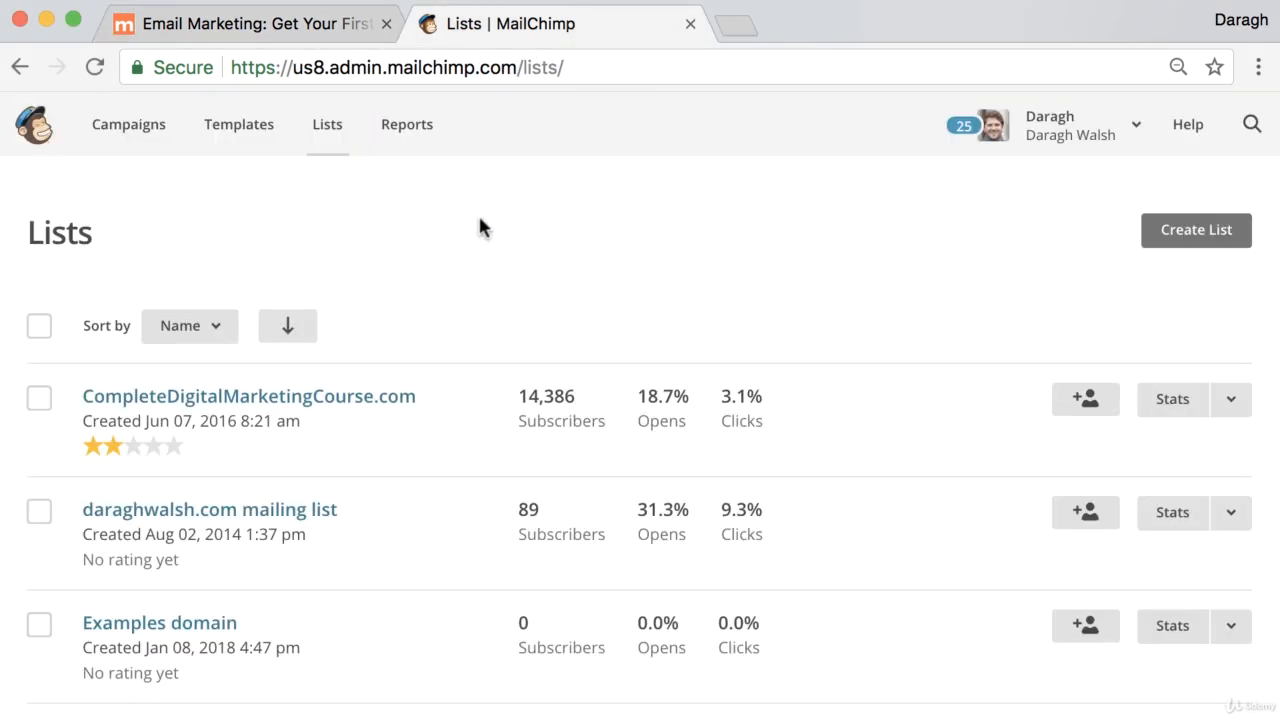
pyautogui.moveTo(386, 408)
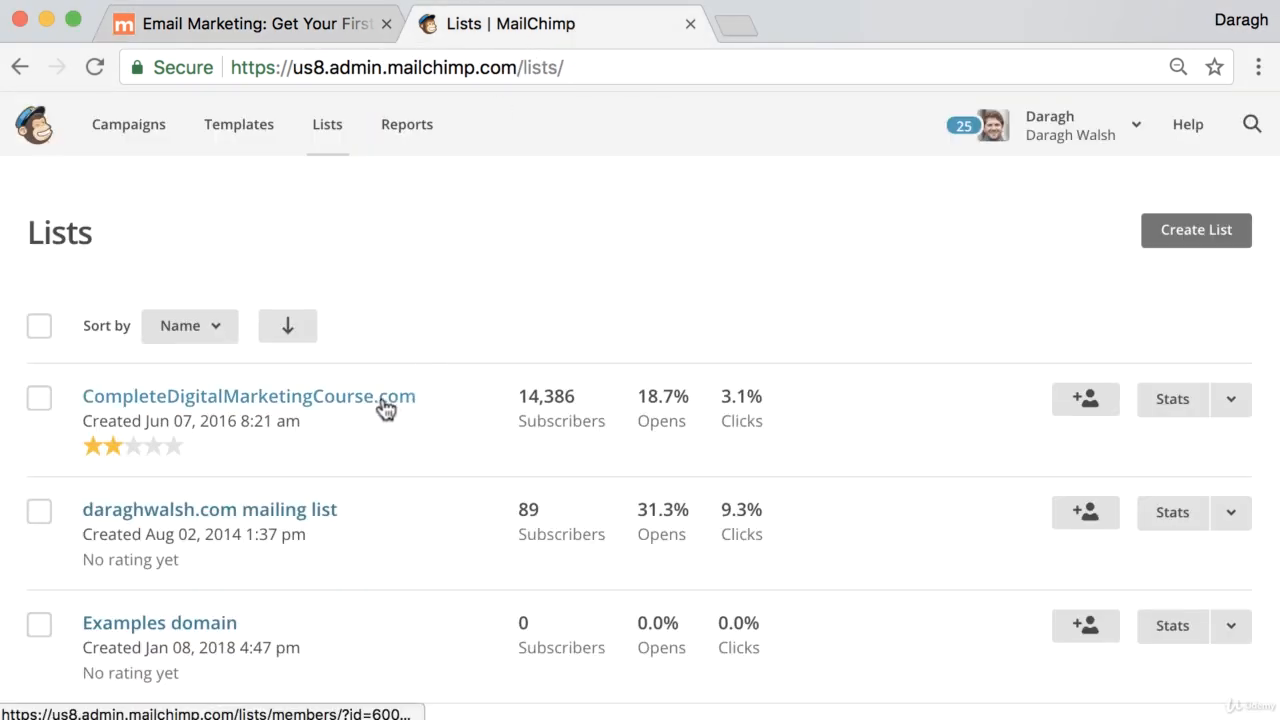
pyautogui.click(248, 396)
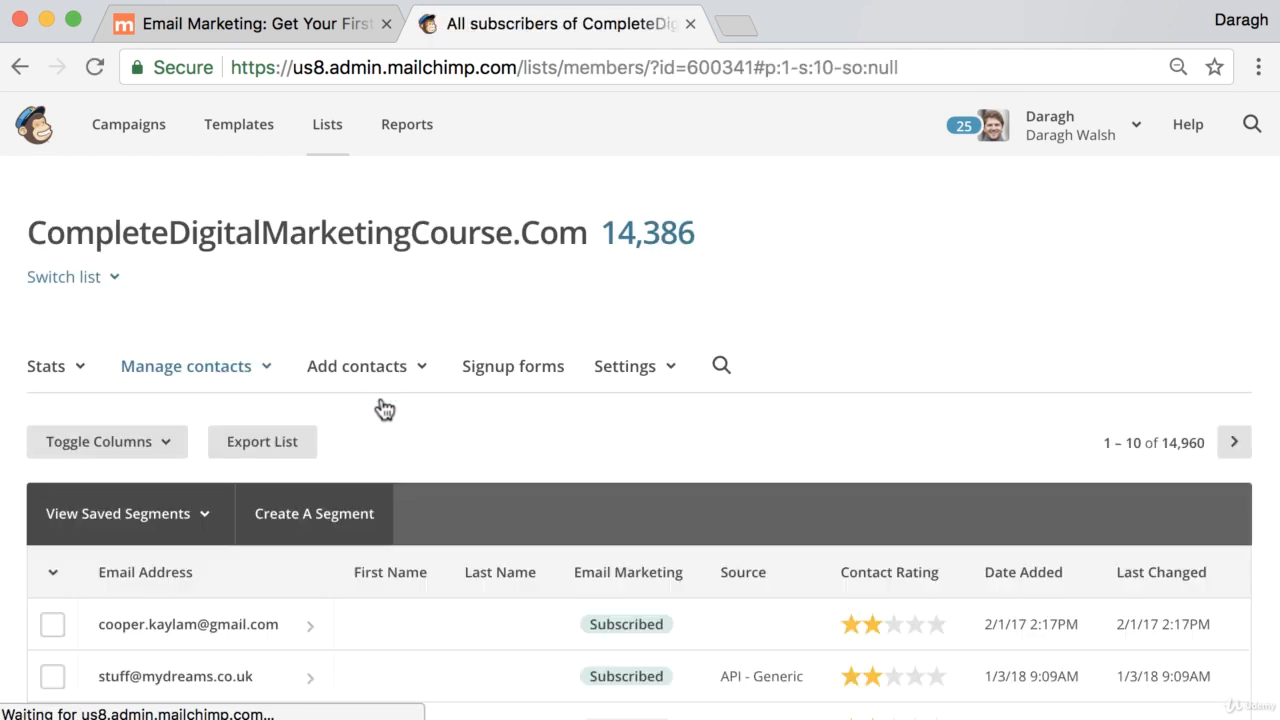
pyautogui.moveTo(512, 366)
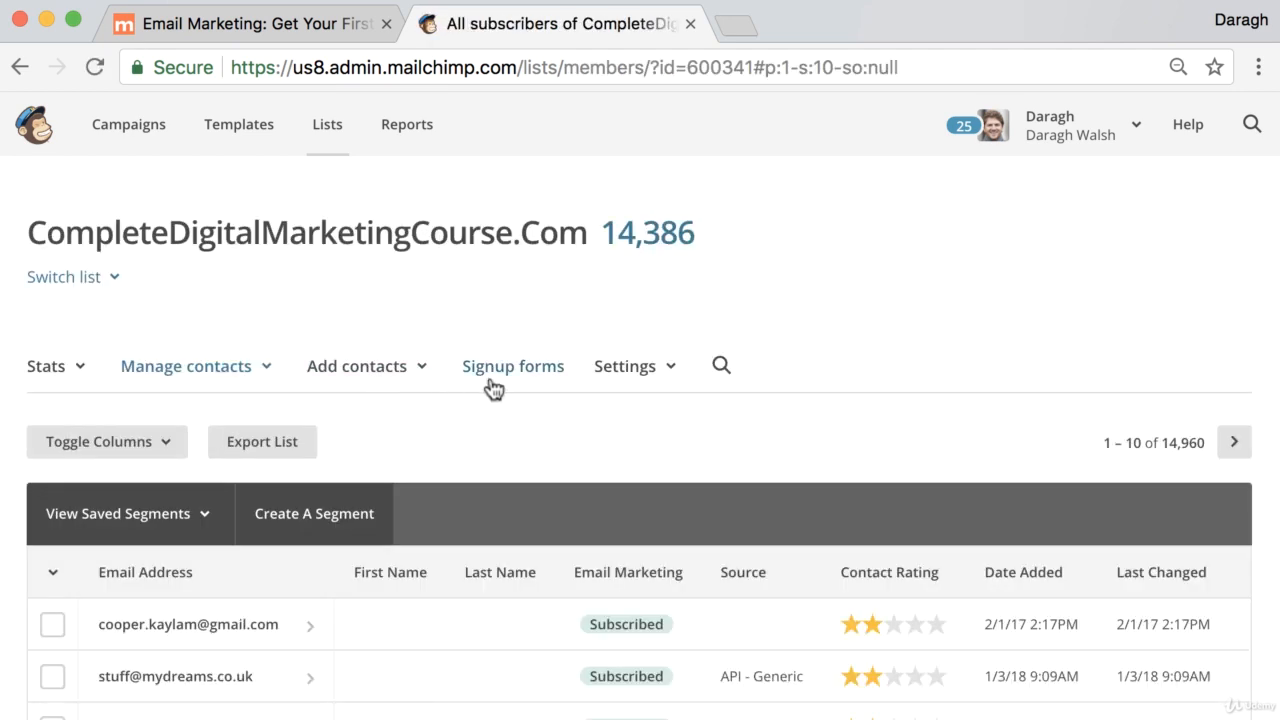
pyautogui.click(512, 364)
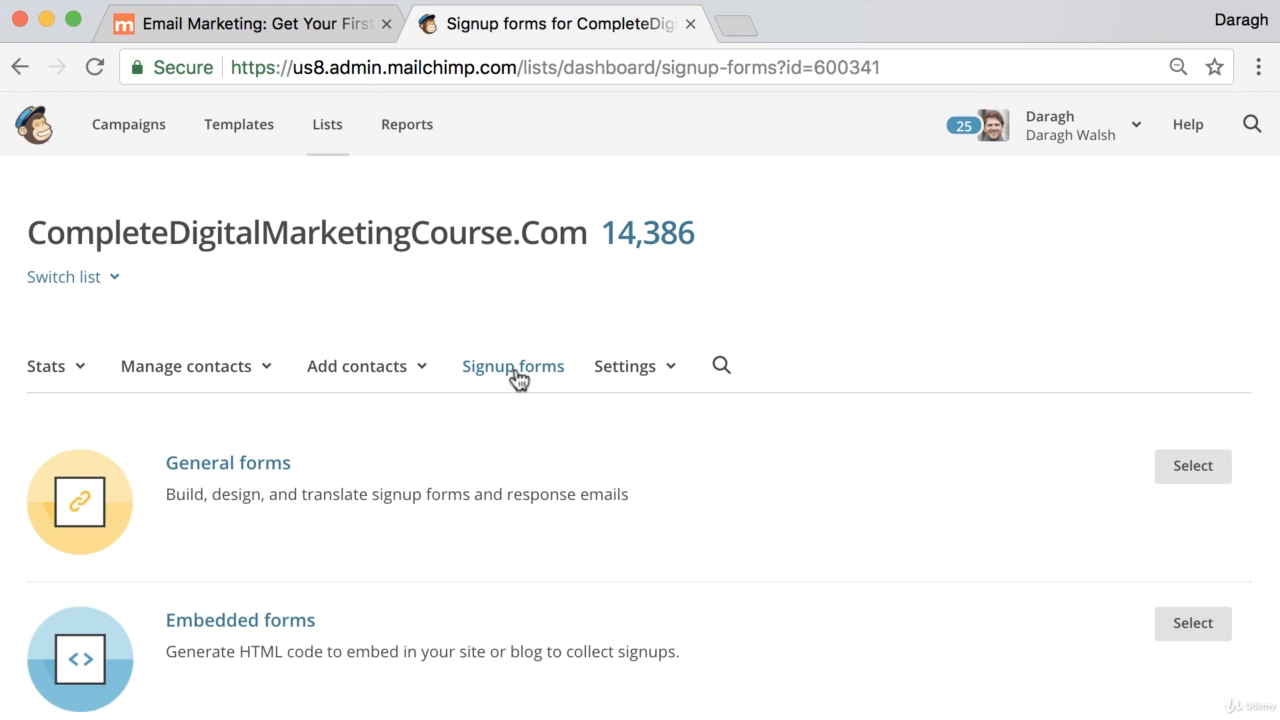
pyautogui.scroll(-3)
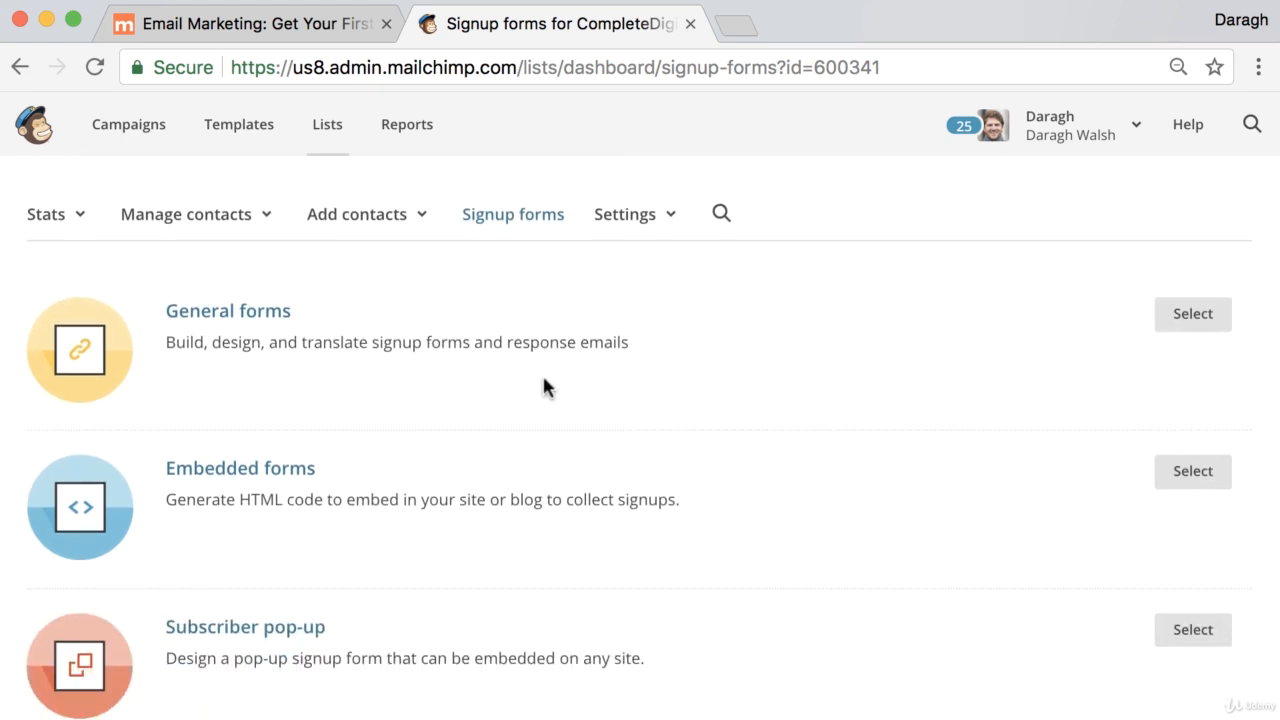
pyautogui.moveTo(448, 460)
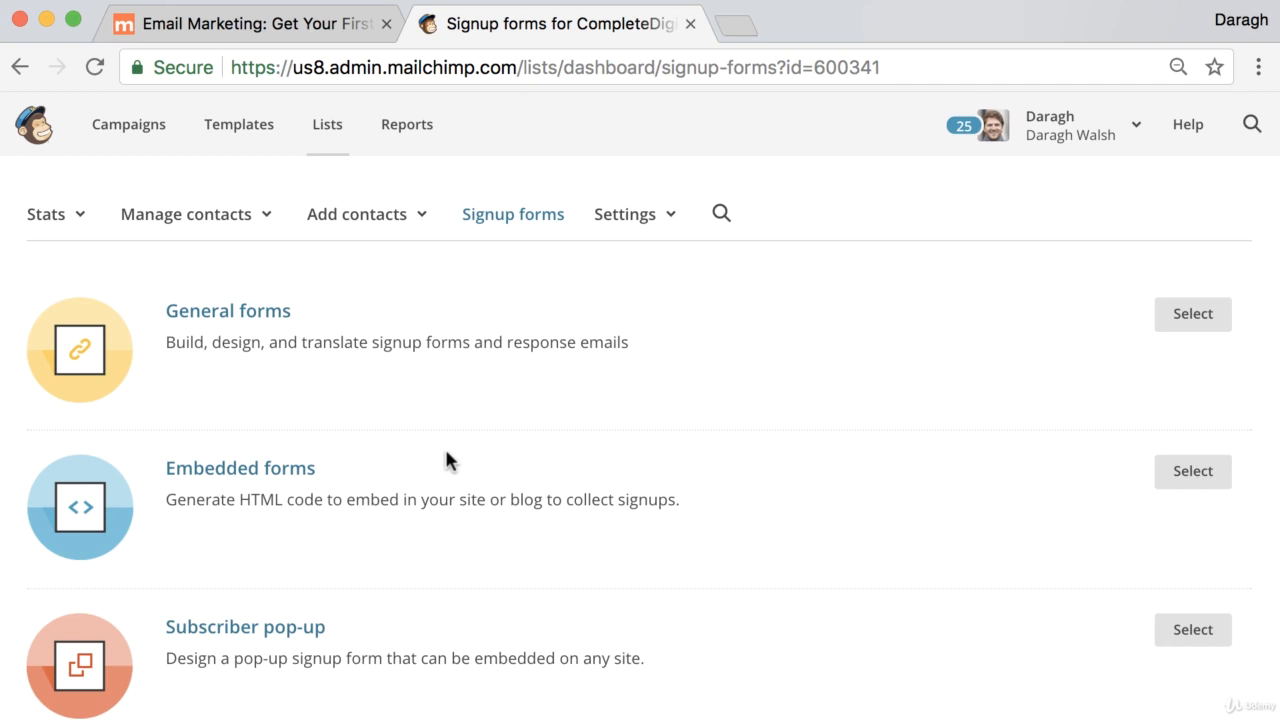
pyautogui.moveTo(240, 468)
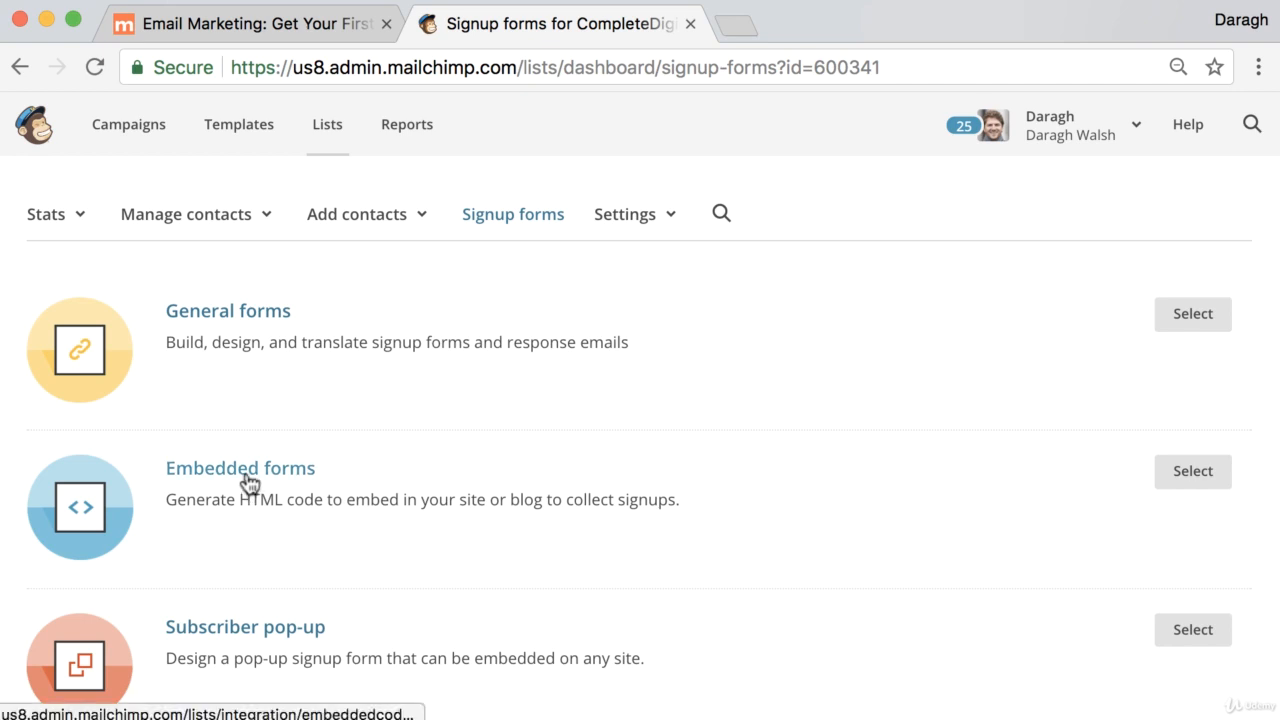
# Open the embedded form builder and set the Classic form to show all fields.
pyautogui.click(240, 468)
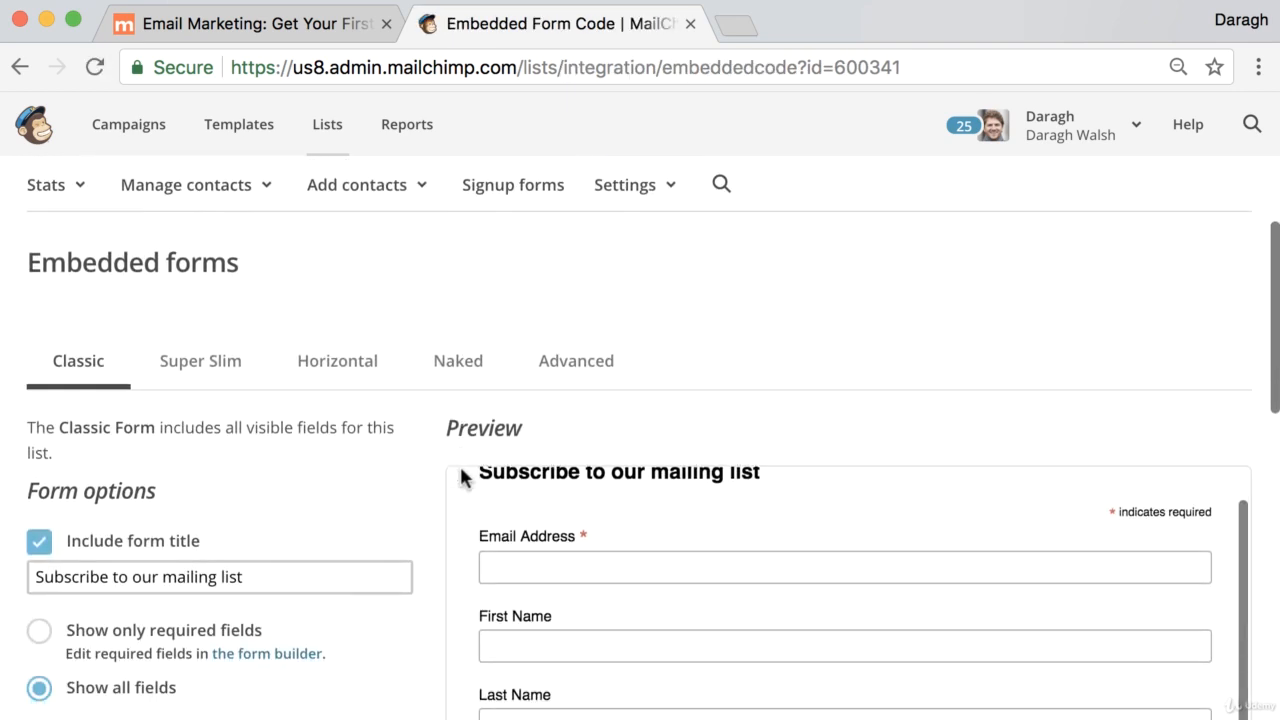
pyautogui.scroll(-3)
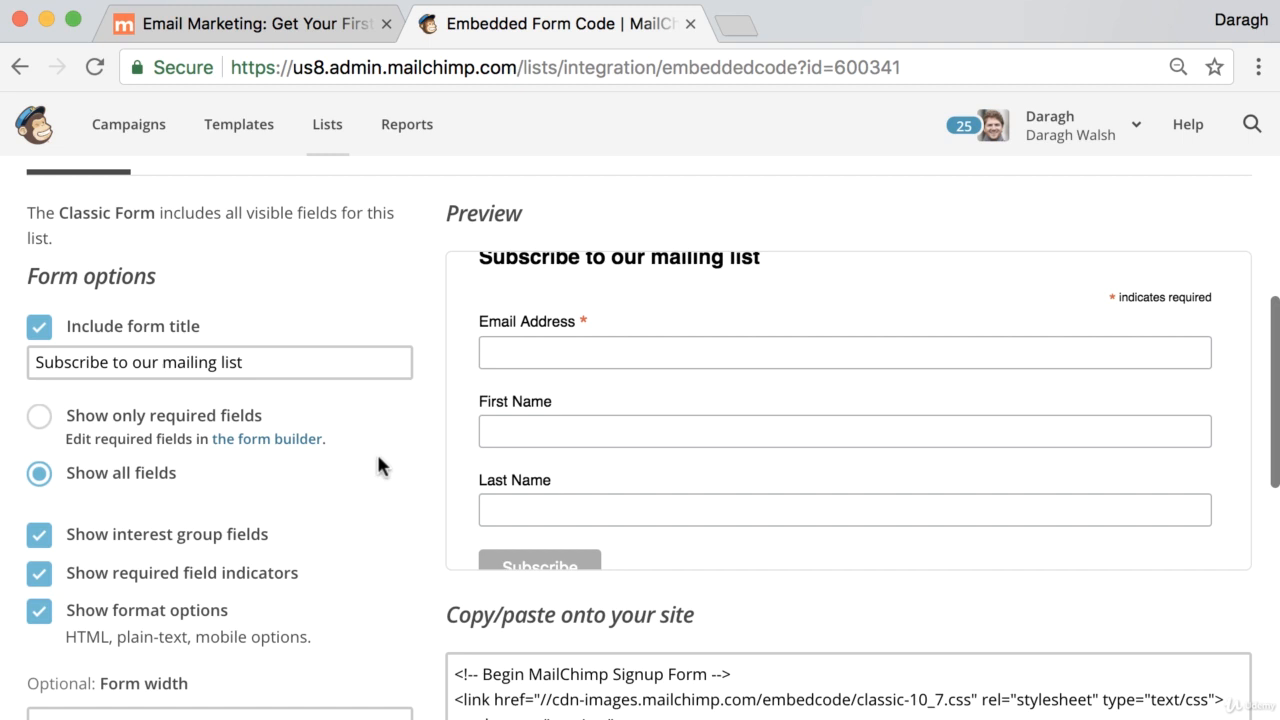
pyautogui.scroll(3)
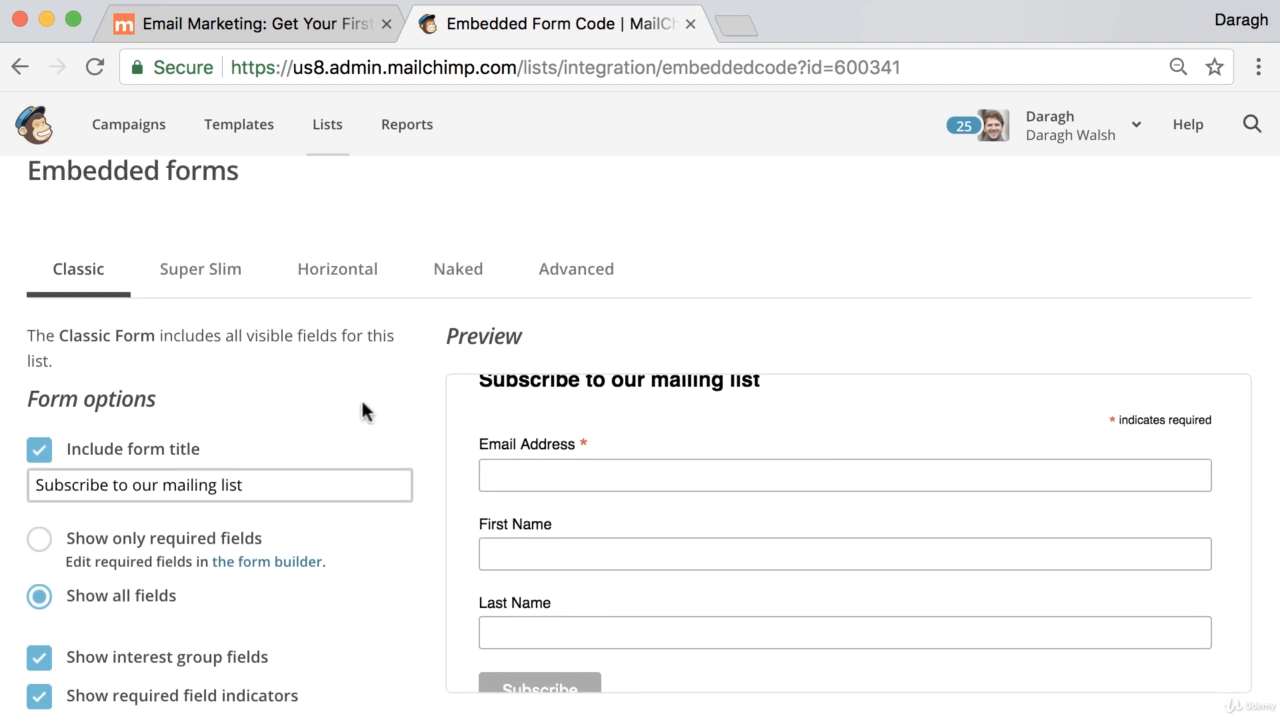
pyautogui.click(236, 486)
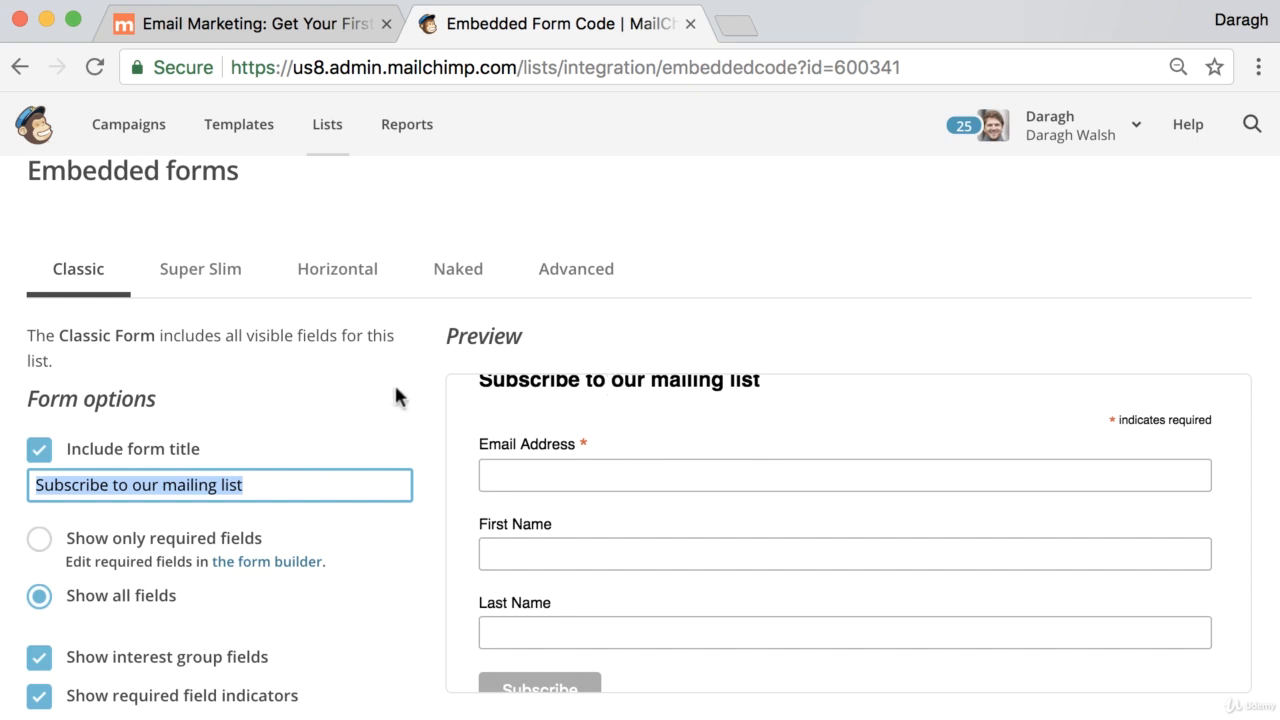
pyautogui.scroll(-3)
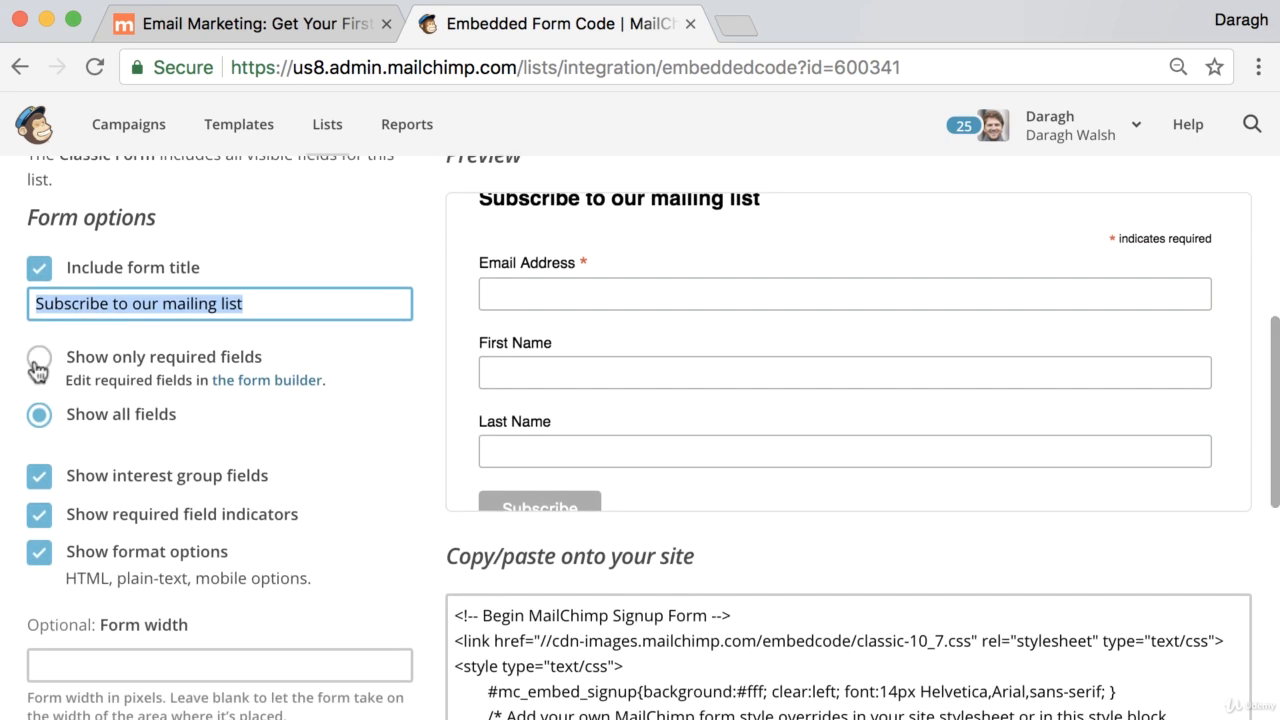
pyautogui.click(38, 356)
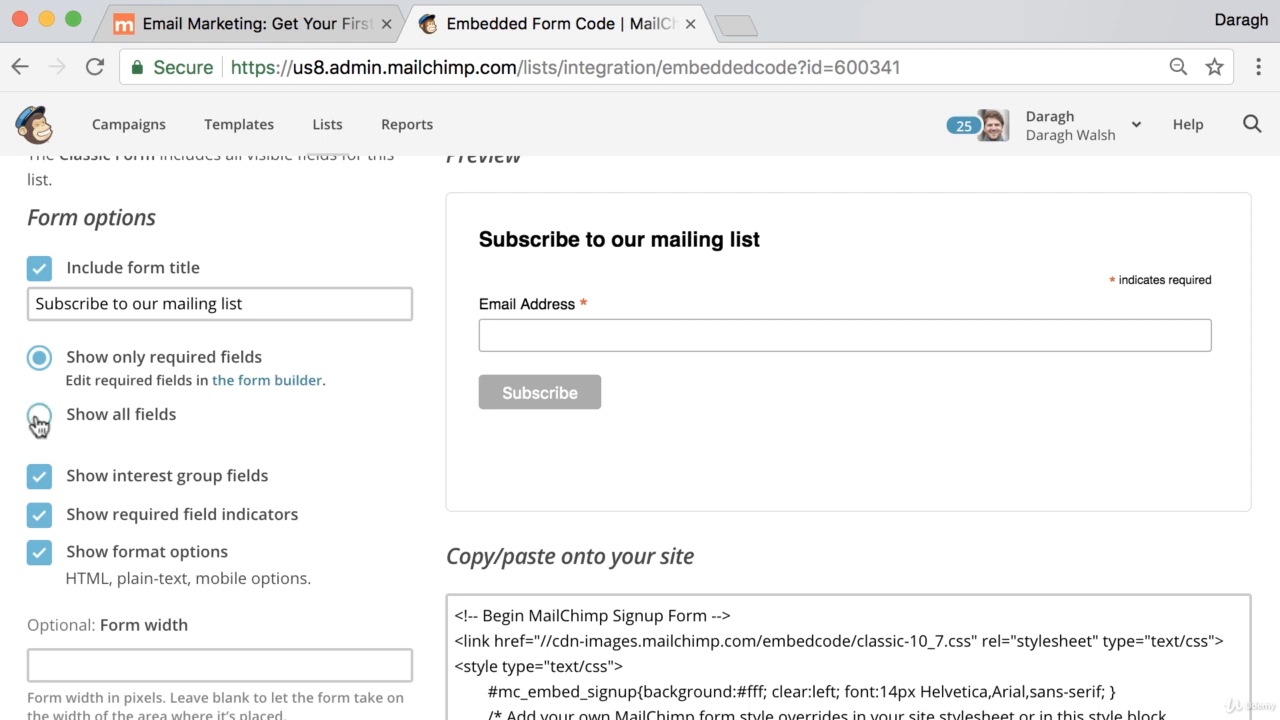
pyautogui.click(40, 414)
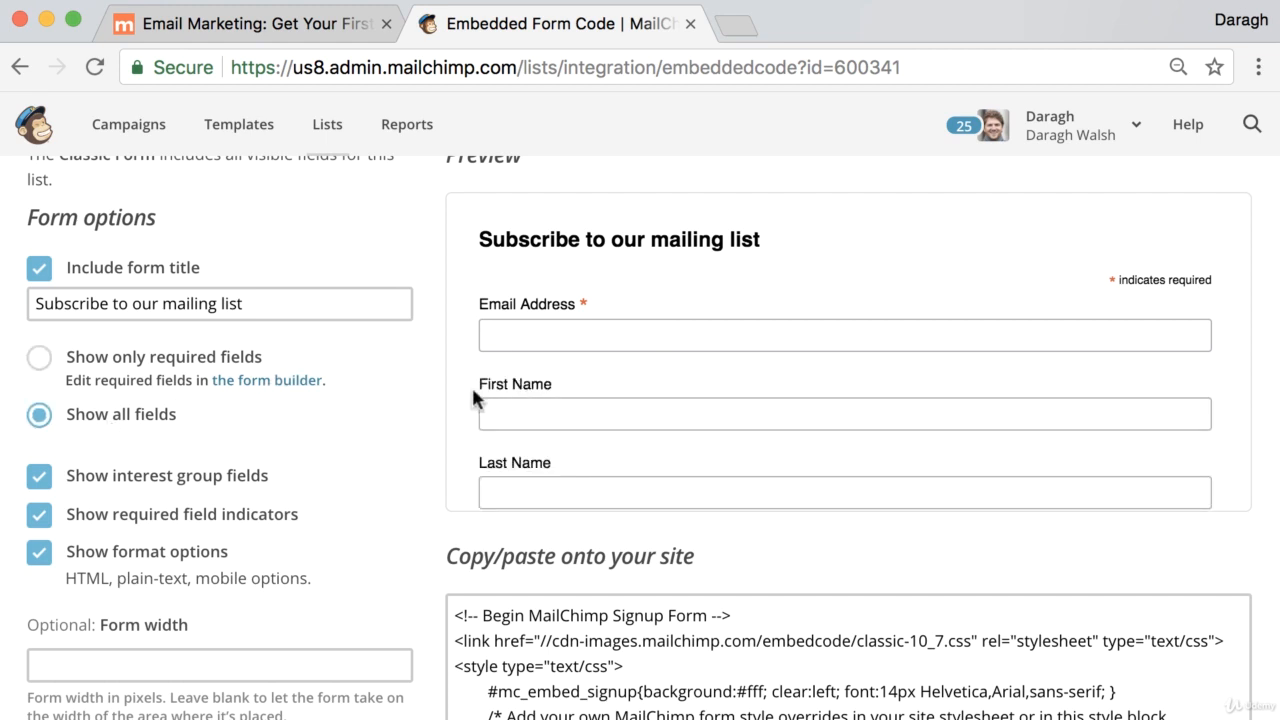
# Scroll to the 'Copy/paste onto your site' embed code box.
pyautogui.scroll(-3)
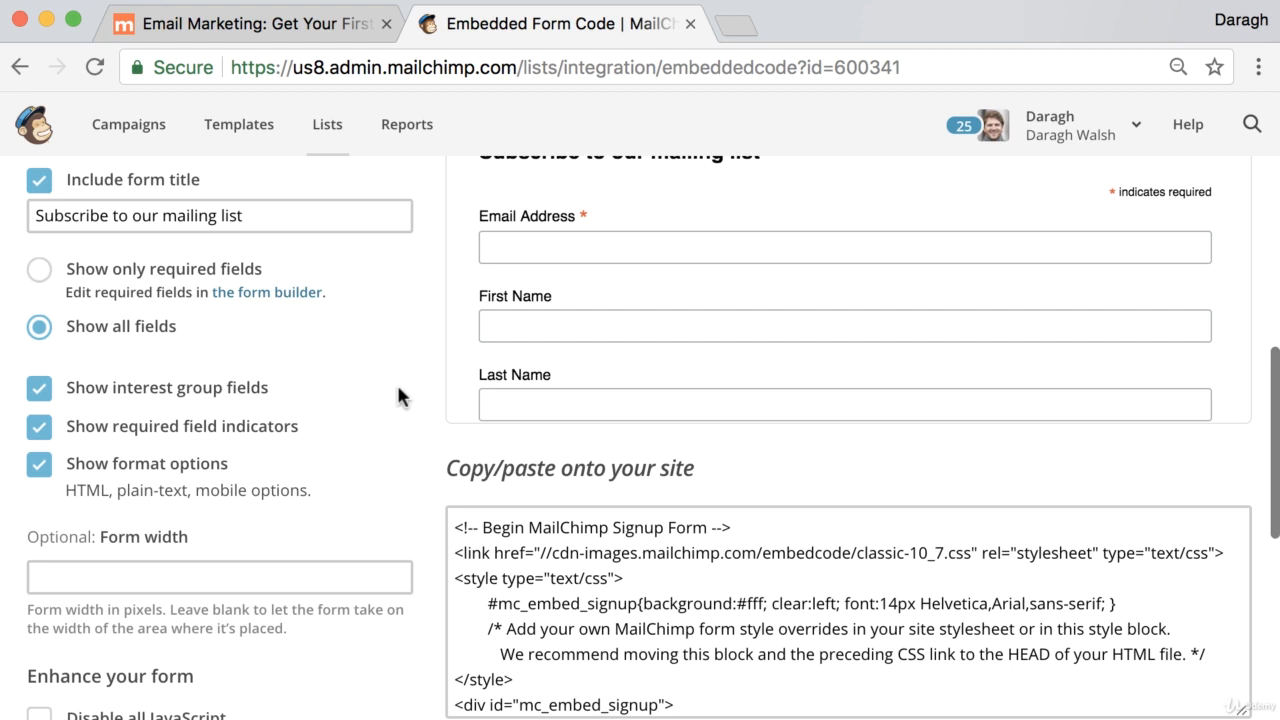
pyautogui.moveTo(364, 410)
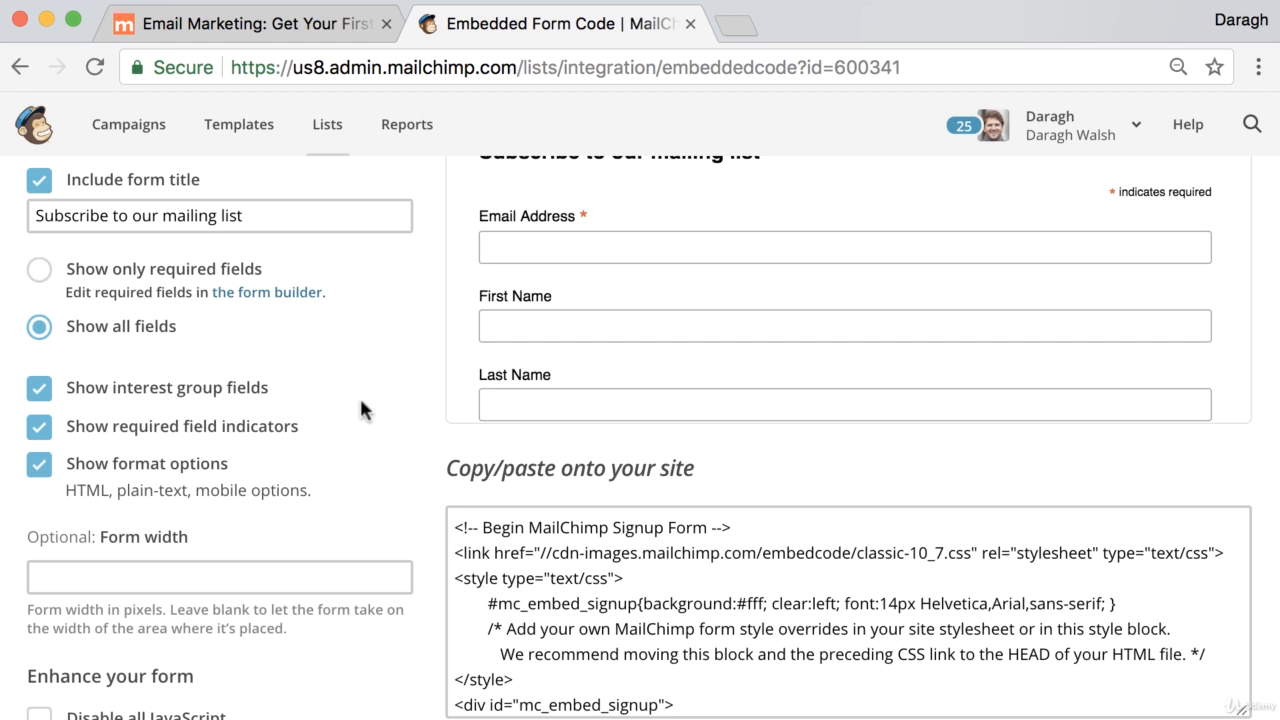
pyautogui.scroll(-3)
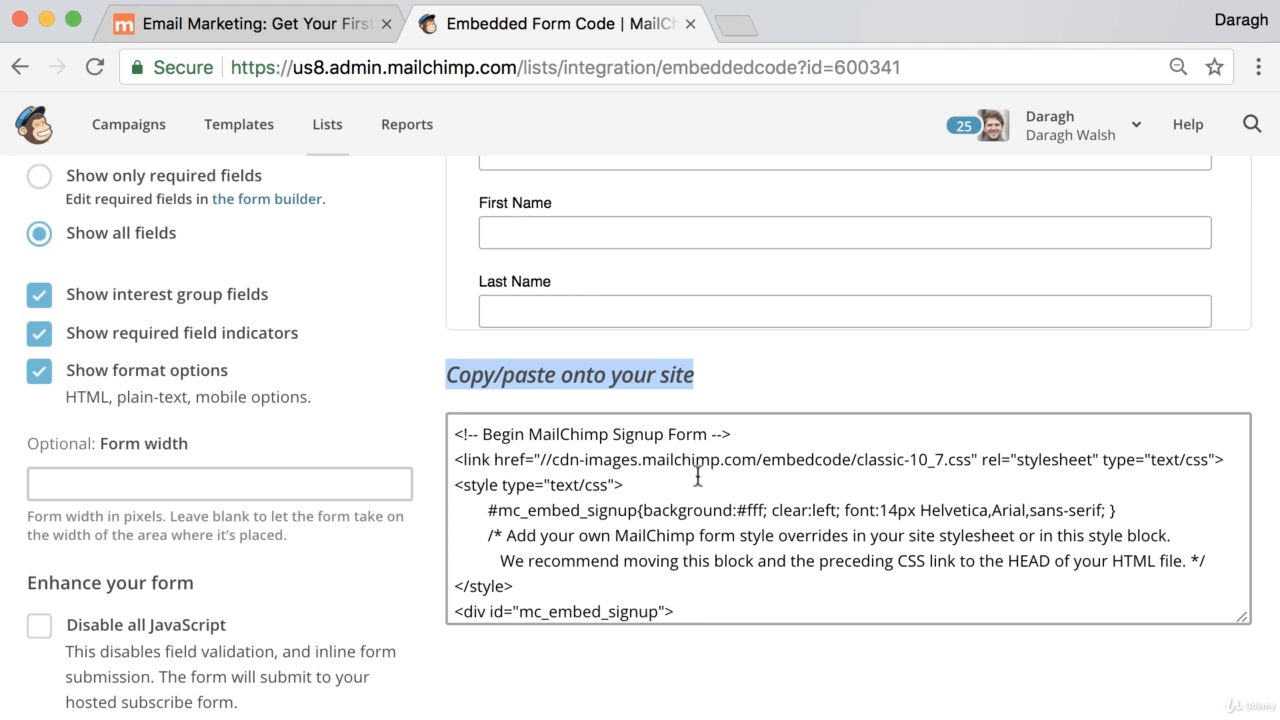
pyautogui.scroll(3)
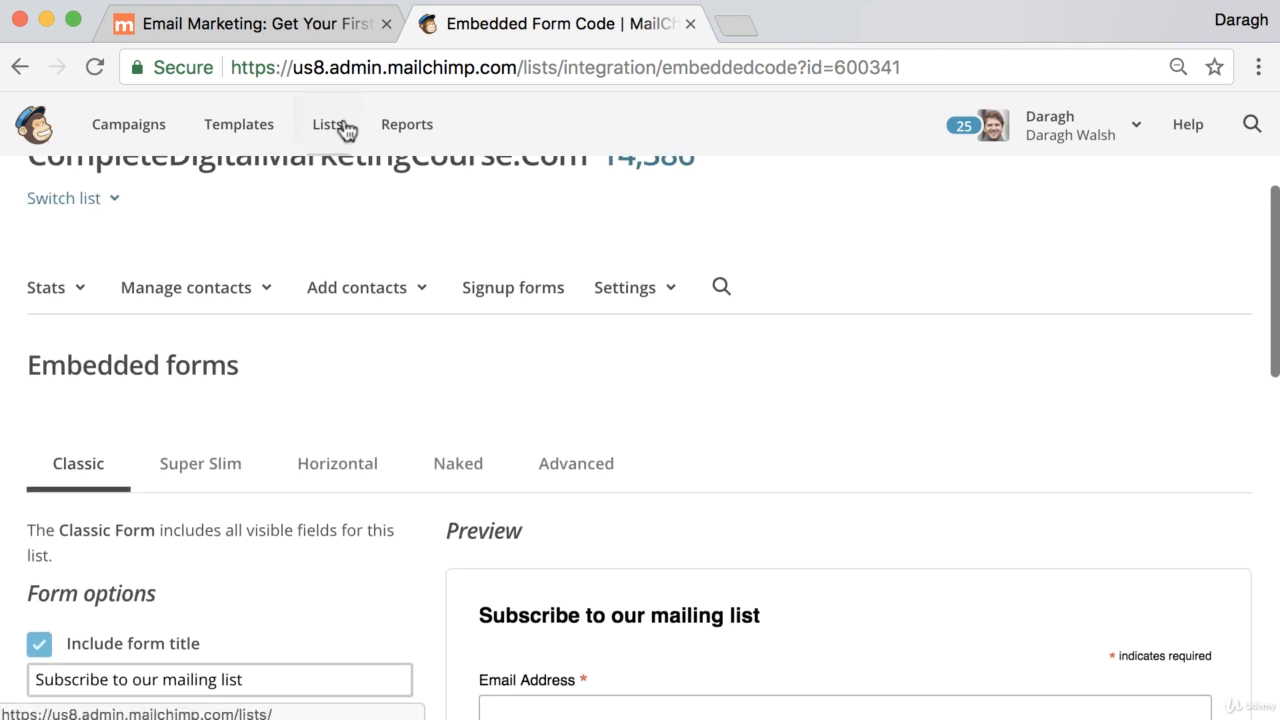
pyautogui.moveTo(720, 404)
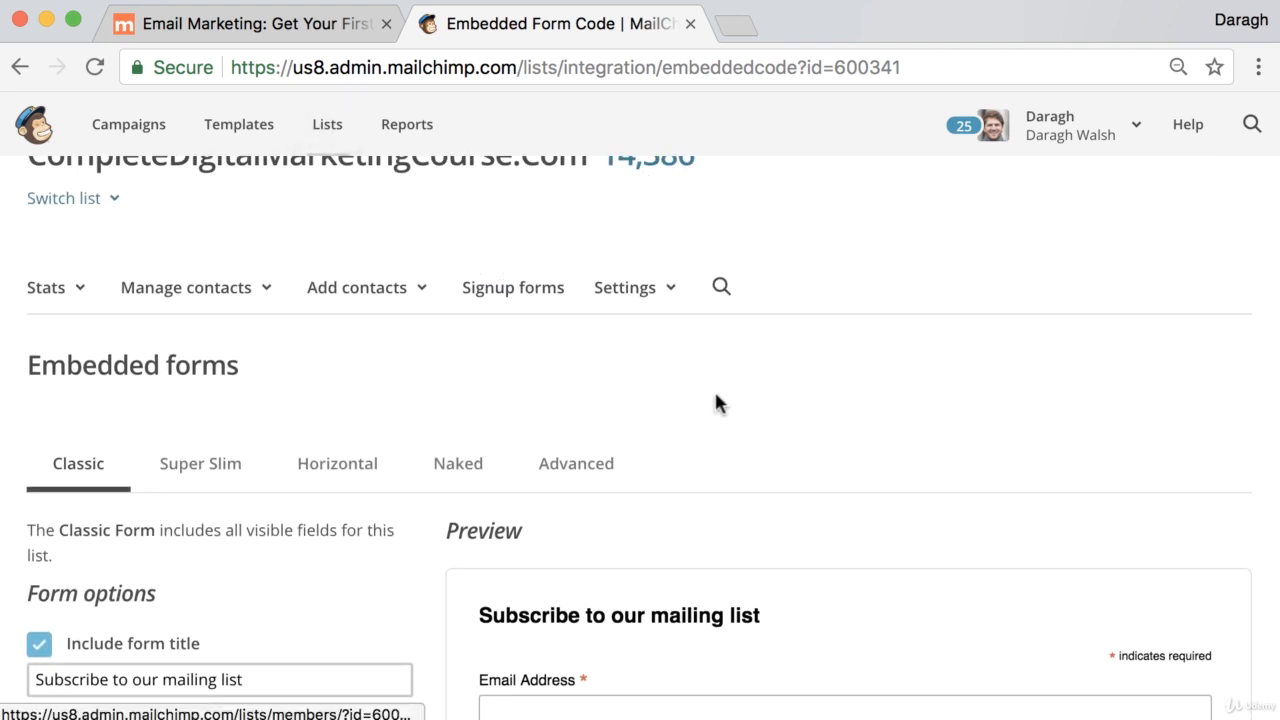
pyautogui.scroll(-3)
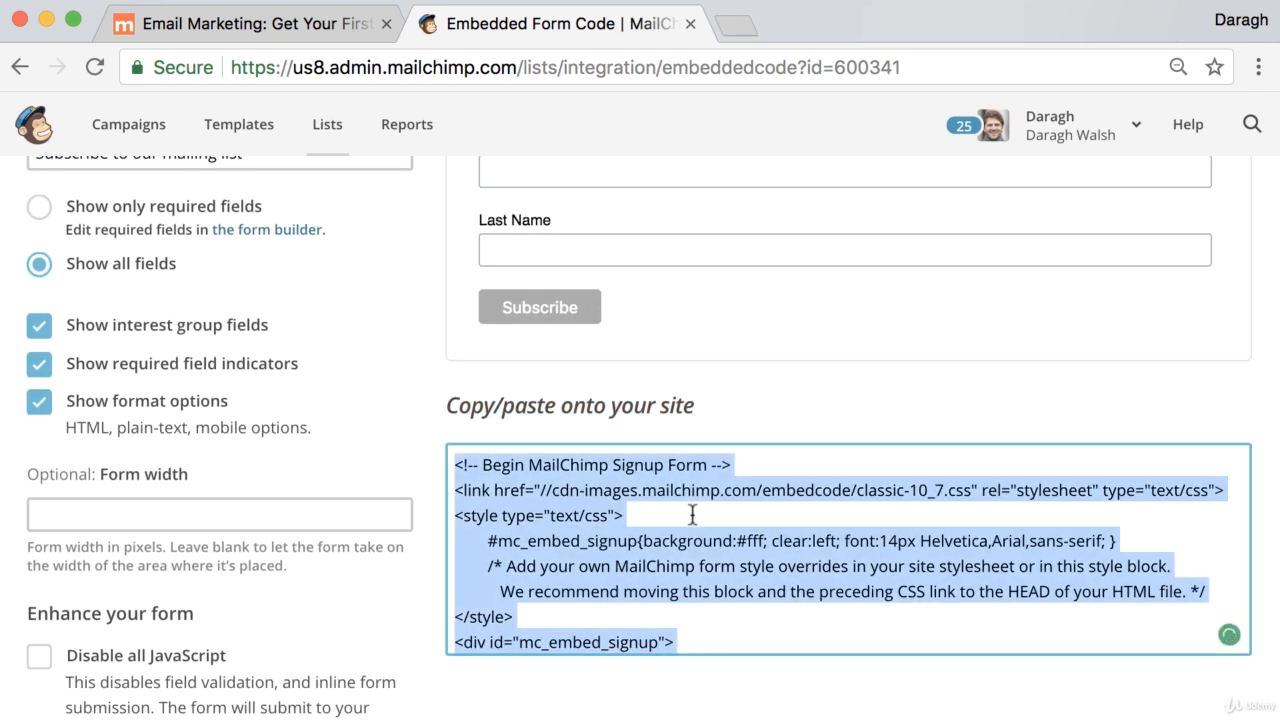
pyautogui.moveTo(512, 68)
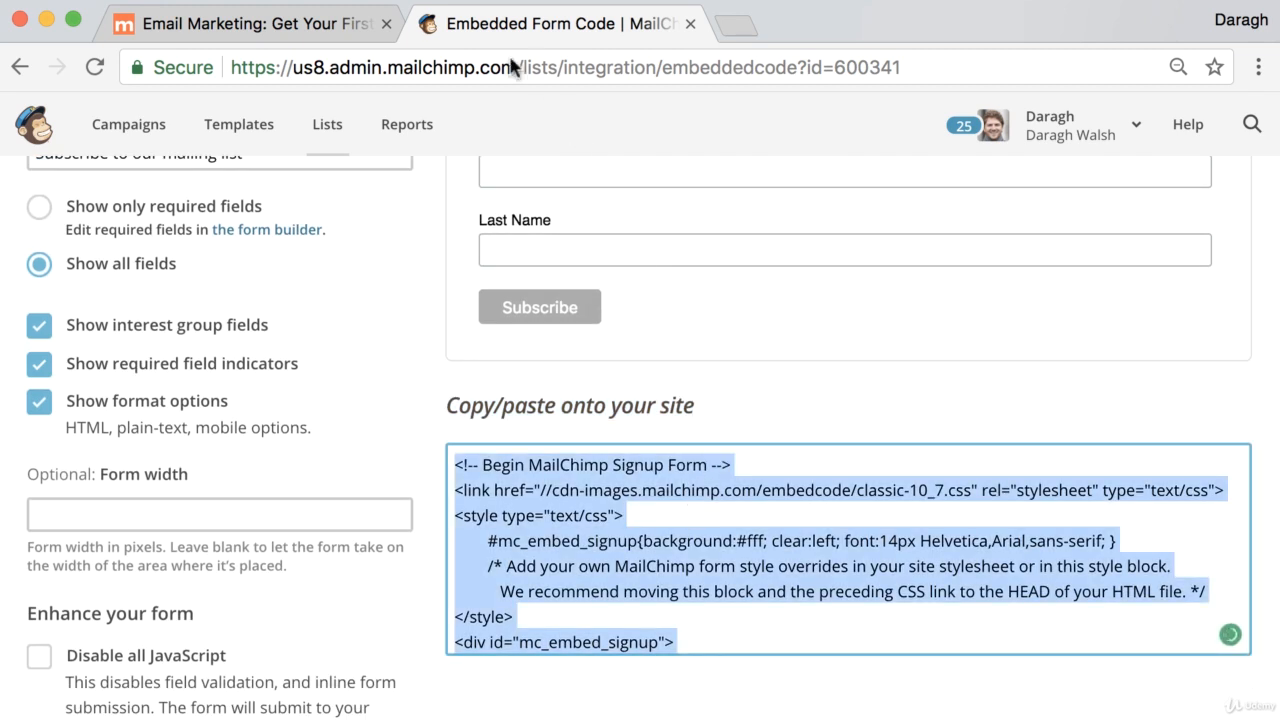
# Copy the classic embedded signup form code for pasting onto the website.
pyautogui.click(250, 24)
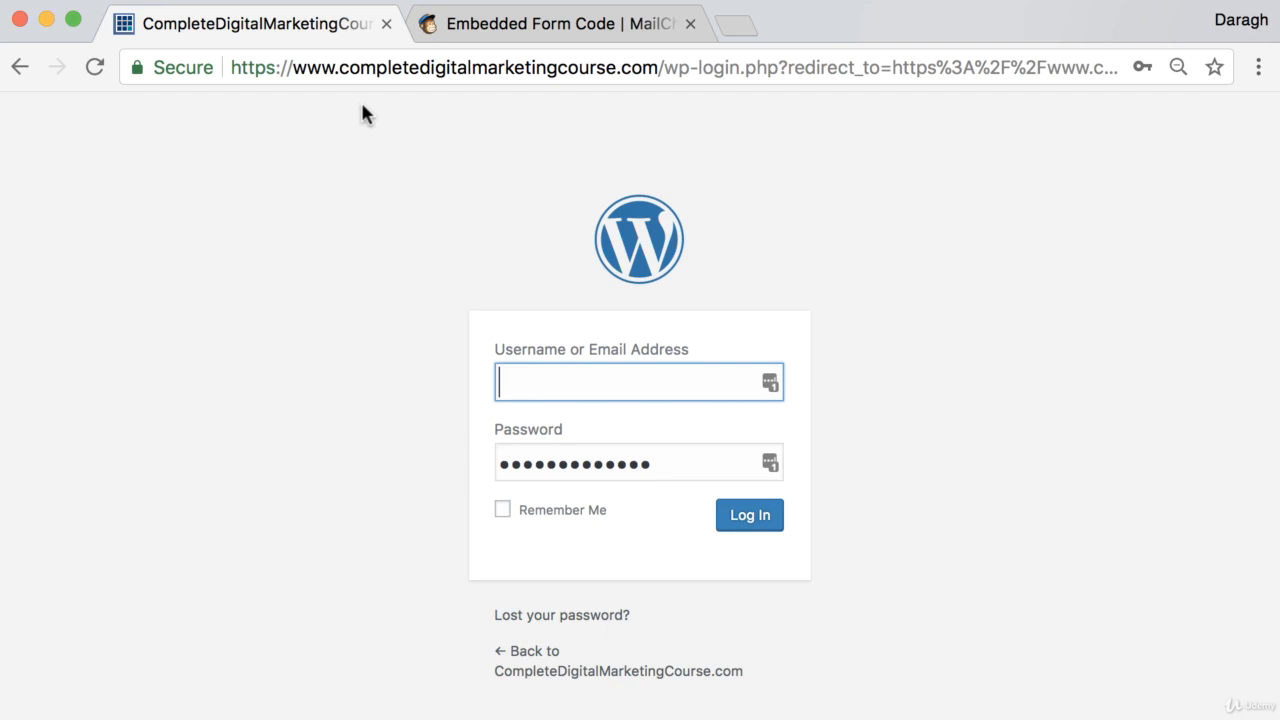
pyautogui.moveTo(748, 590)
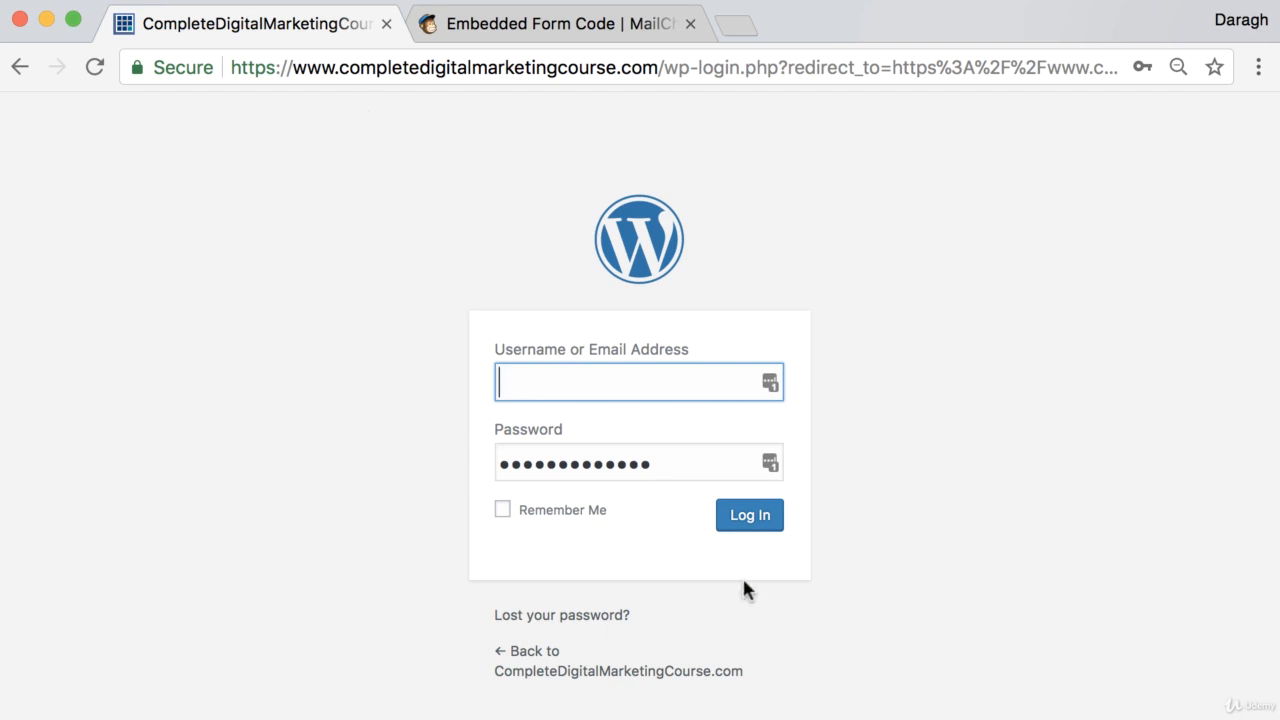
# Log in to the WordPress dashboard and go to Appearance > Widgets.
pyautogui.click(748, 514)
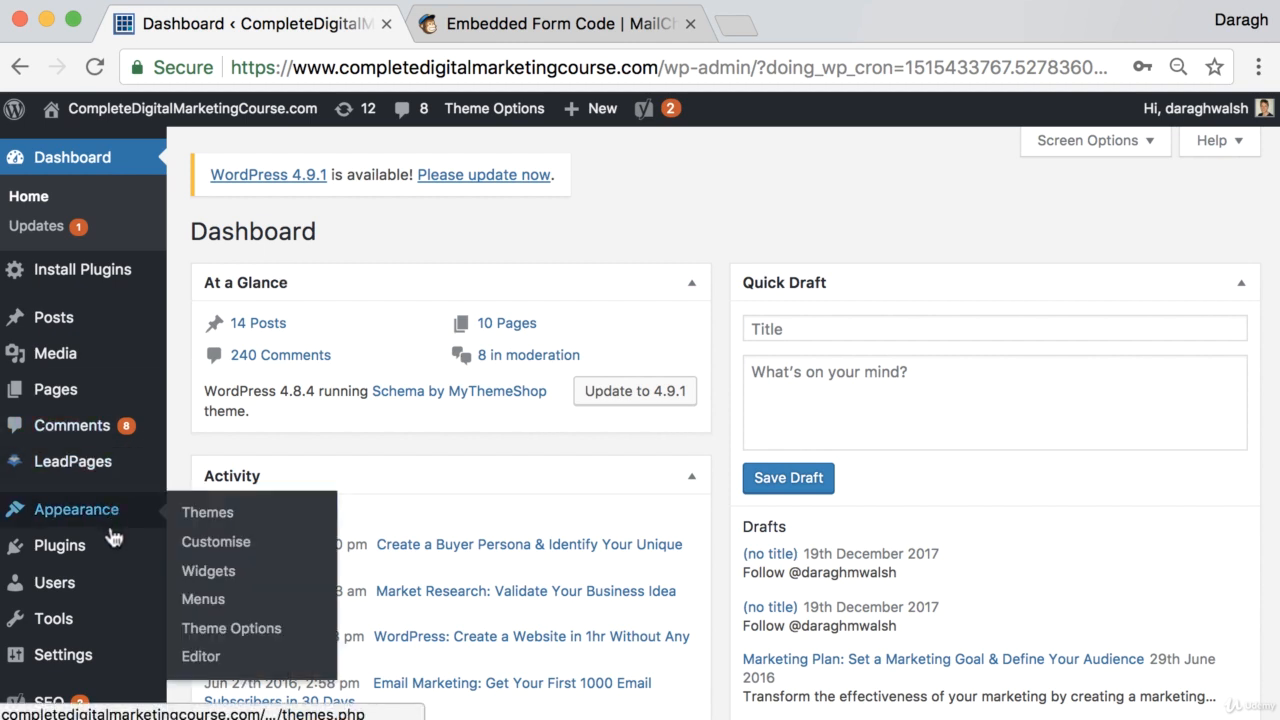
pyautogui.moveTo(208, 570)
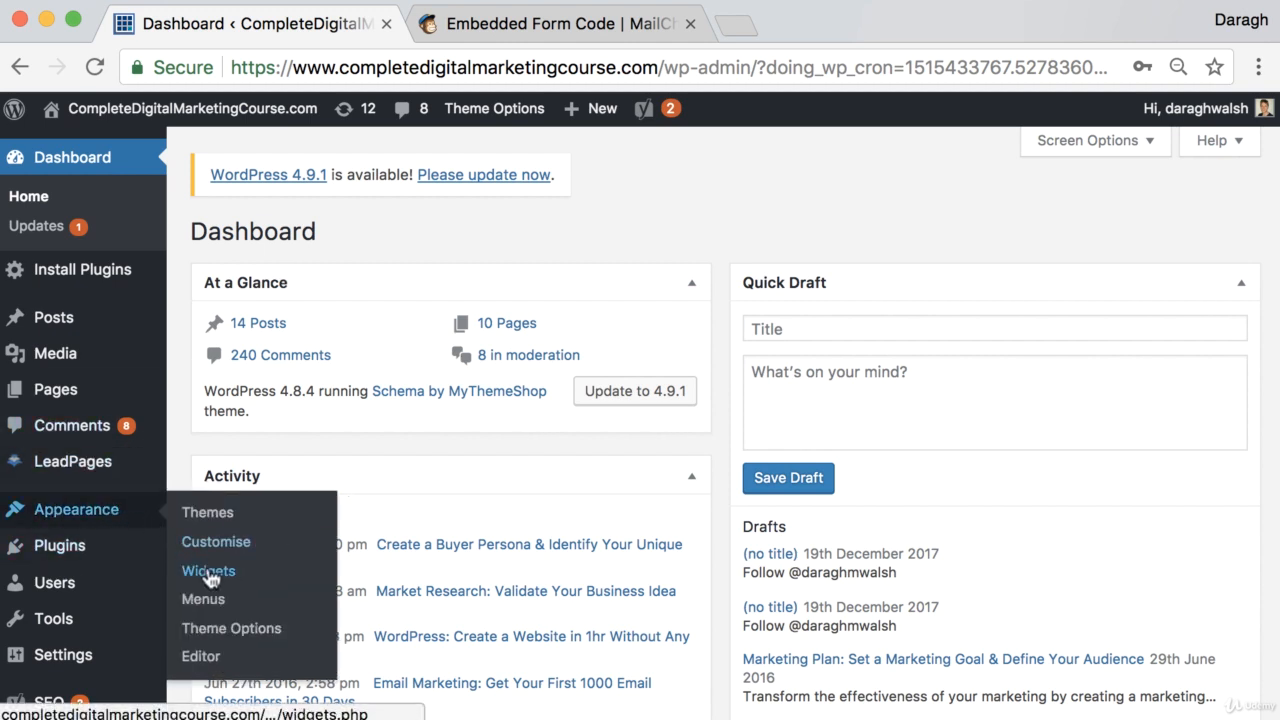
pyautogui.click(208, 570)
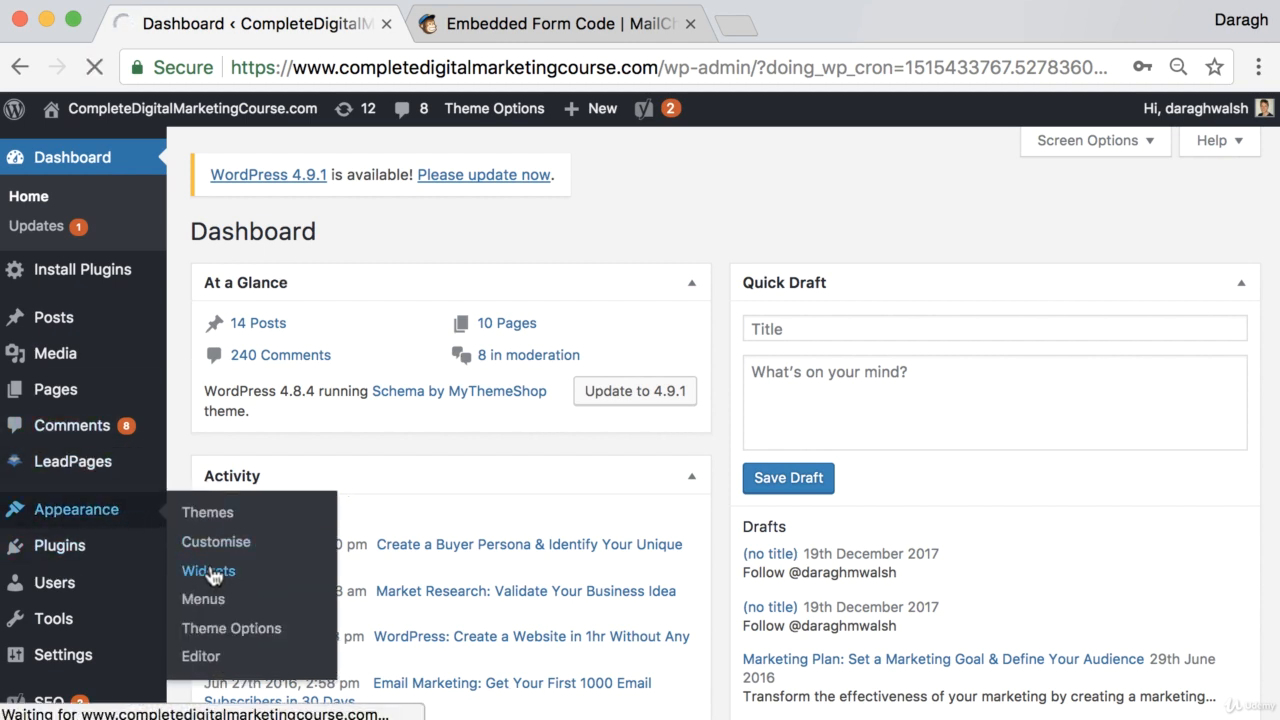
pyautogui.click(208, 572)
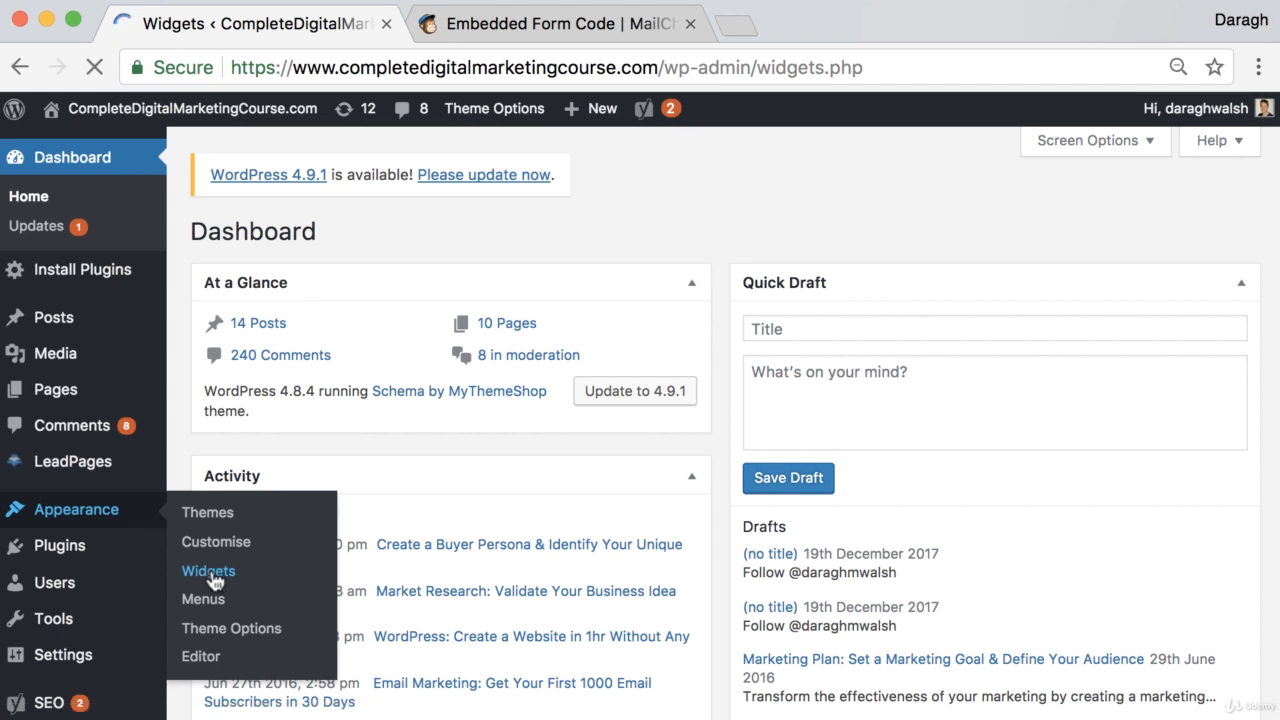
# Add a Custom HTML widget to the Sidebar and paste the MailChimp signup form code into its Content.
pyautogui.click(208, 572)
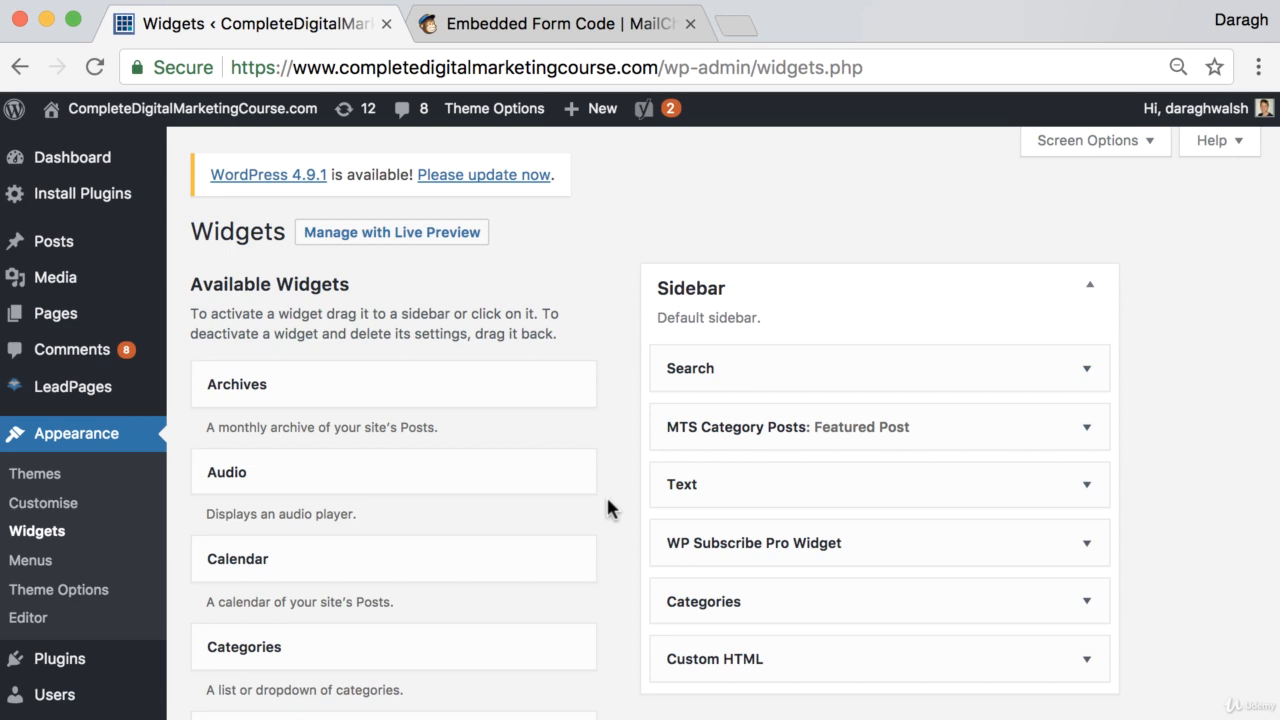
pyautogui.moveTo(562, 524)
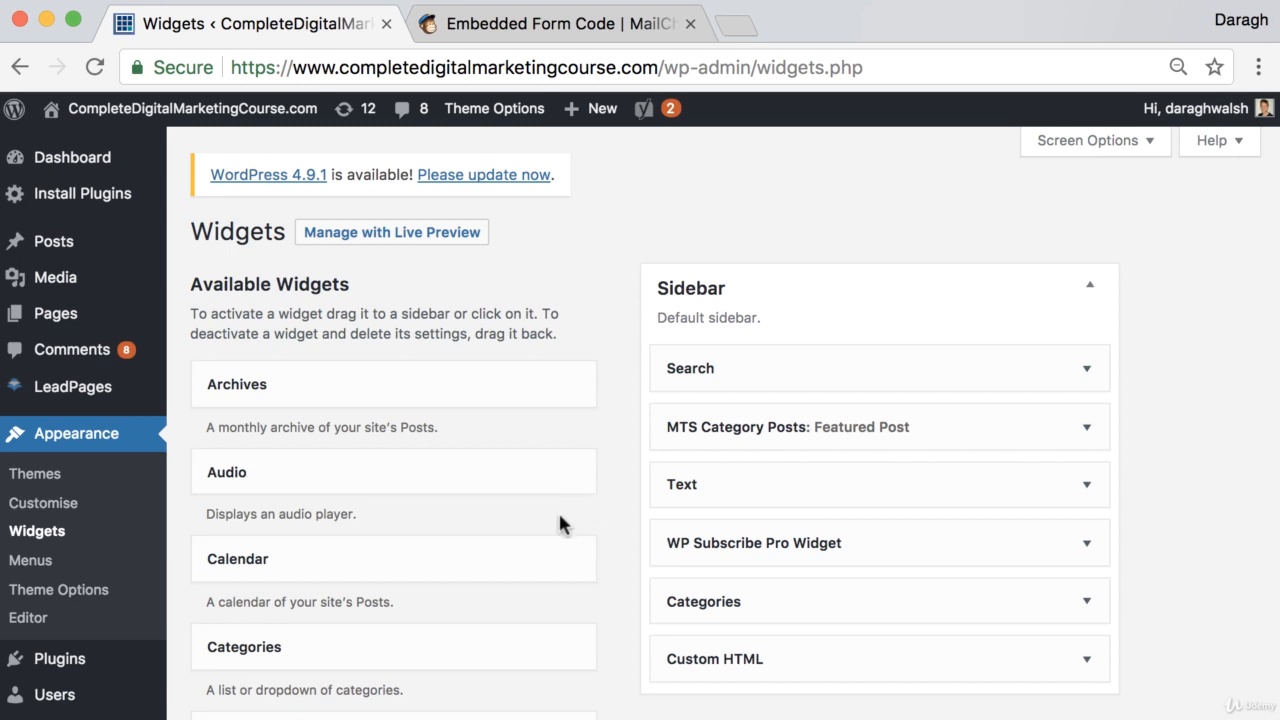
pyautogui.scroll(-3)
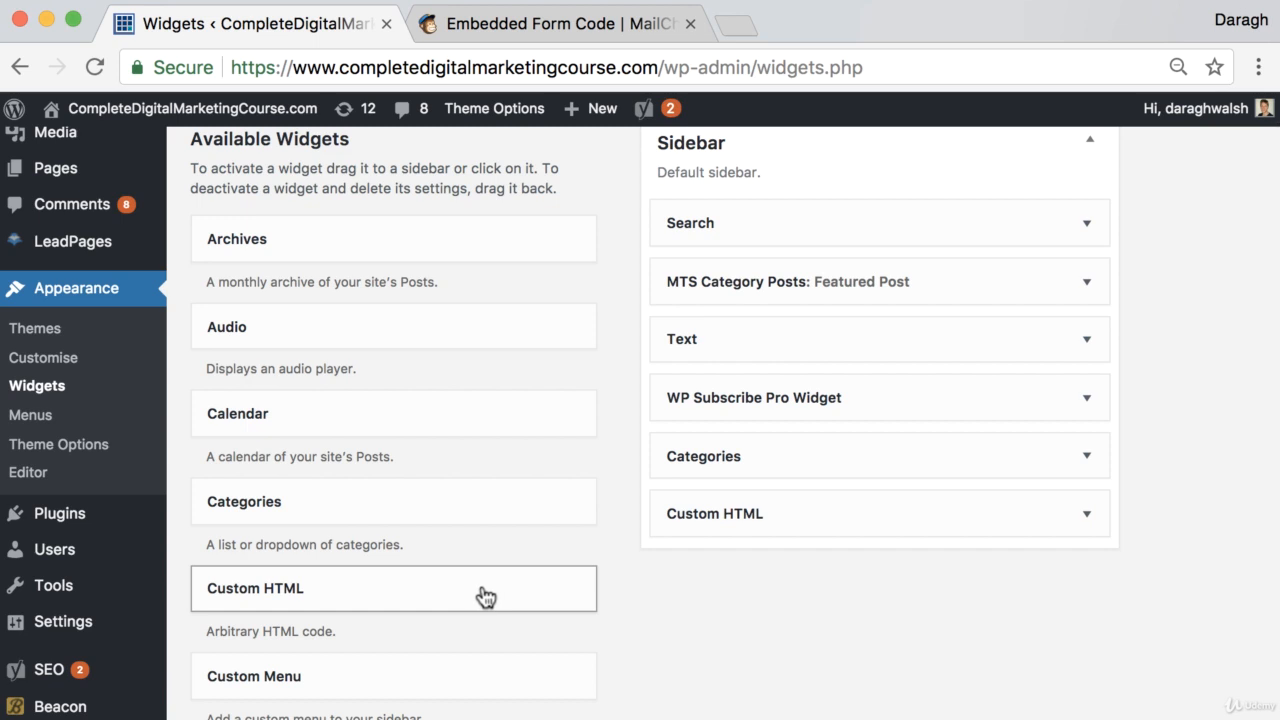
pyautogui.moveTo(392, 588); pyautogui.dragTo(836, 212)
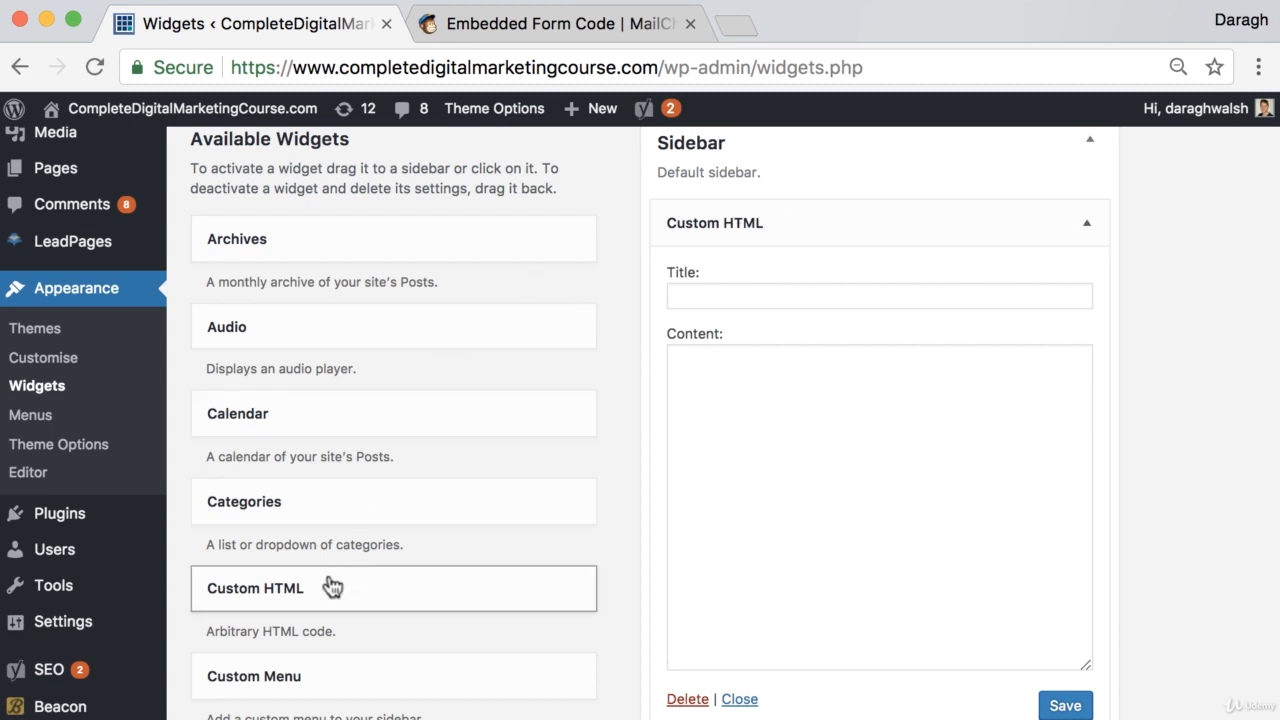
pyautogui.click(878, 504)
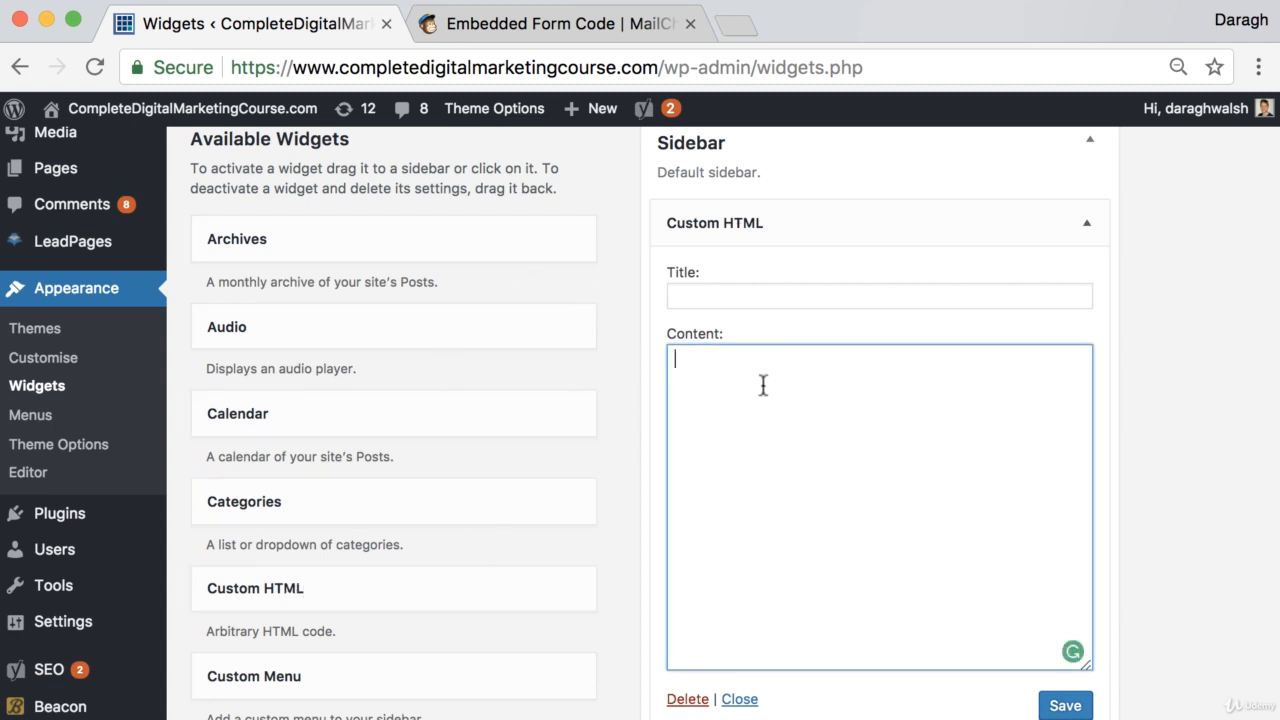
pyautogui.click(556, 24)
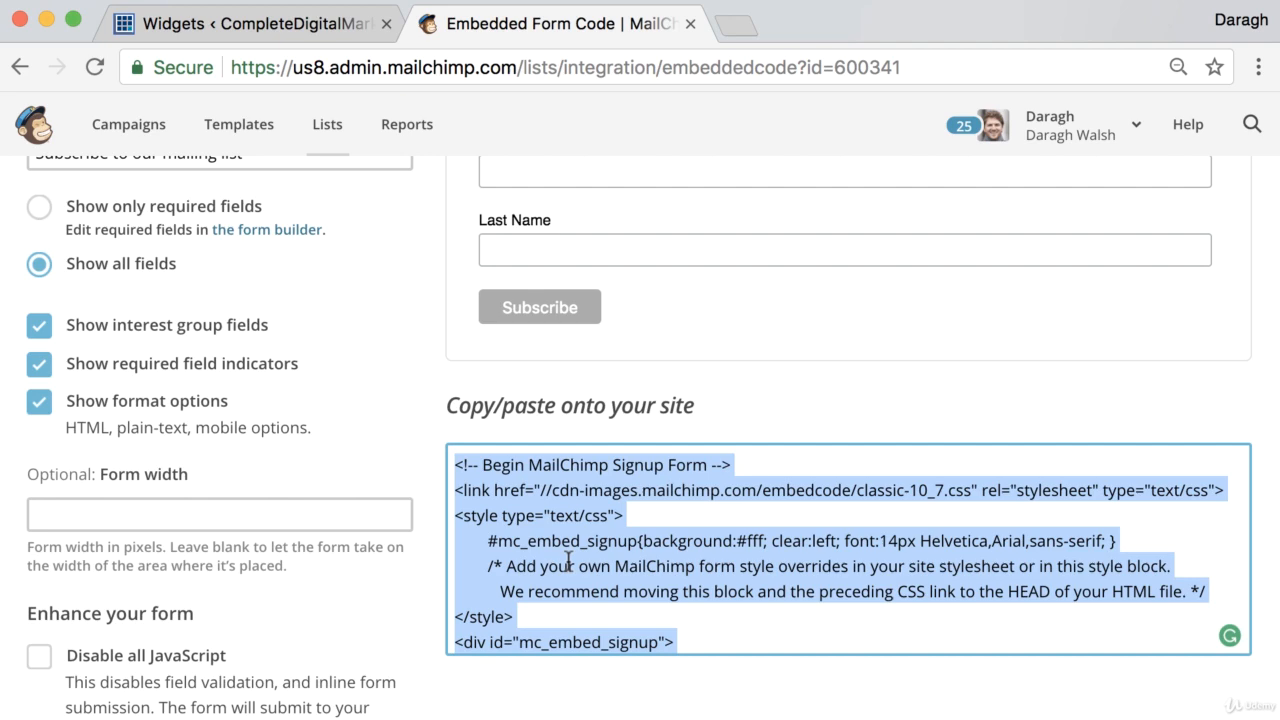
pyautogui.click(240, 24)
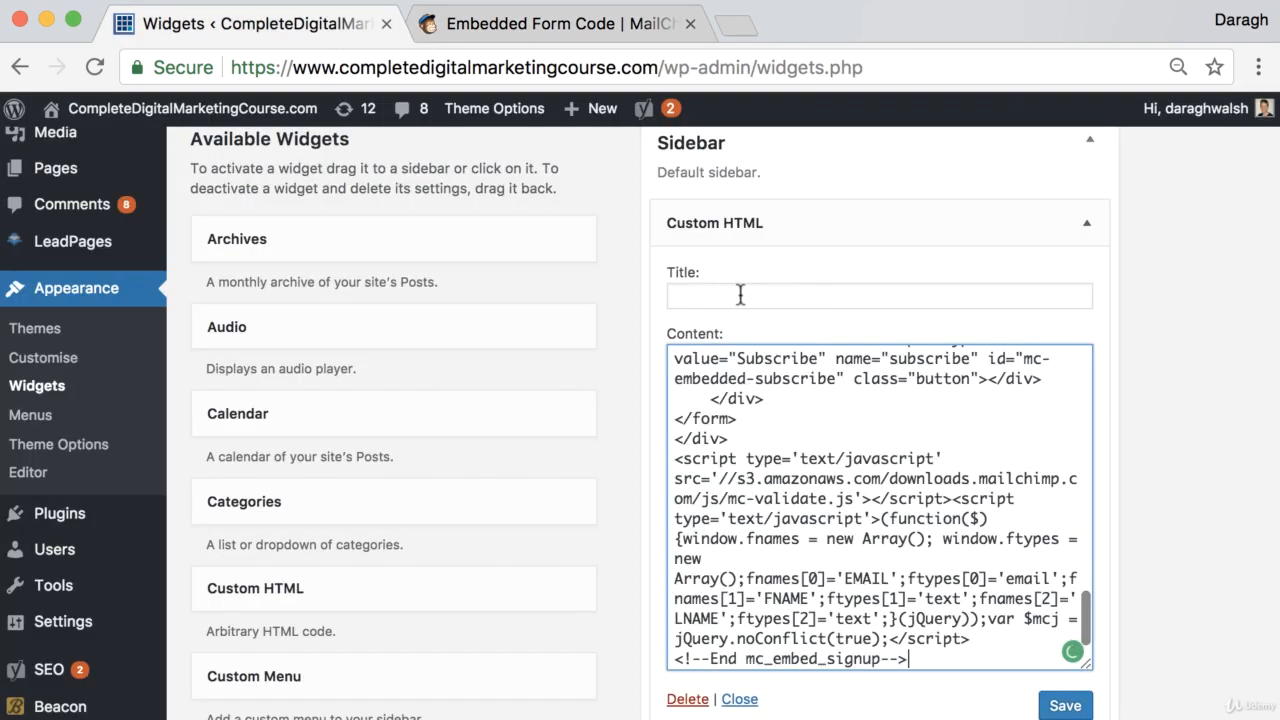
pyautogui.scroll(-3)
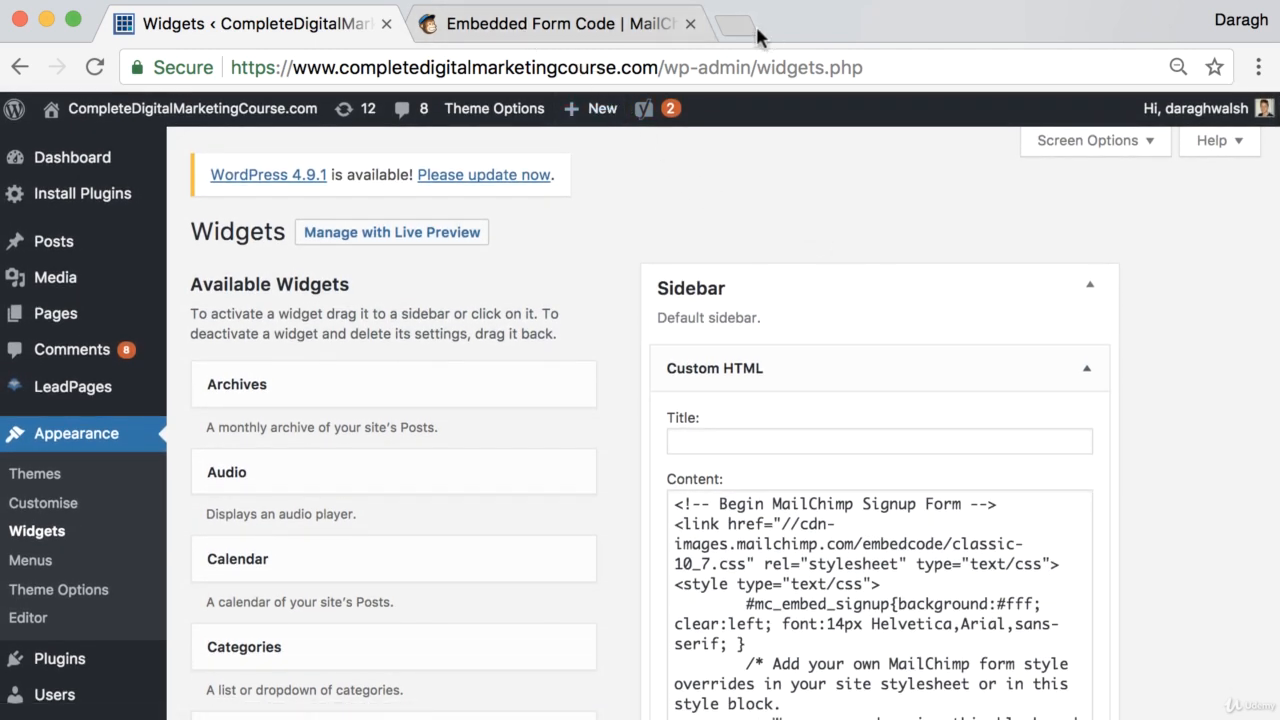
pyautogui.click(730, 24)
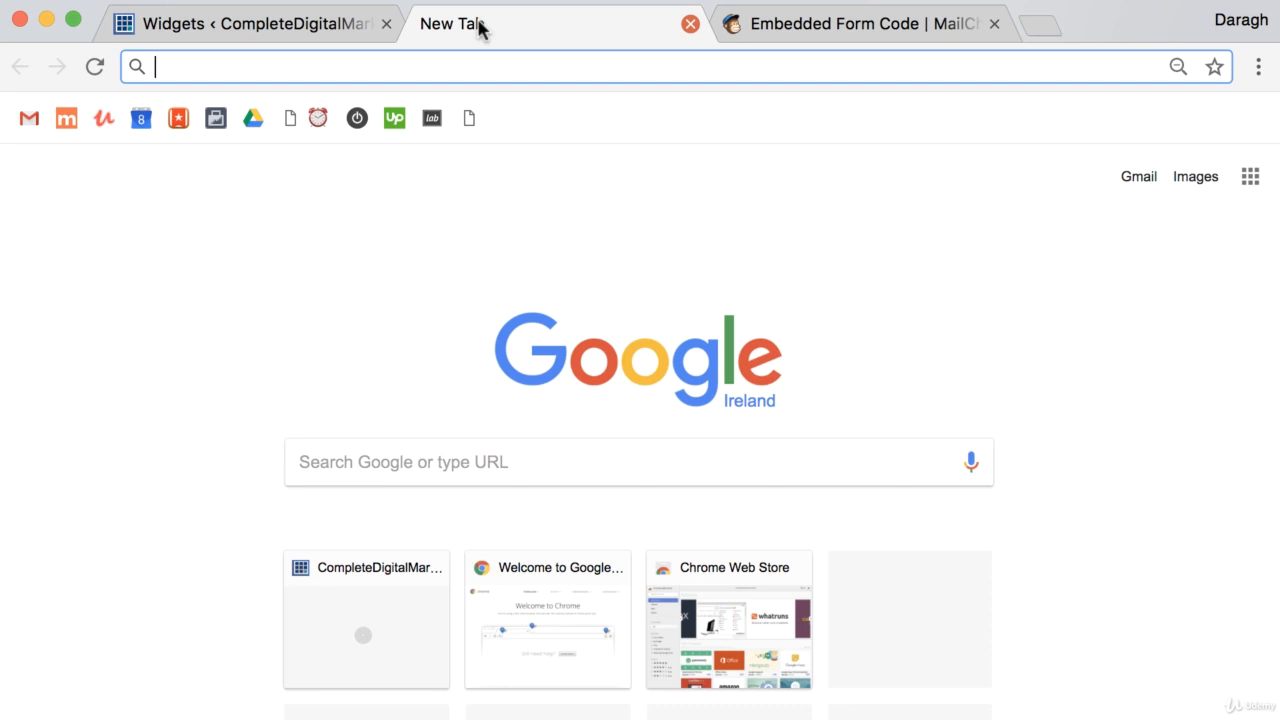
pyautogui.write('https://www.completedigitalmarketingcourse.com/blog/')
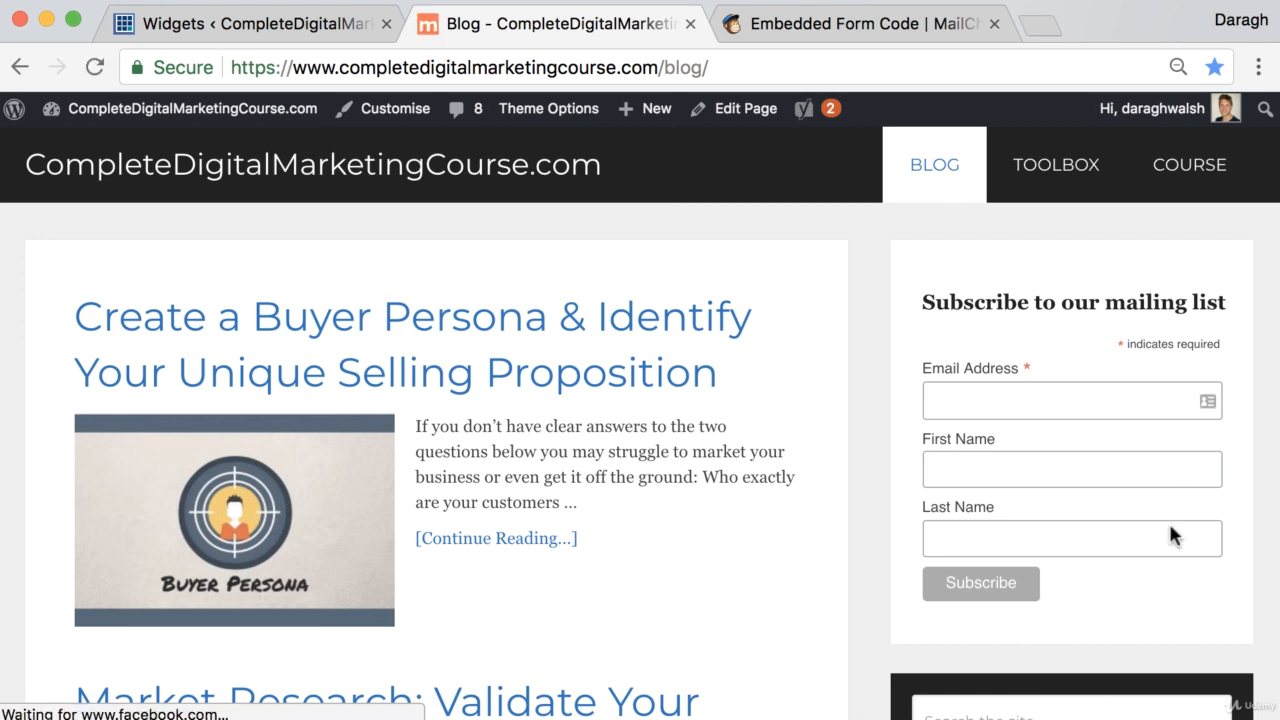
pyautogui.moveTo(840, 410)
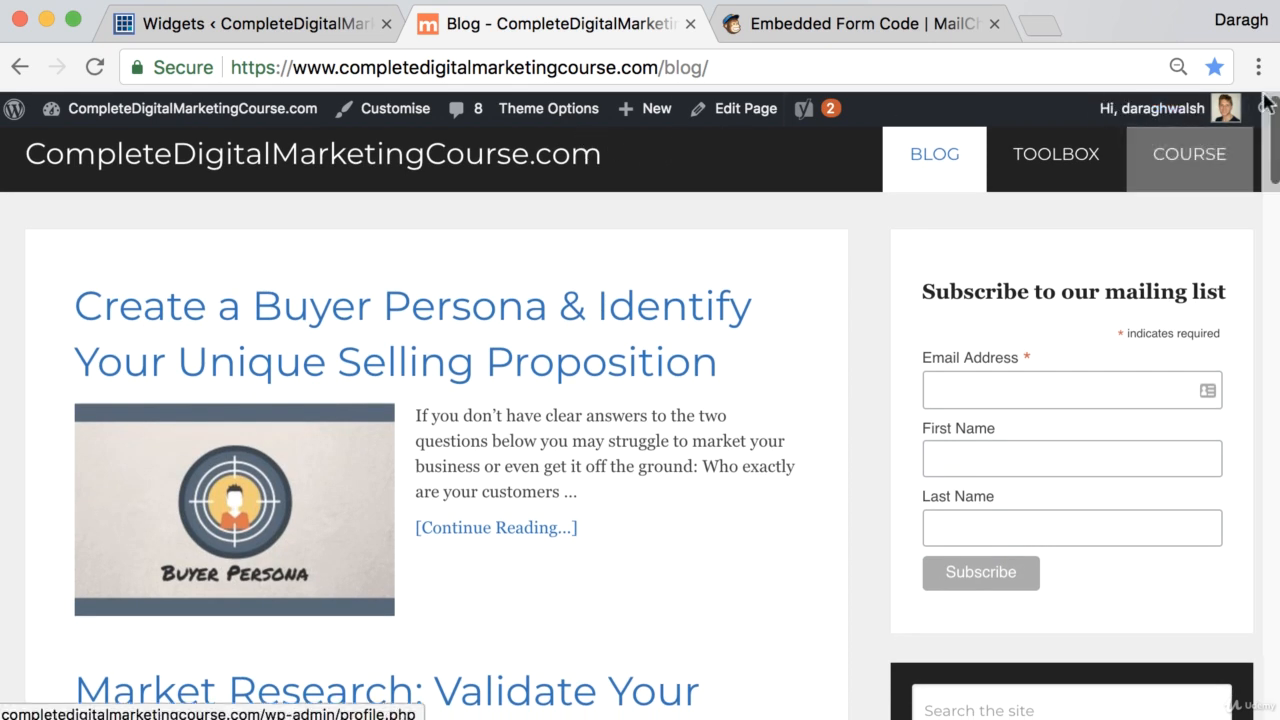
pyautogui.click(1258, 68)
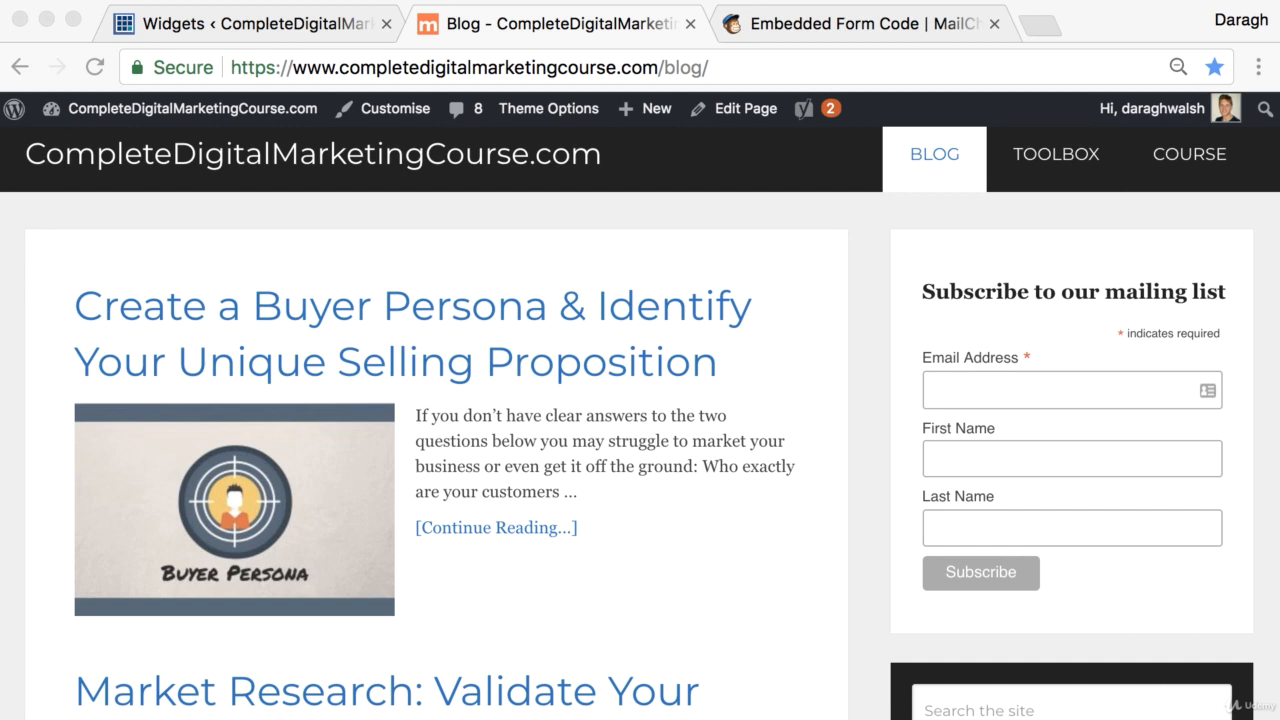
pyautogui.moveTo(840, 468)
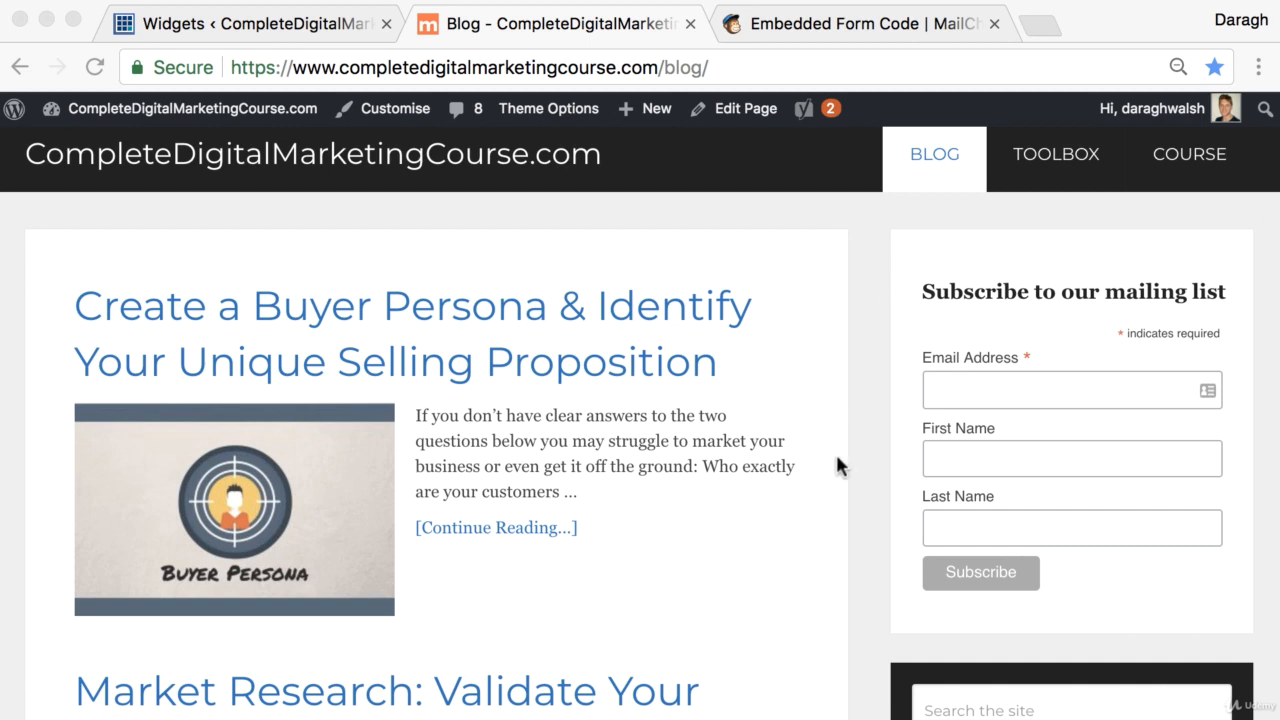
pyautogui.moveTo(1088, 252)
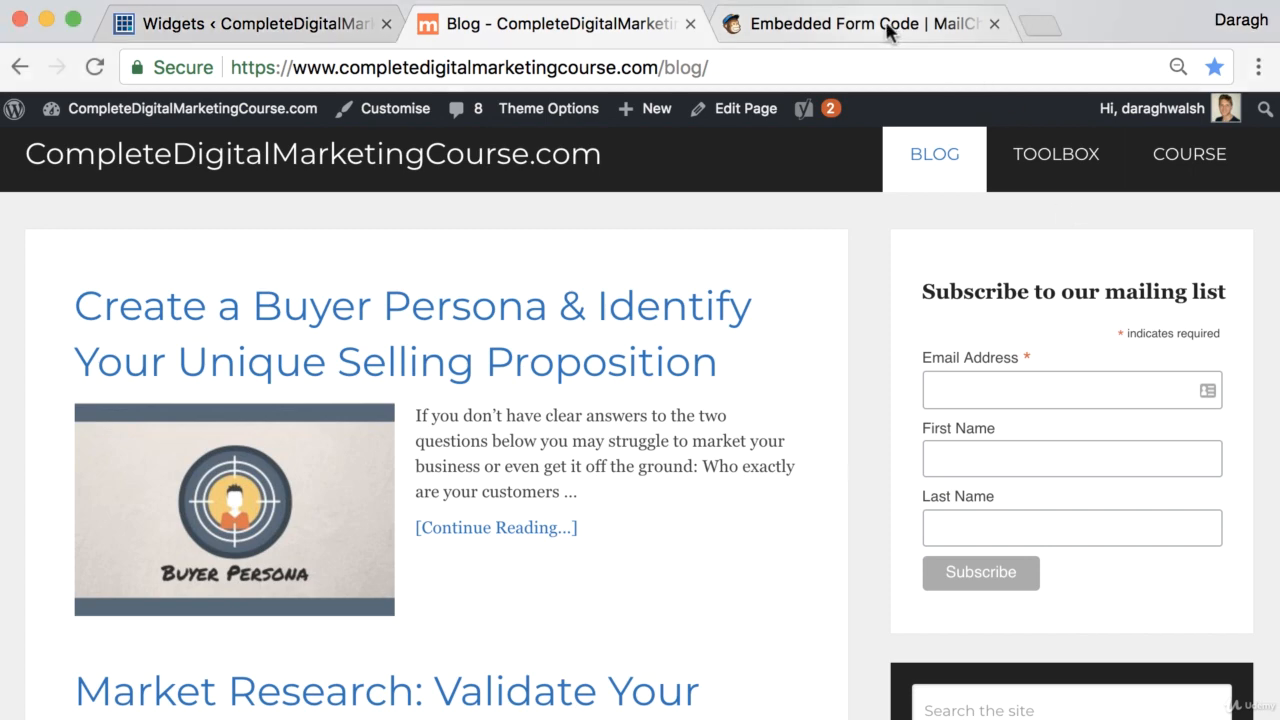
# Return to the list's signup forms in MailChimp and choose the Subscriber pop-up form.
pyautogui.click(836, 24)
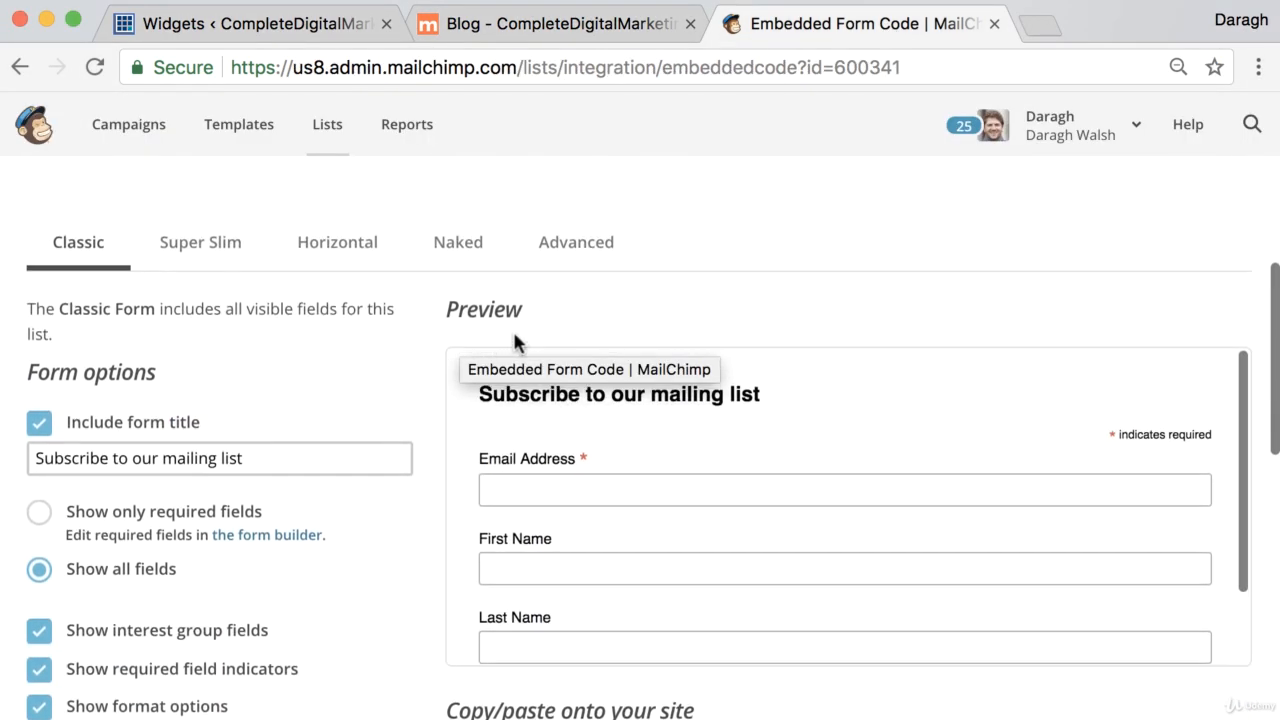
pyautogui.scroll(3)
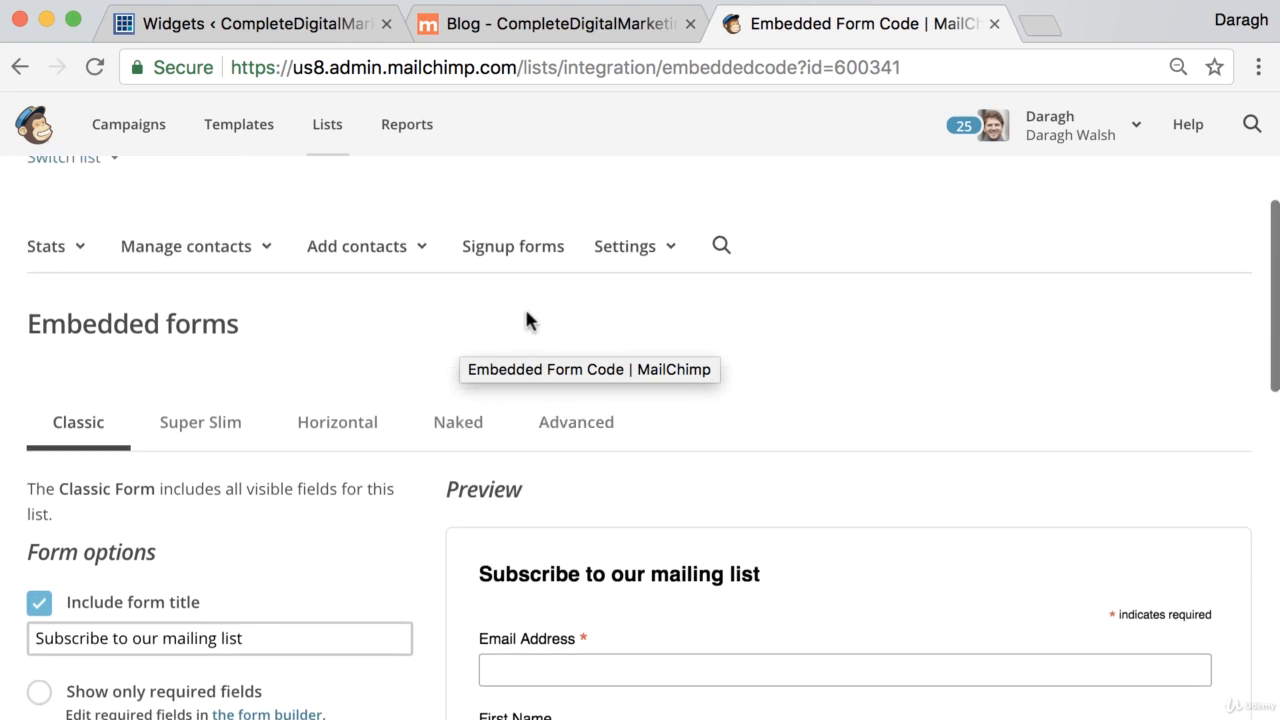
pyautogui.moveTo(512, 246)
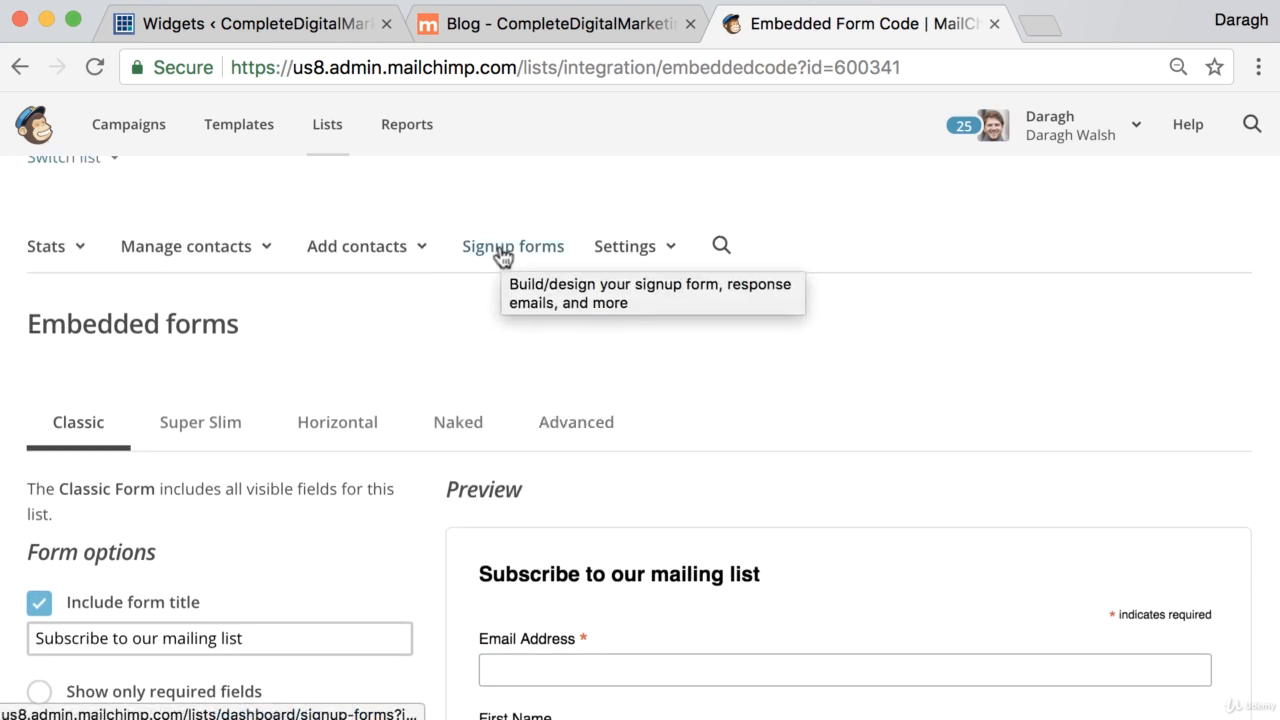
pyautogui.click(328, 124)
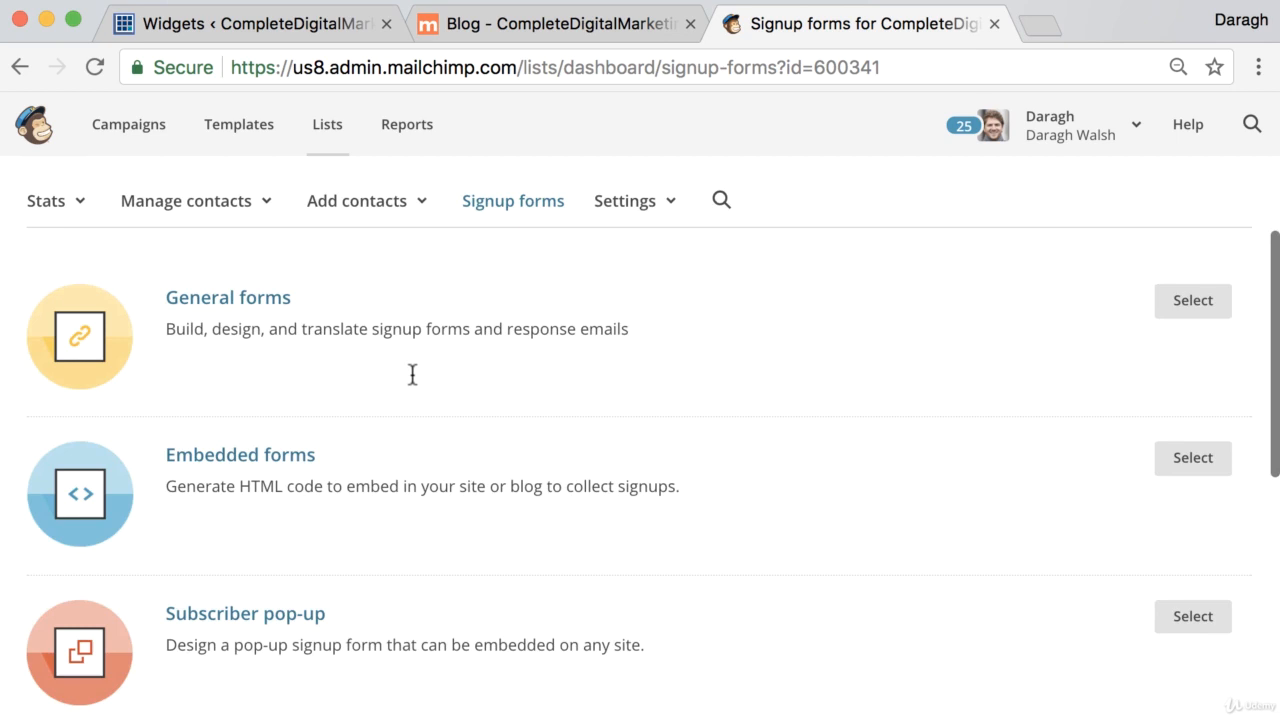
pyautogui.scroll(-3)
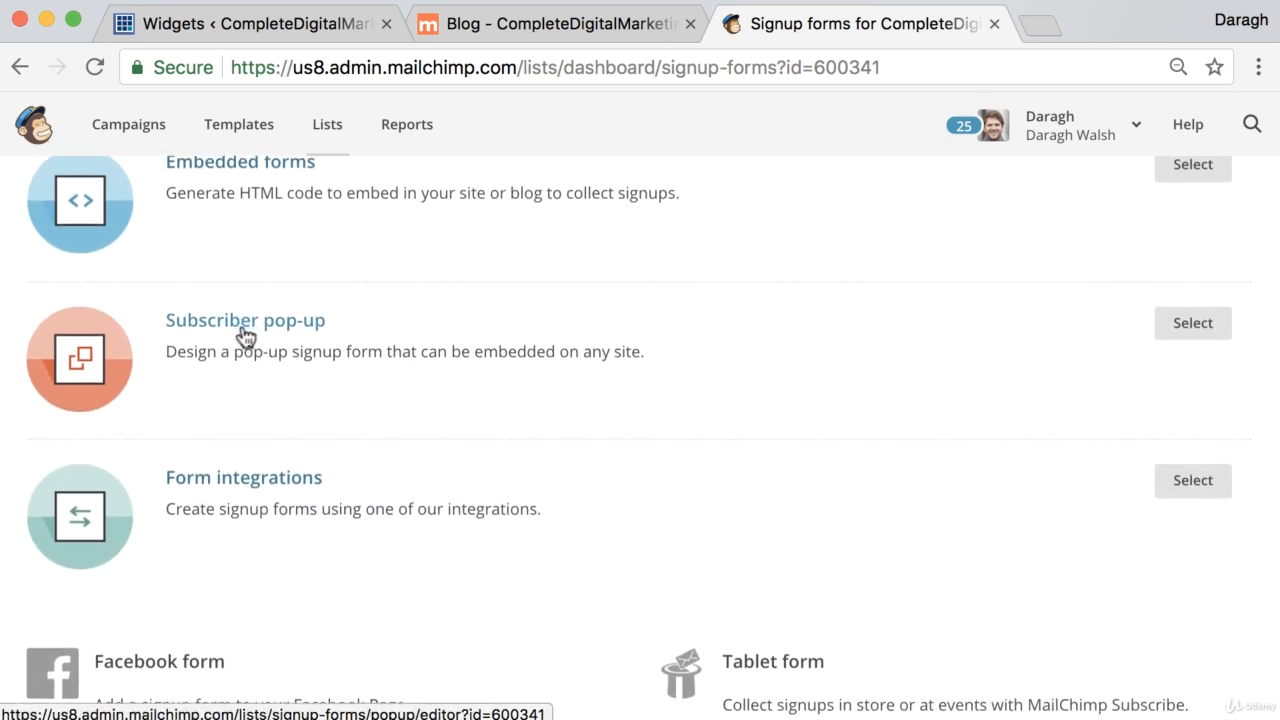
pyautogui.click(244, 320)
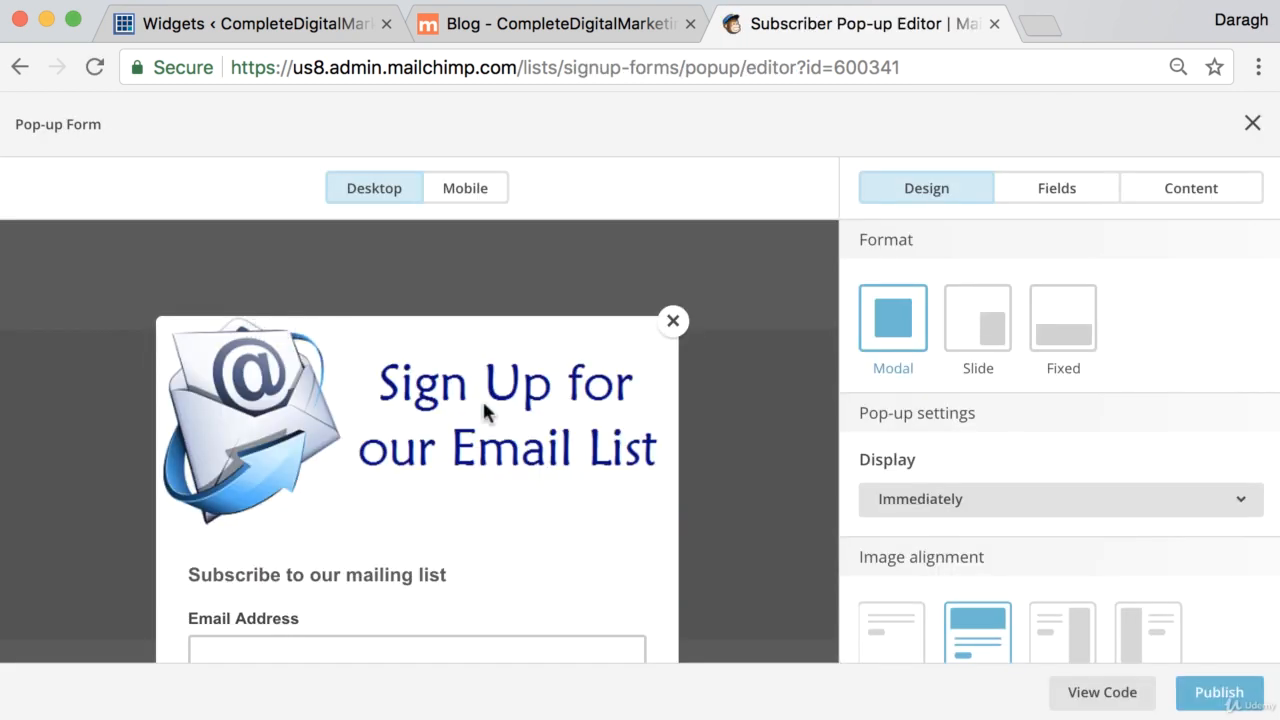
pyautogui.scroll(-3)
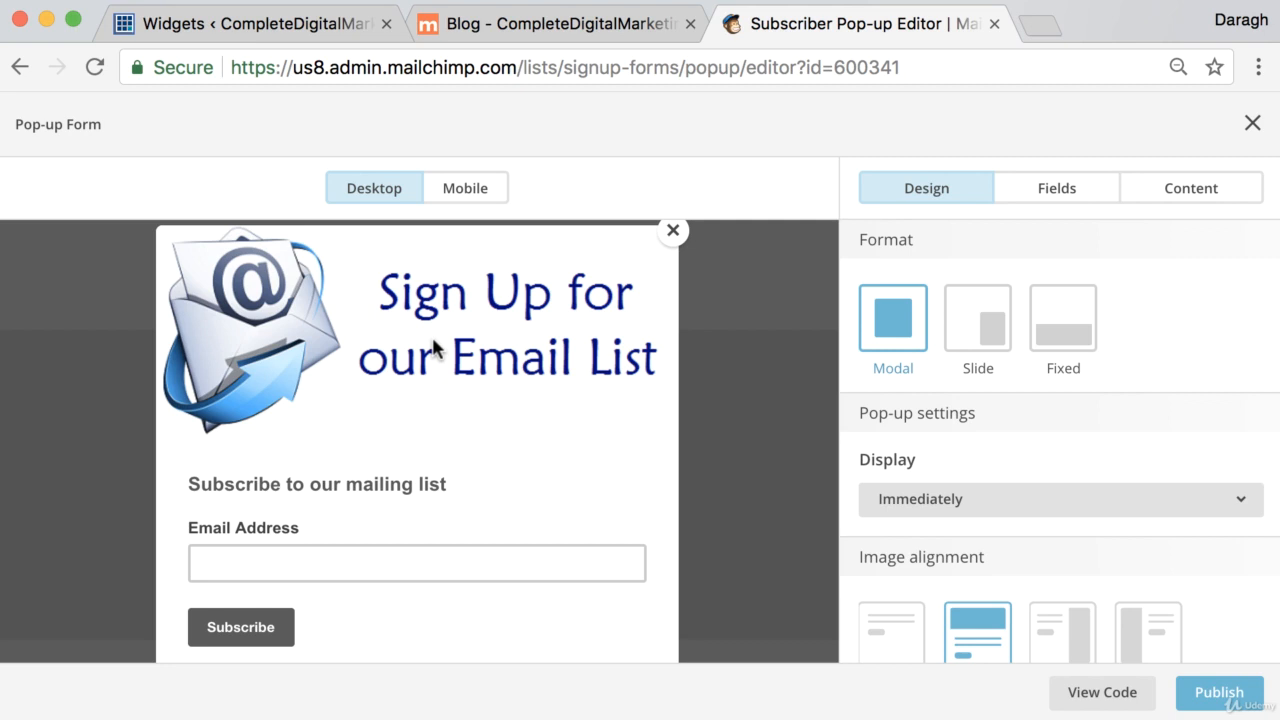
pyautogui.moveTo(472, 404)
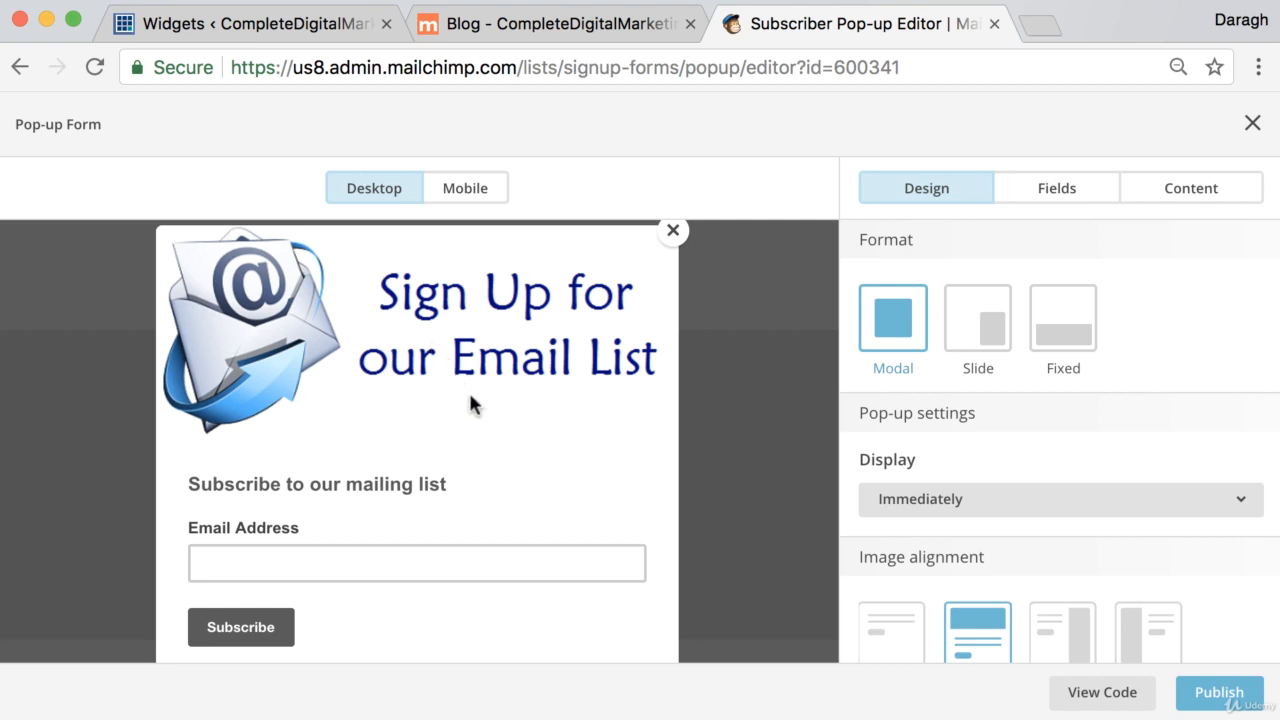
pyautogui.click(976, 318)
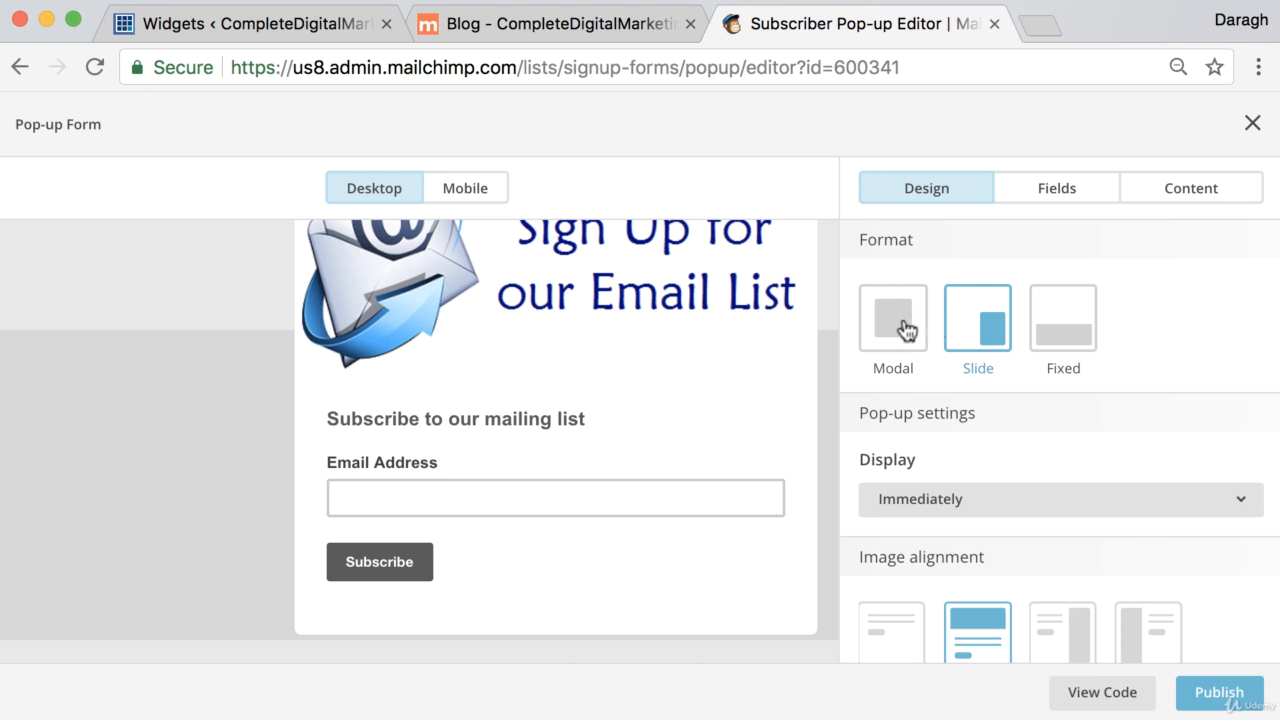
pyautogui.click(892, 318)
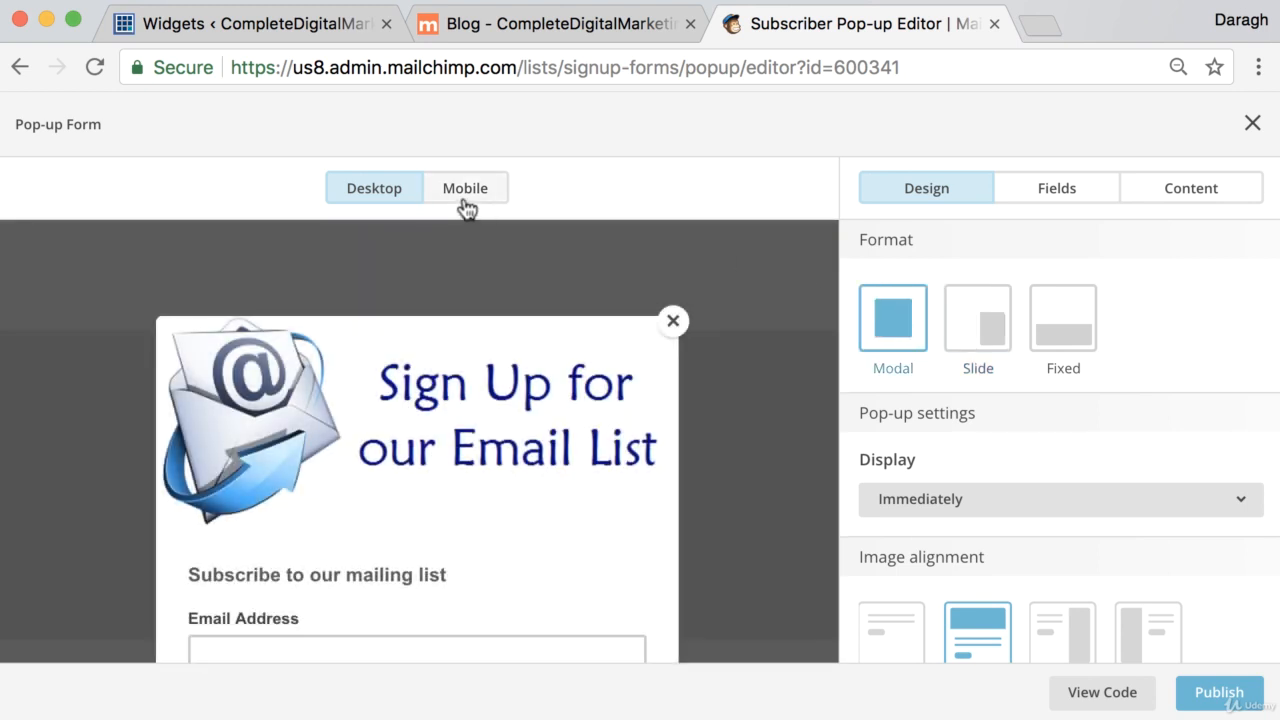
pyautogui.click(464, 188)
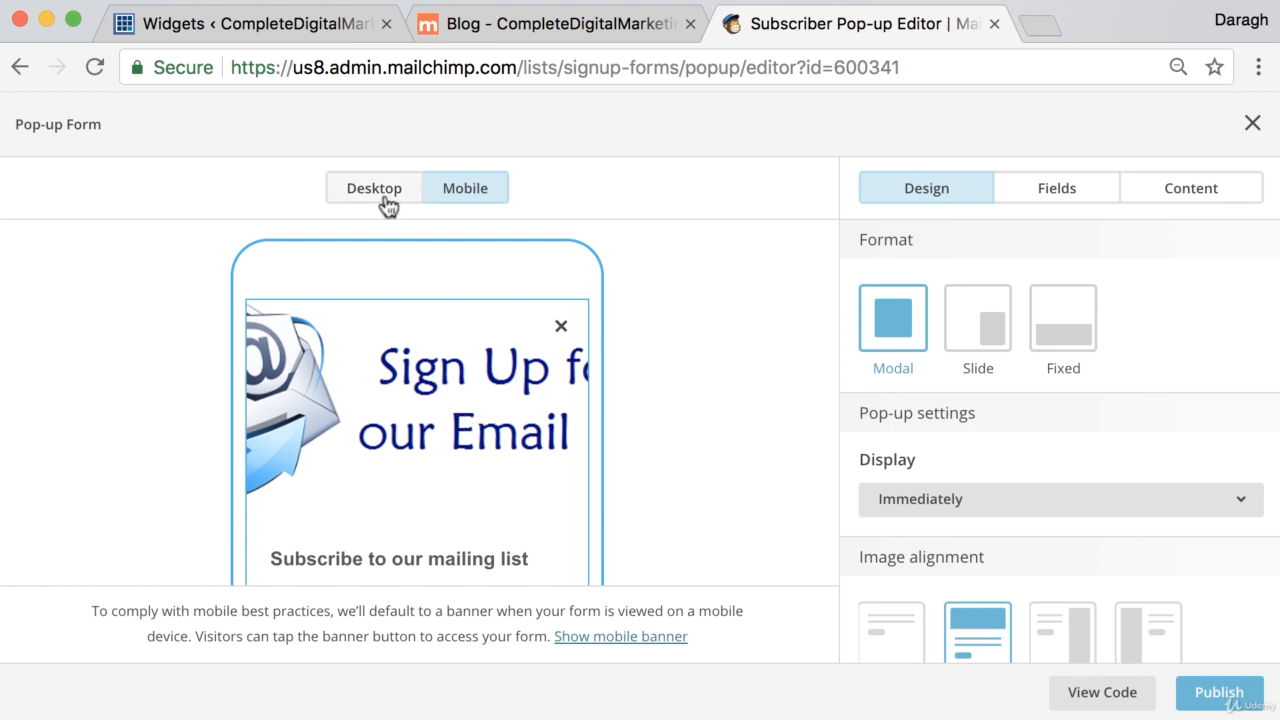
pyautogui.click(372, 188)
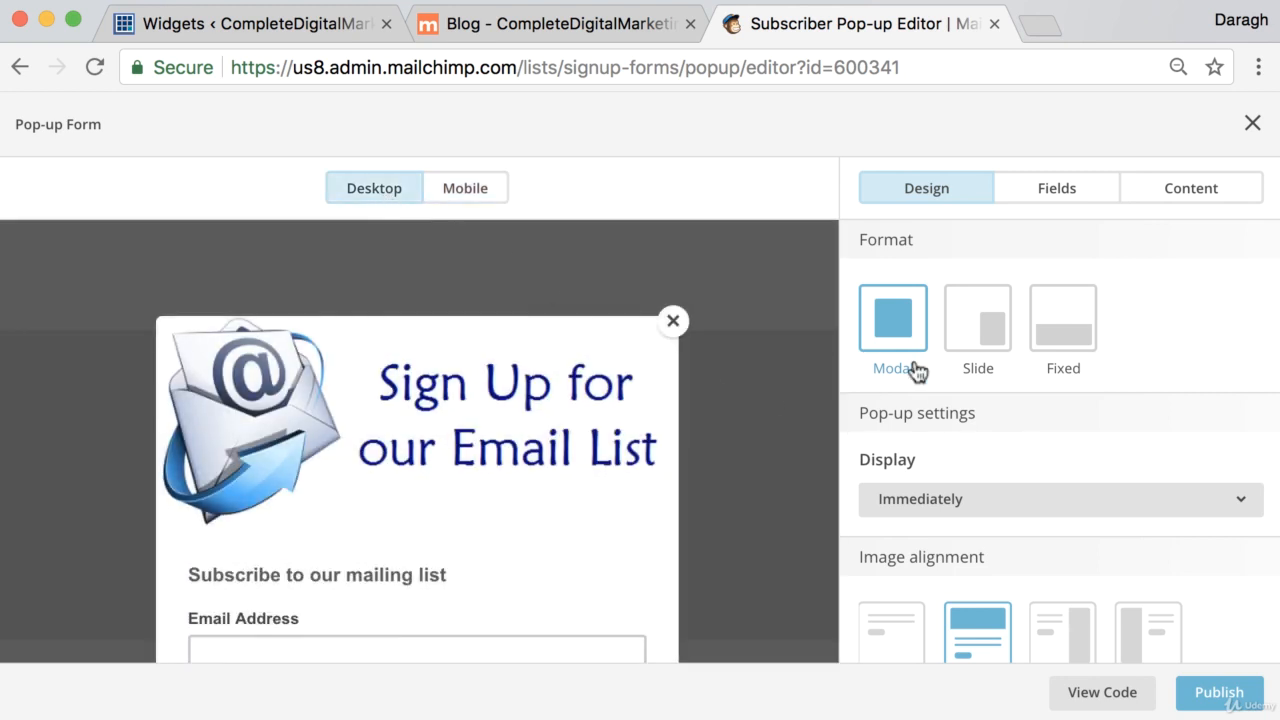
pyautogui.scroll(-3)
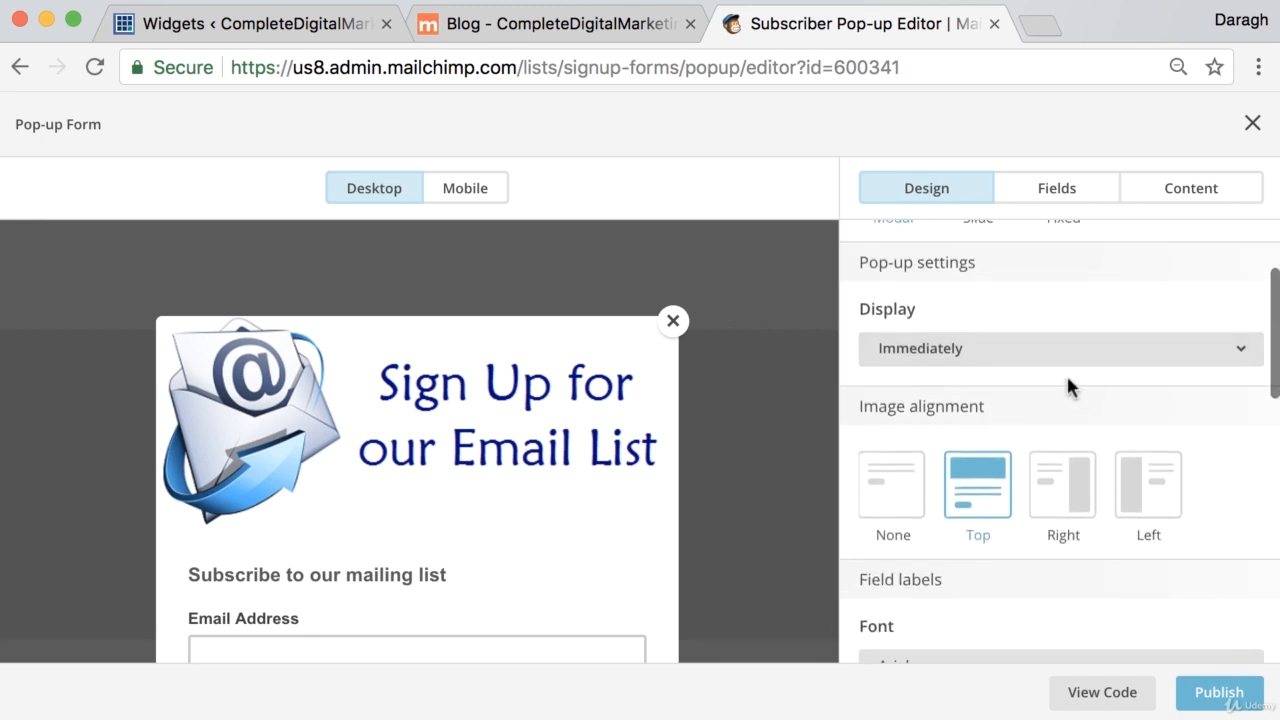
pyautogui.scroll(3)
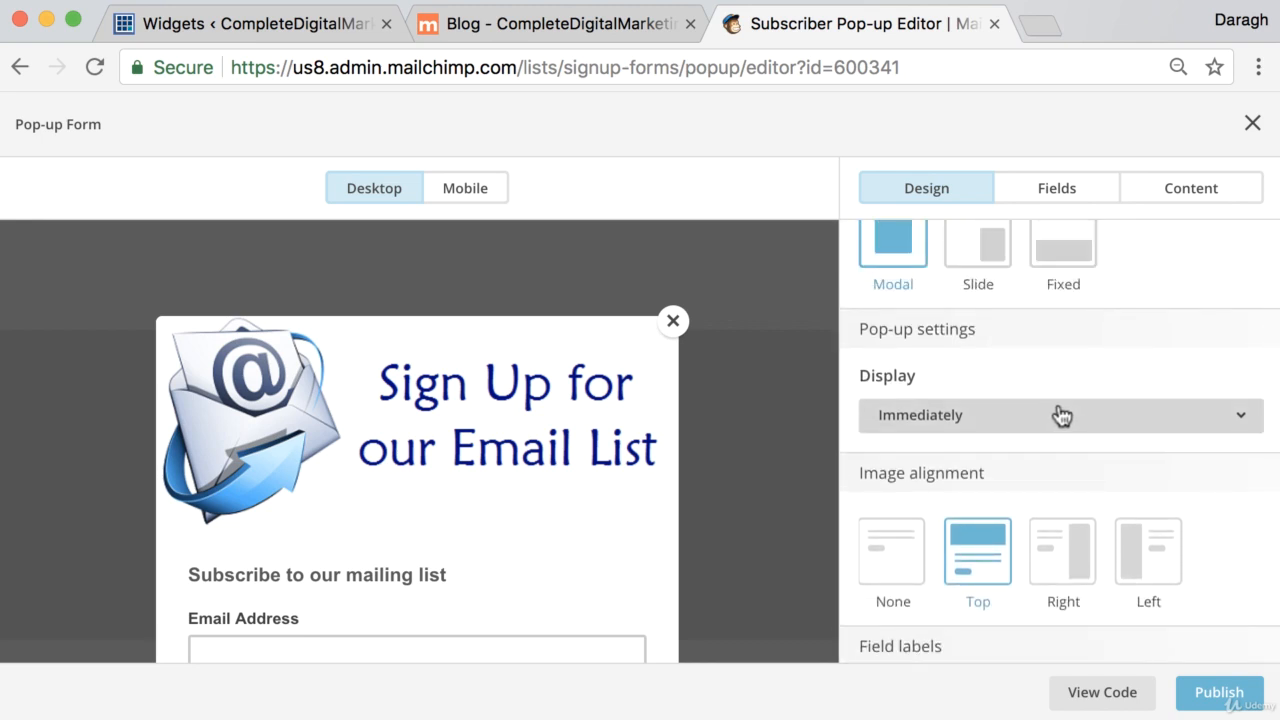
pyautogui.click(1060, 414)
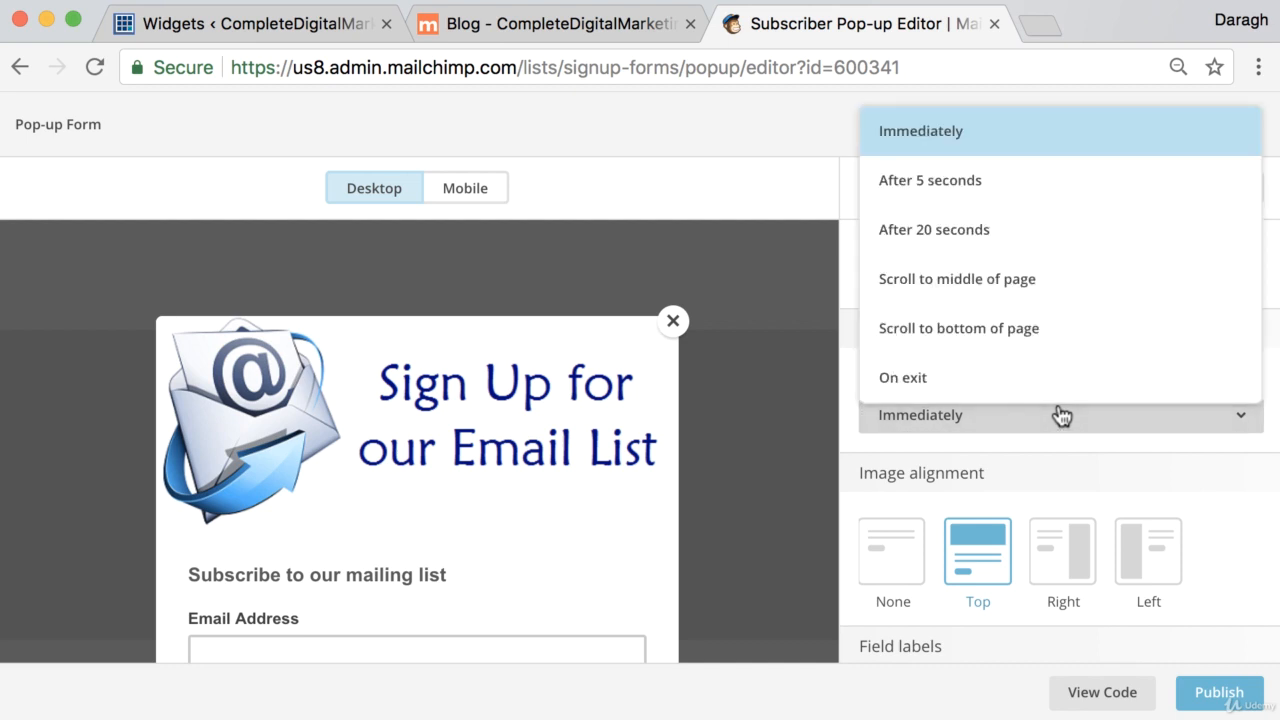
pyautogui.moveTo(976, 144)
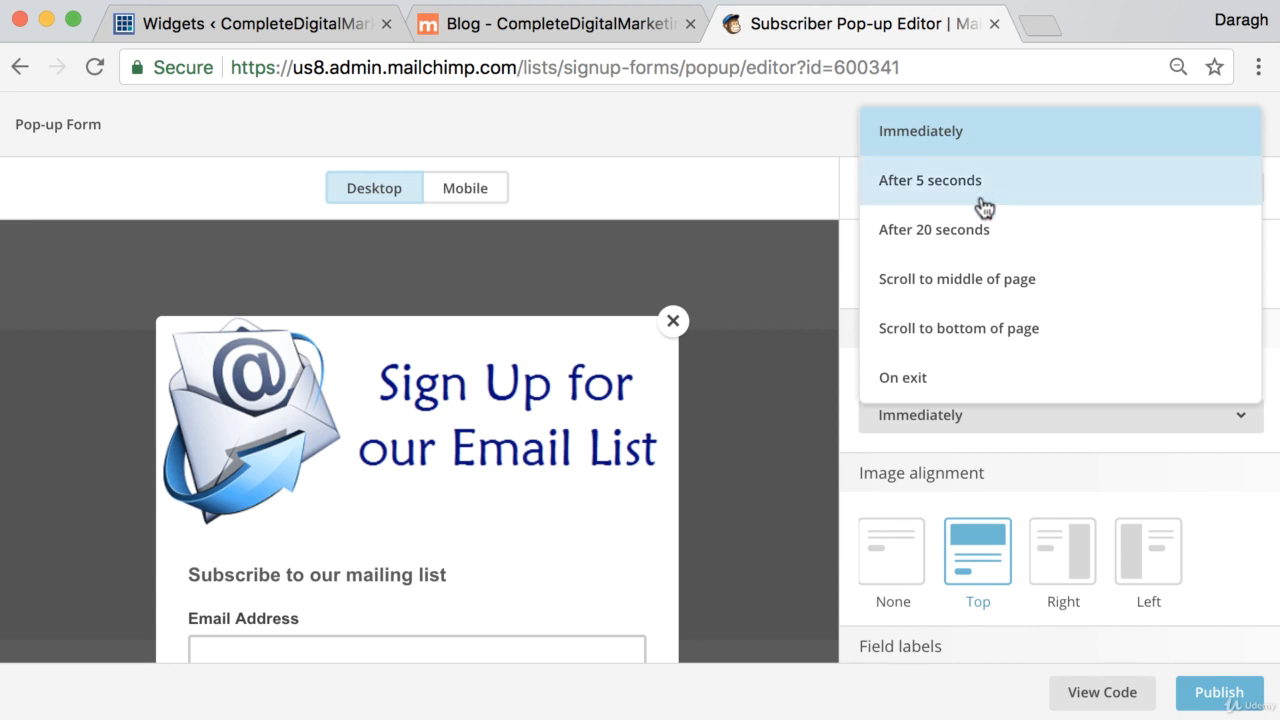
pyautogui.moveTo(992, 240)
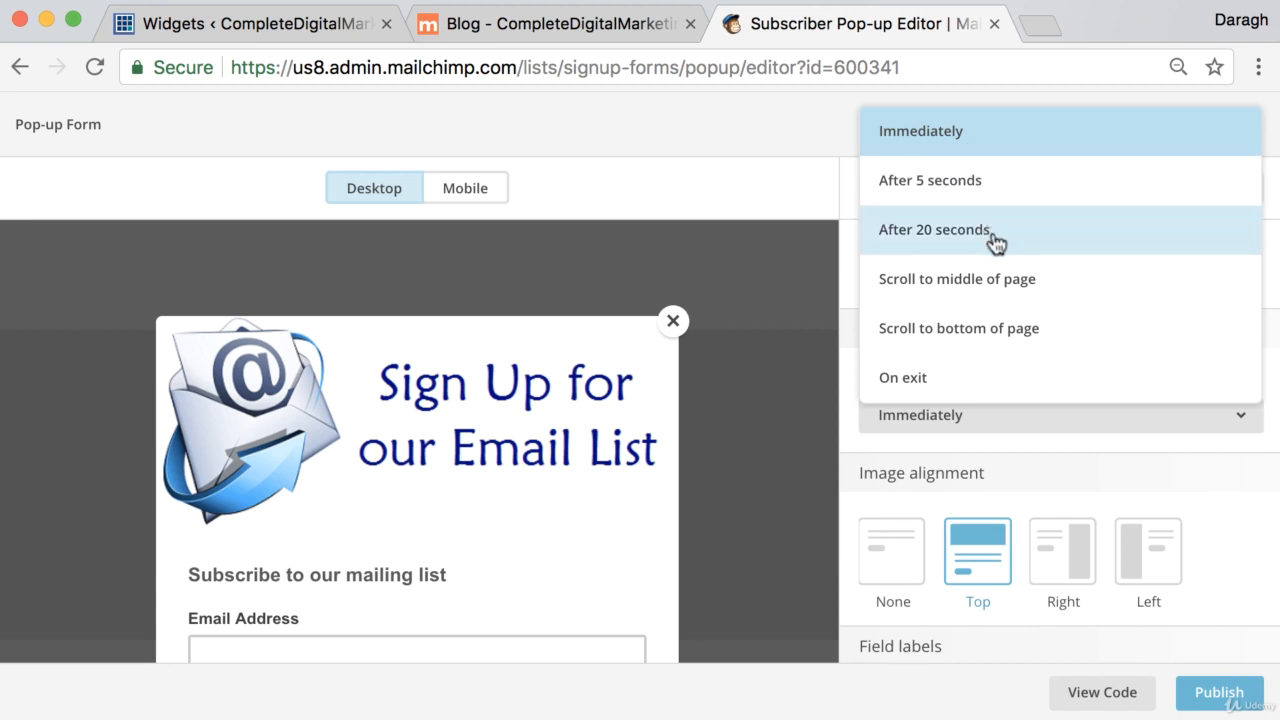
pyautogui.moveTo(1016, 290)
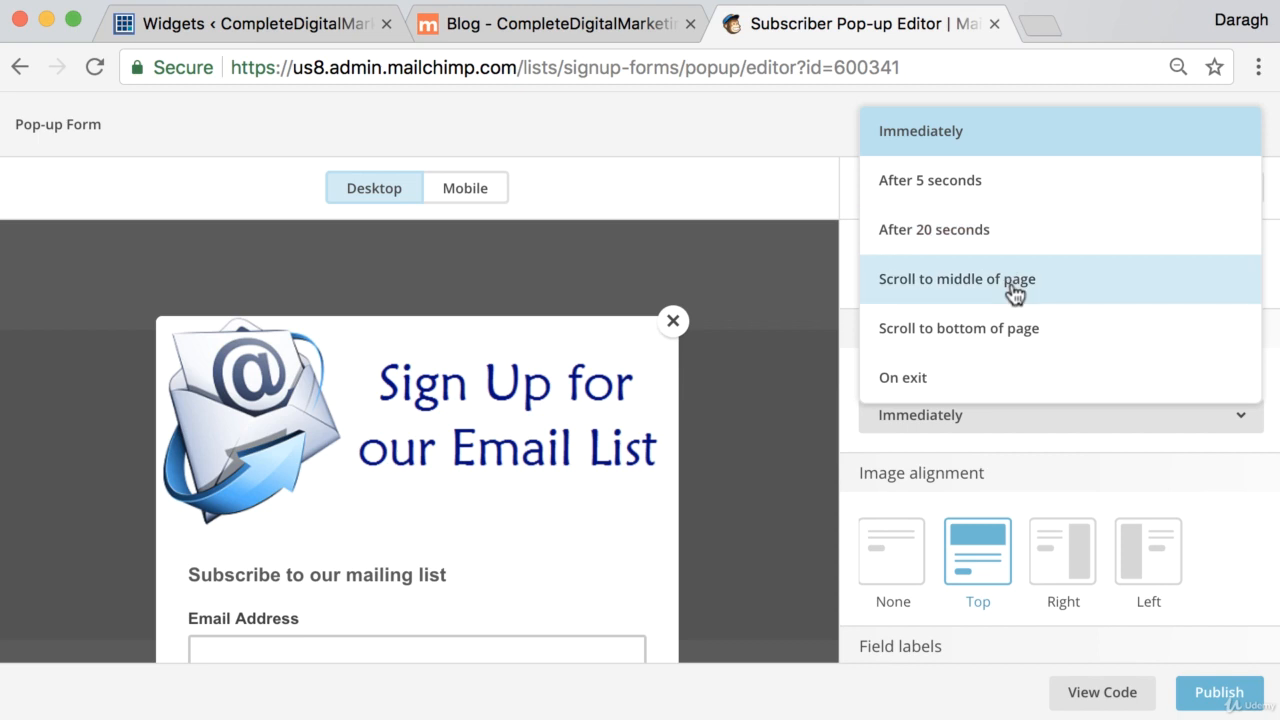
pyautogui.moveTo(1010, 376)
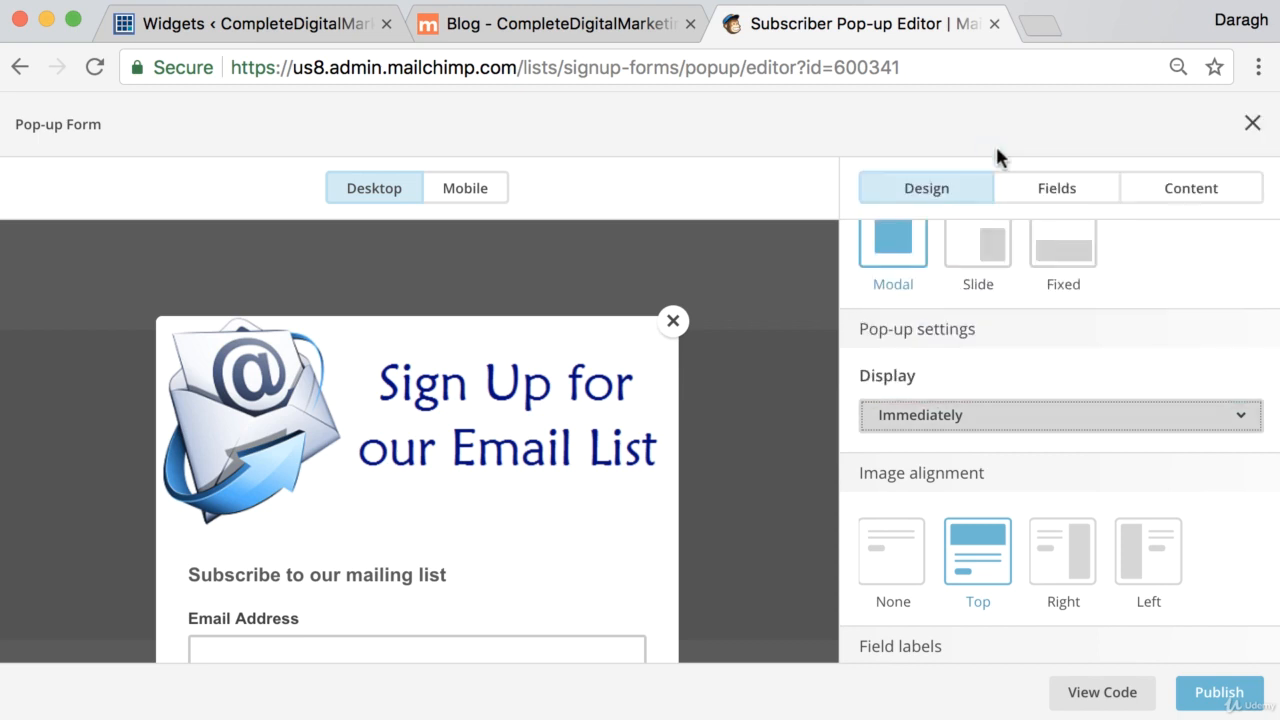
pyautogui.scroll(-3)
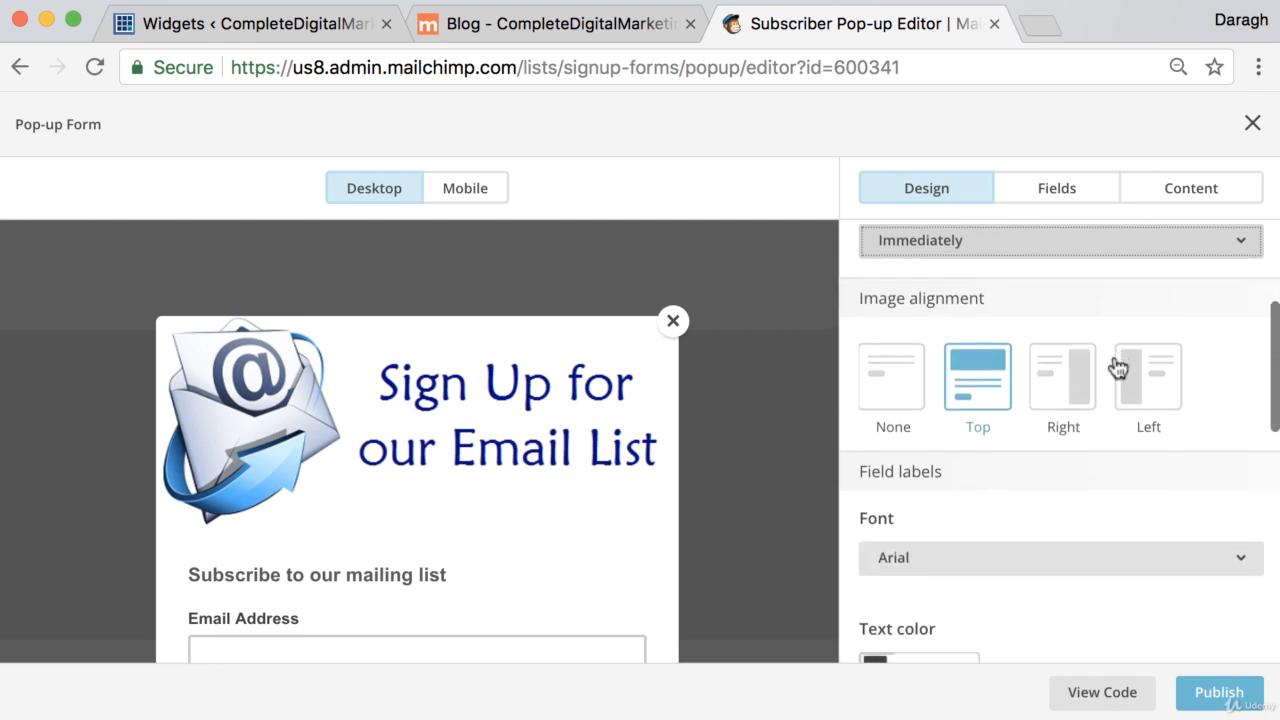
pyautogui.scroll(-3)
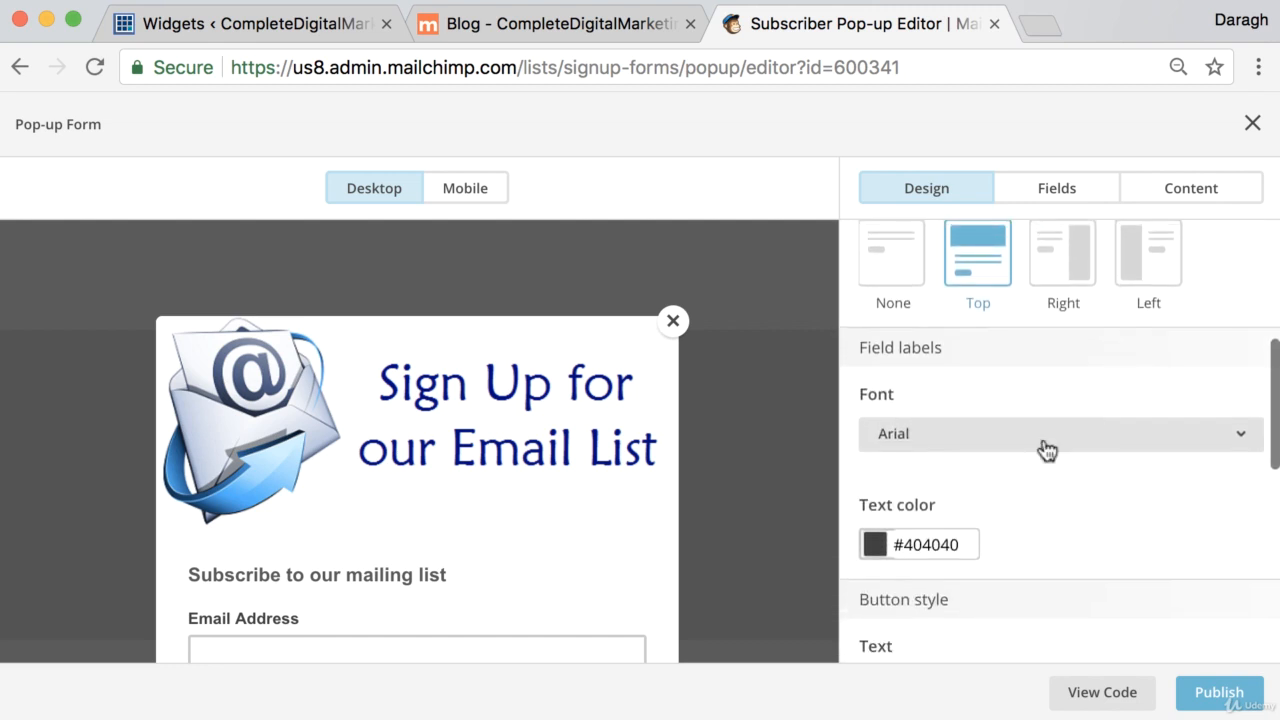
pyautogui.moveTo(1068, 452)
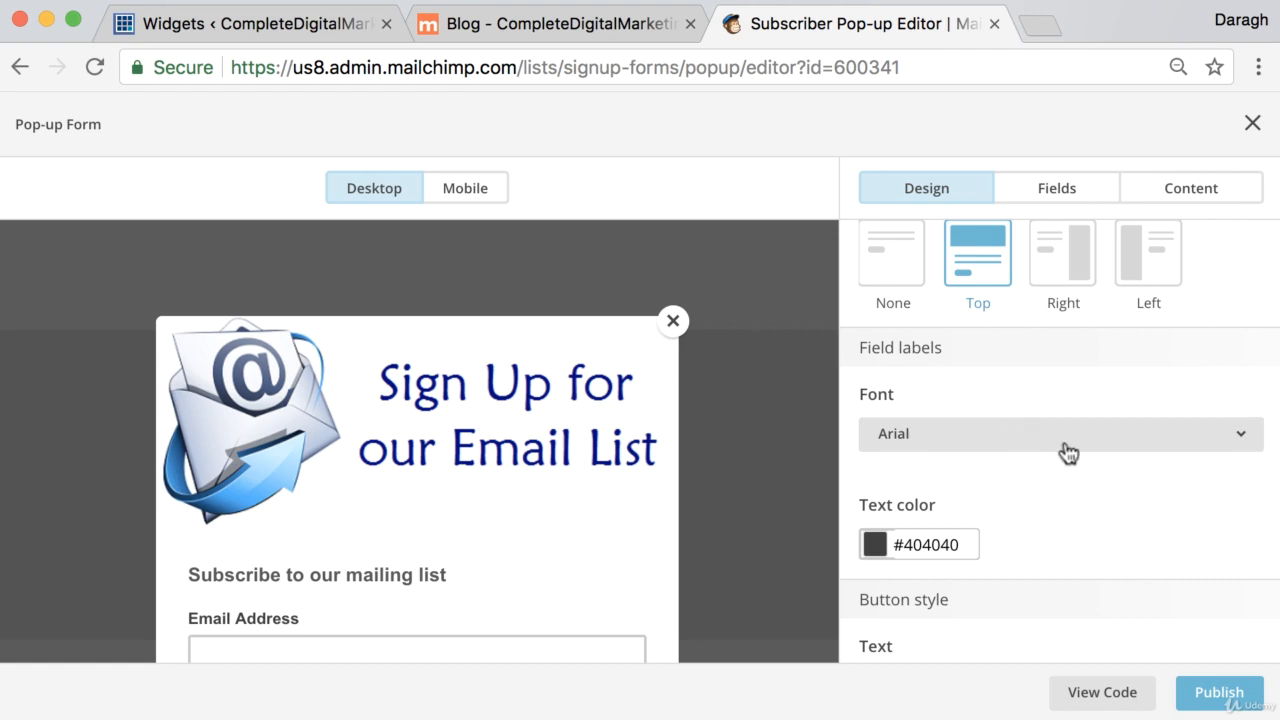
pyautogui.click(1100, 692)
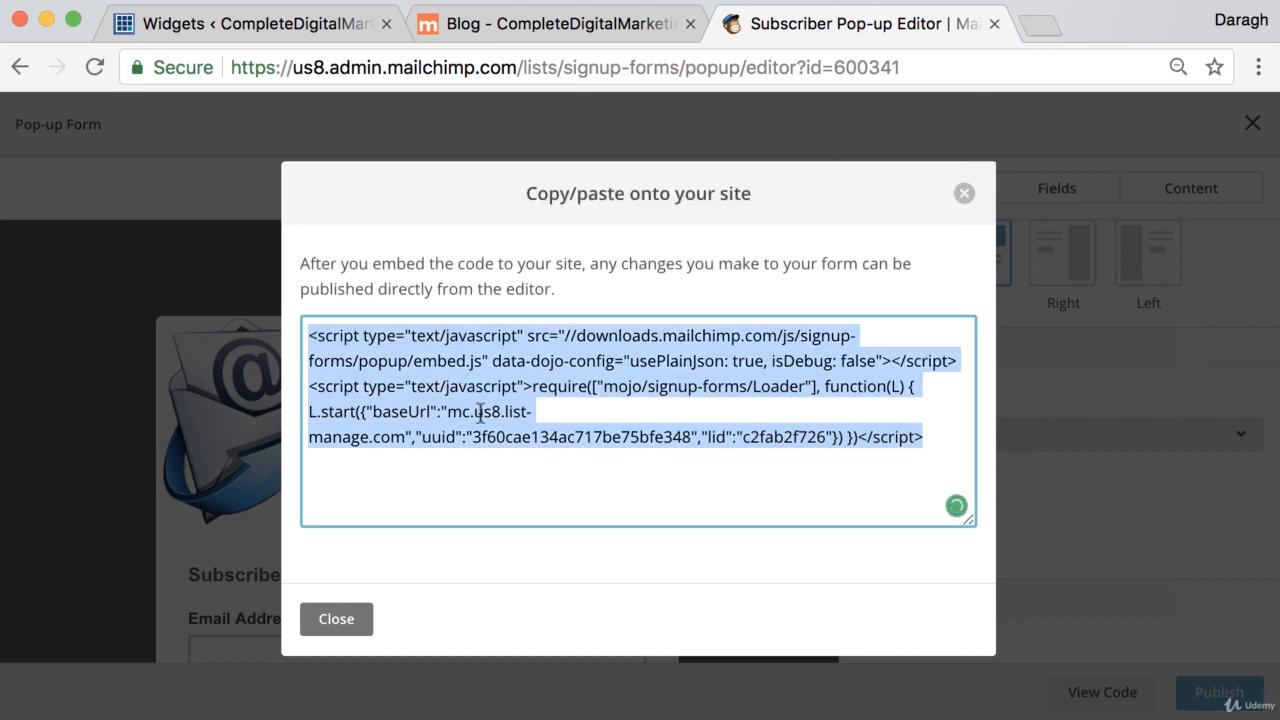
# Select the pop-up form's script code and return to the WordPress Widgets tab.
pyautogui.click(240, 24)
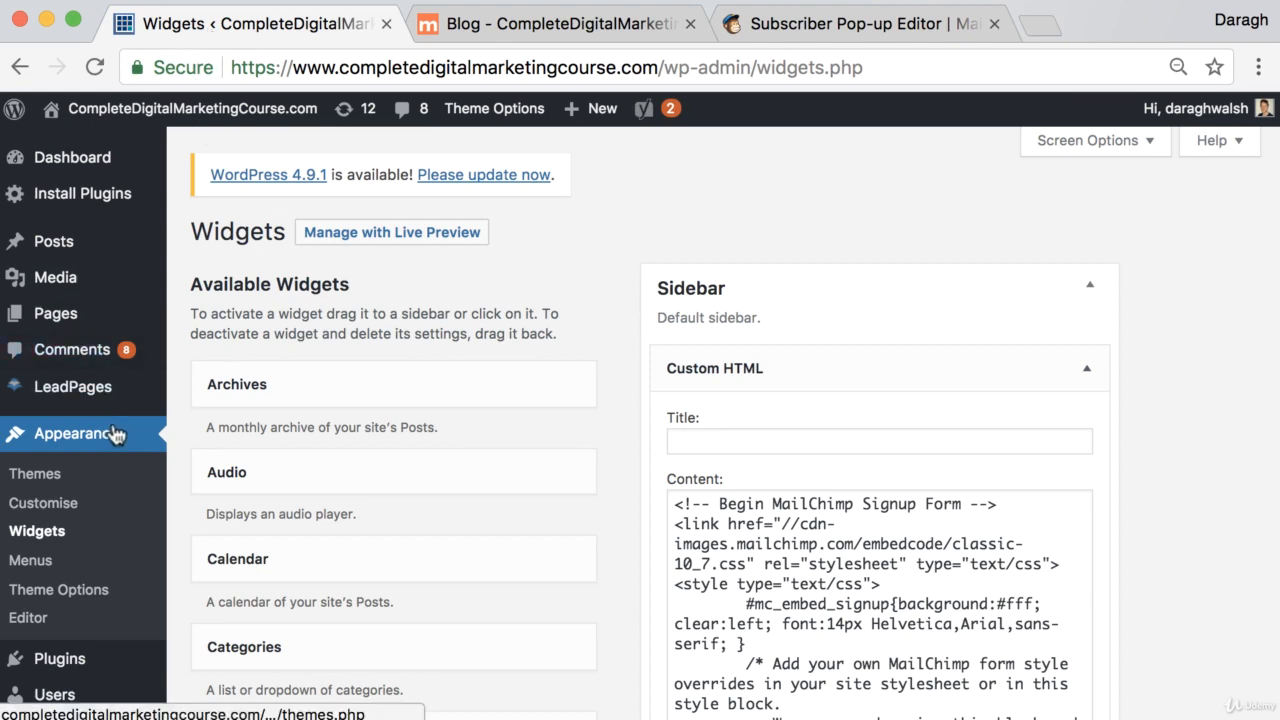
# Open the MyThemeShop Theme Options page from the WordPress admin sidebar.
pyautogui.scroll(-3)
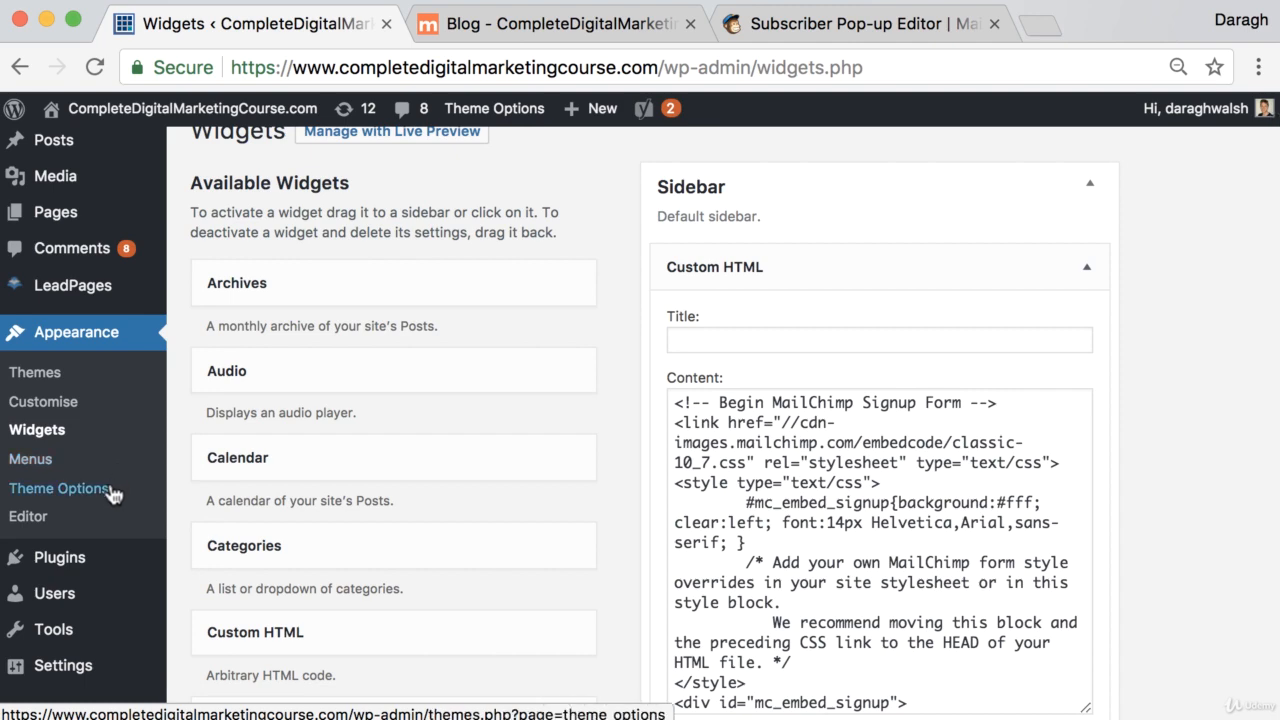
pyautogui.click(58, 488)
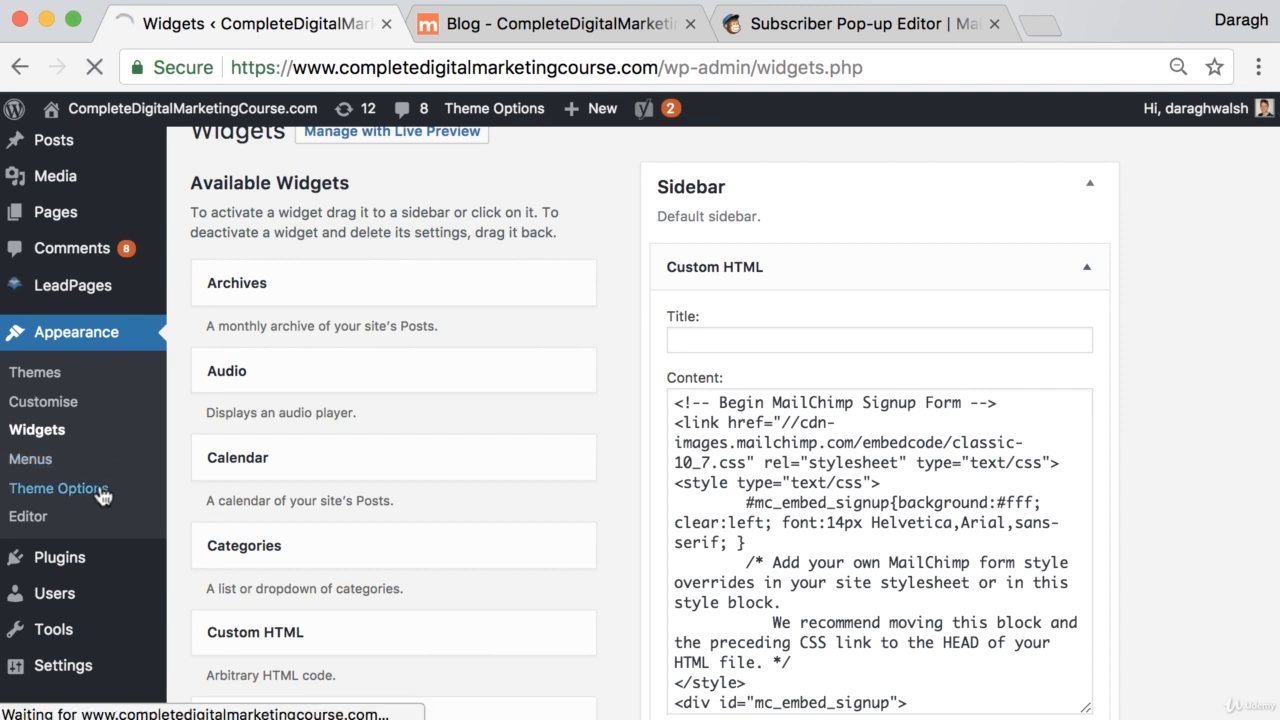
pyautogui.click(56, 488)
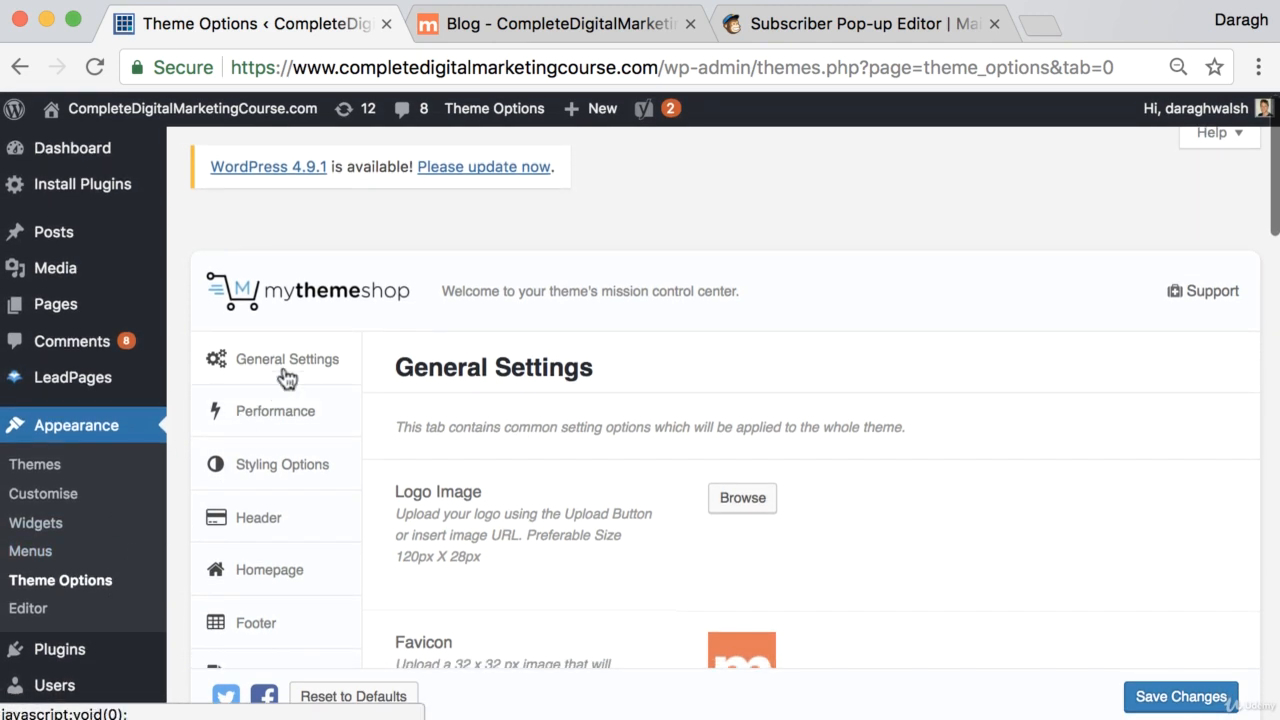
# Paste the MailChimp pop-up script into the Header Code field, save changes and reload the live blog.
pyautogui.scroll(-3)
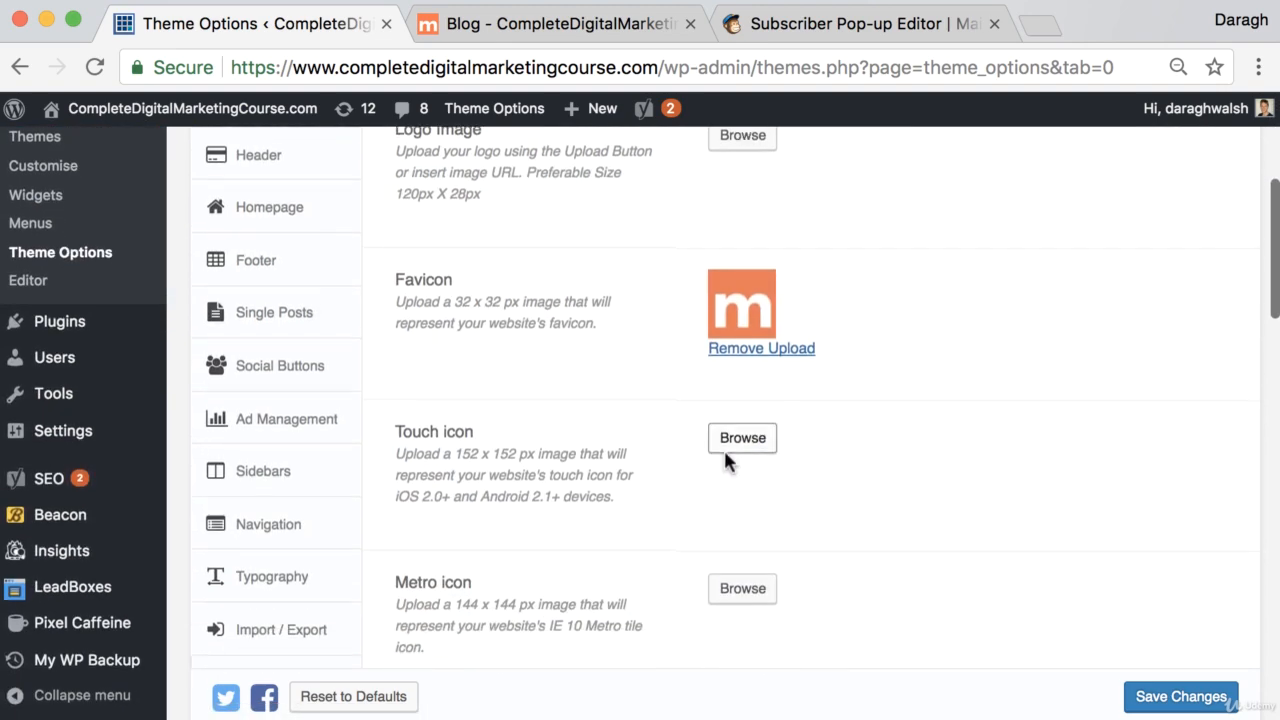
pyautogui.scroll(-3)
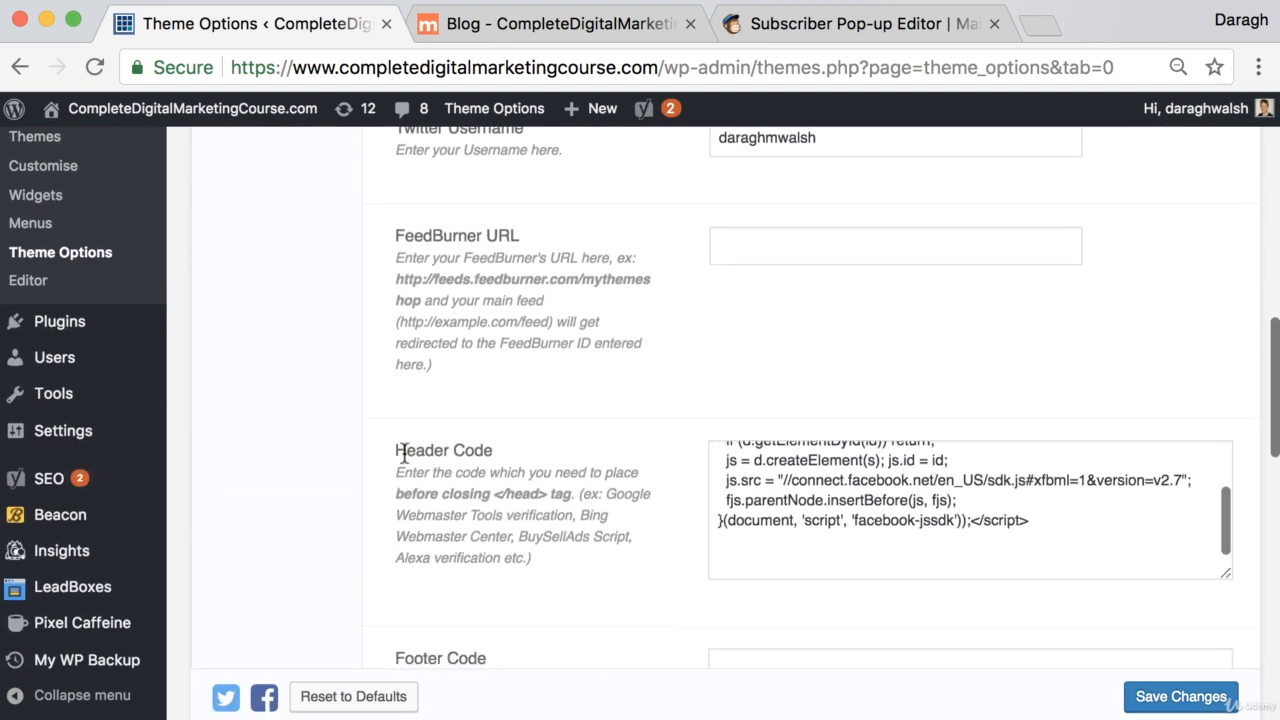
pyautogui.doubleClick(444, 450)
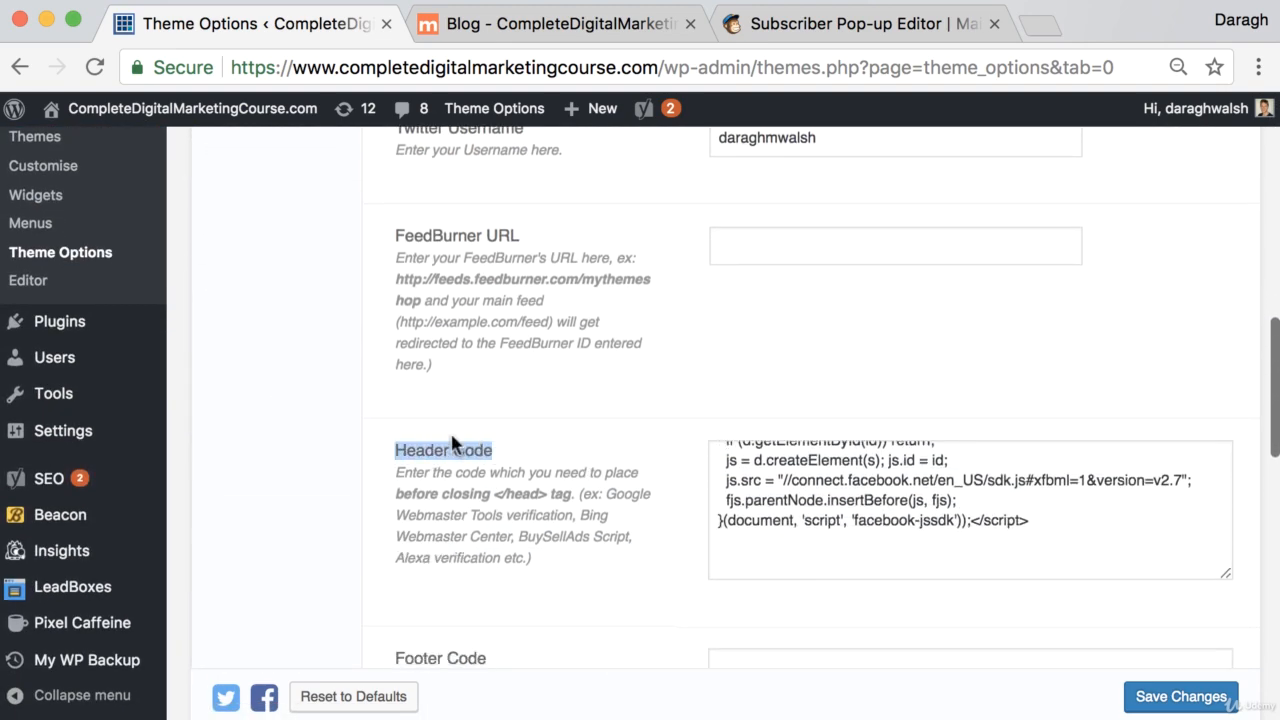
pyautogui.click(804, 560)
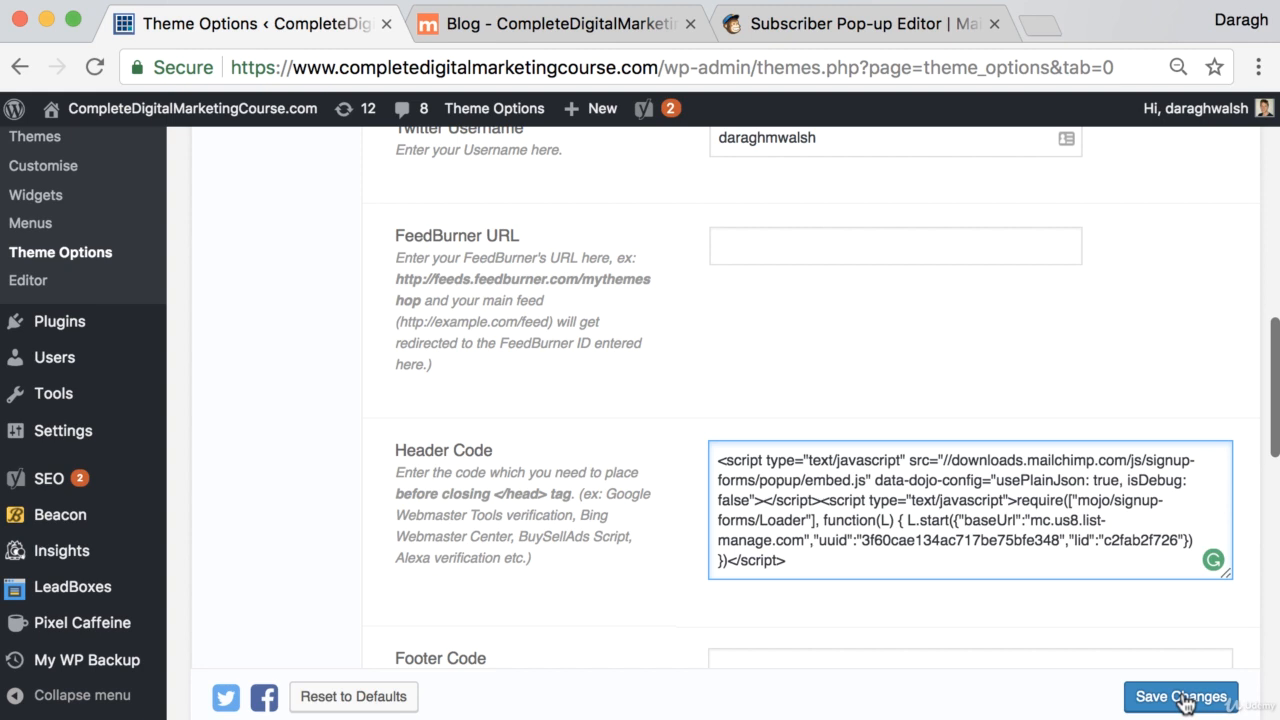
pyautogui.click(1180, 696)
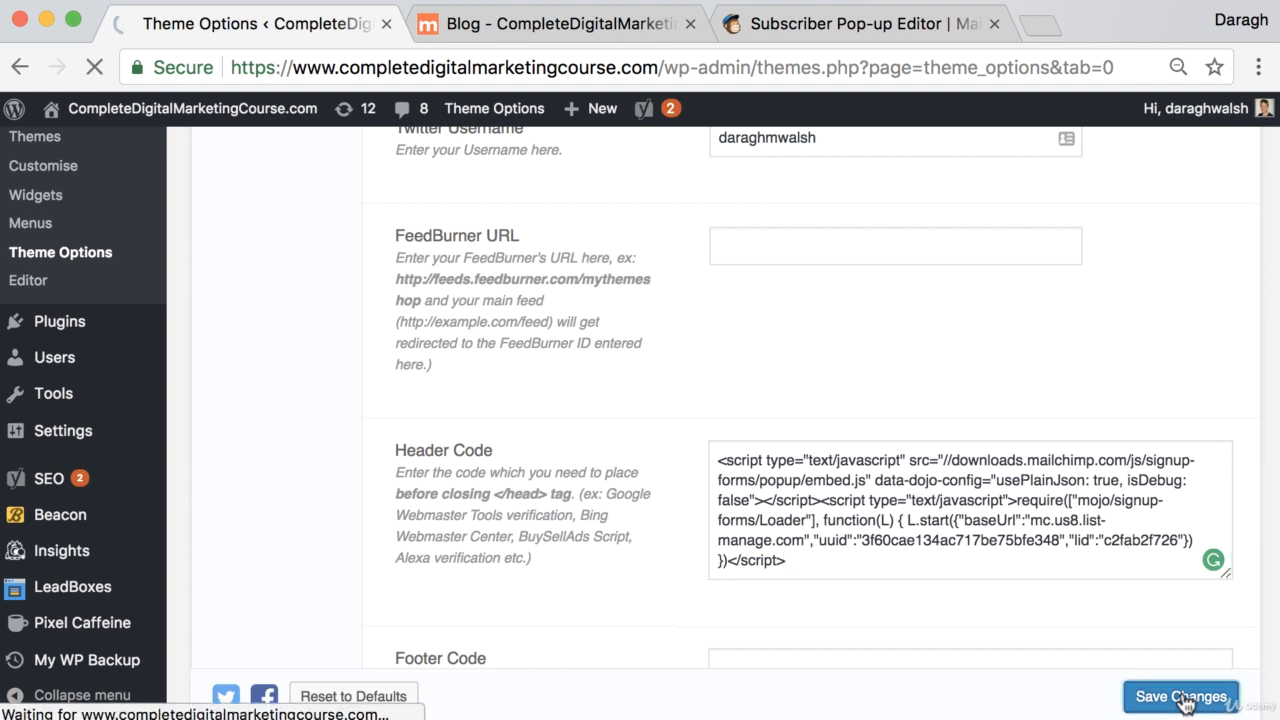
pyautogui.click(550, 24)
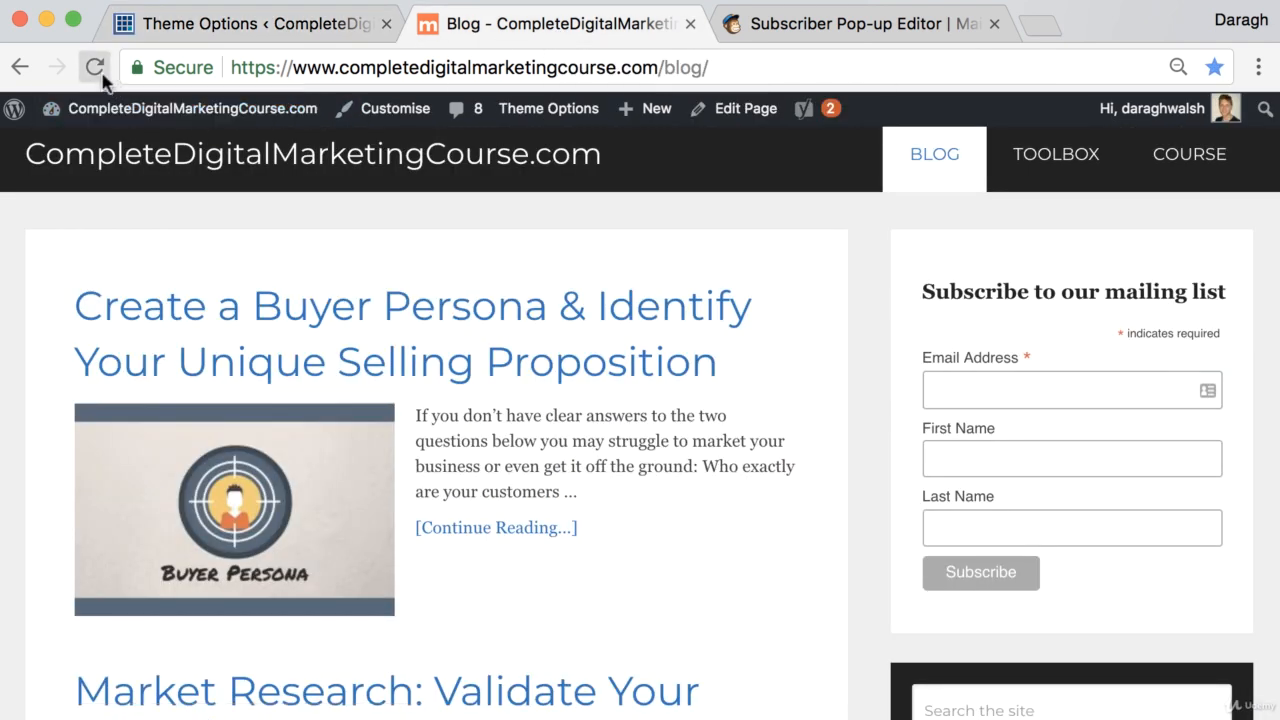
# Reload the WordPress blog so the newly pasted pop-up code takes effect.
pyautogui.click(96, 68)
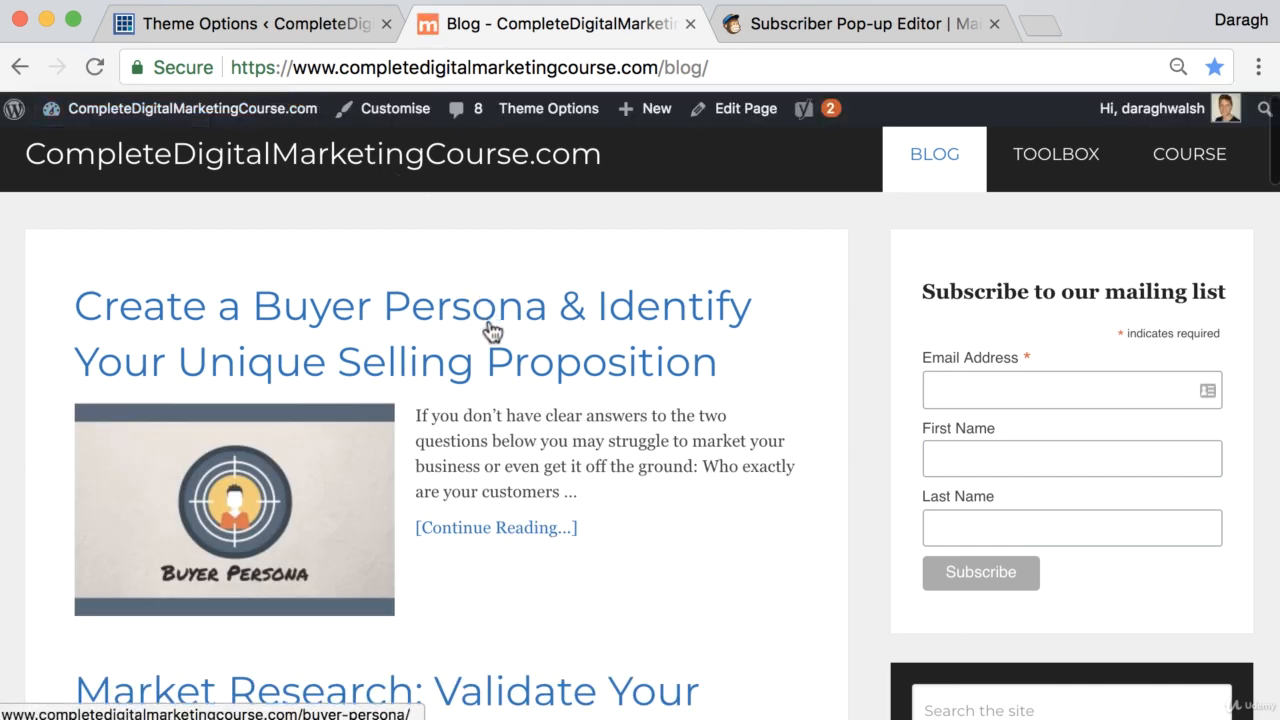
pyautogui.moveTo(490, 330)
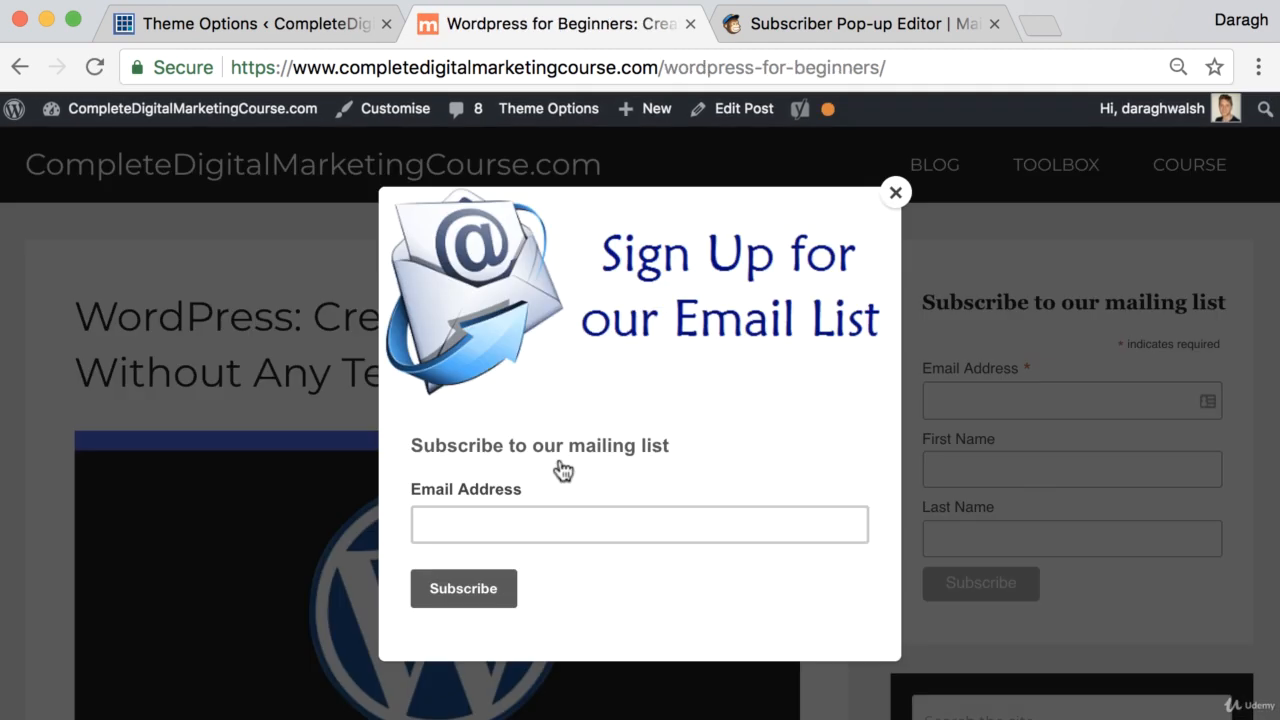
pyautogui.moveTo(562, 472)
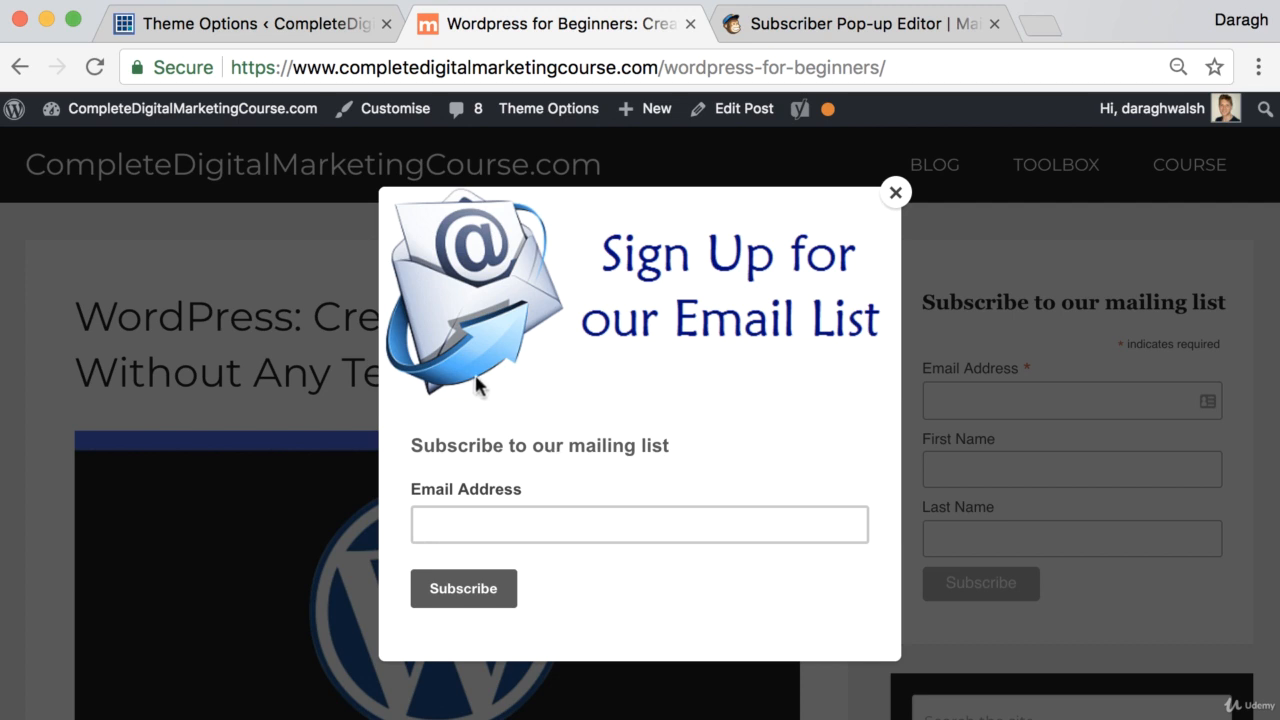
pyautogui.click(640, 524)
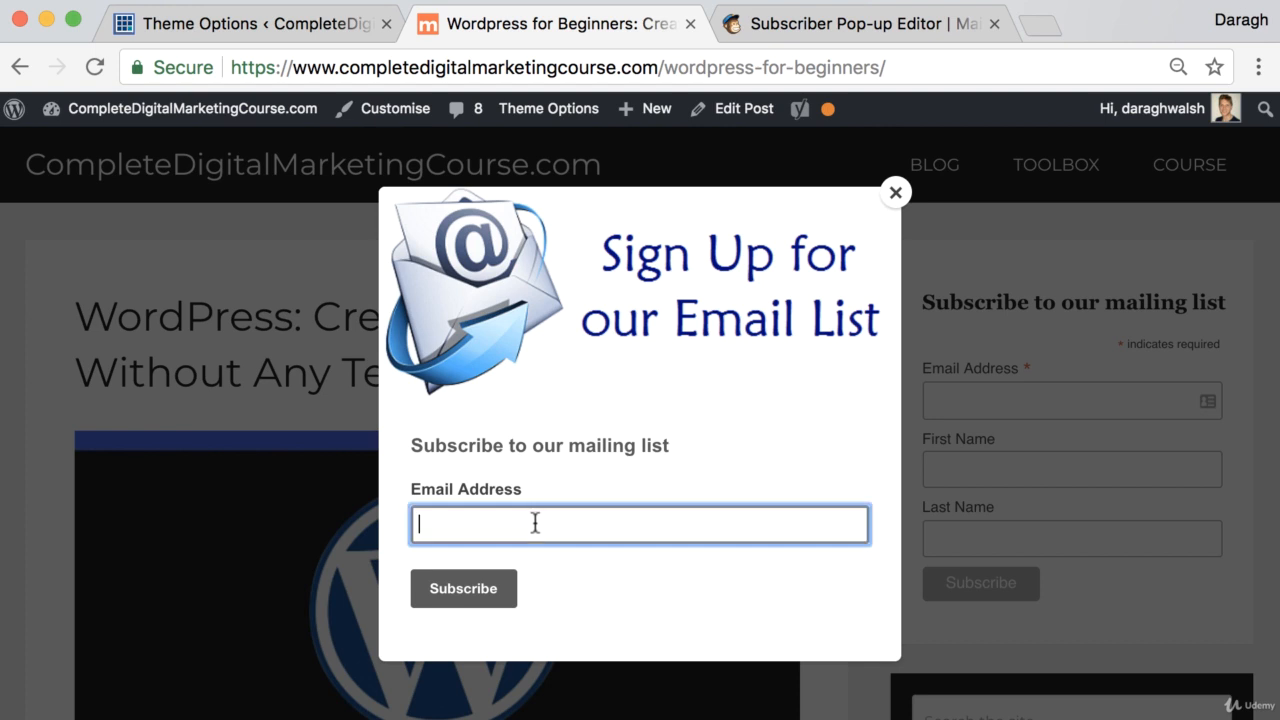
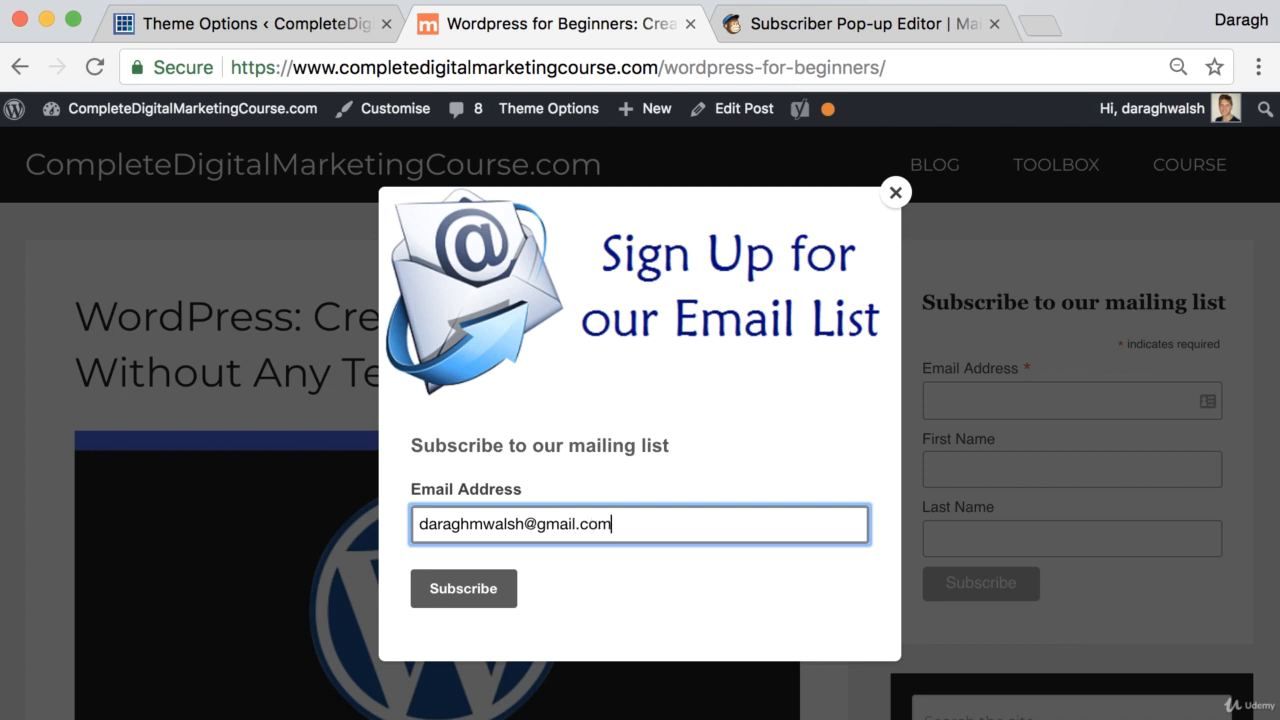
pyautogui.click(464, 588)
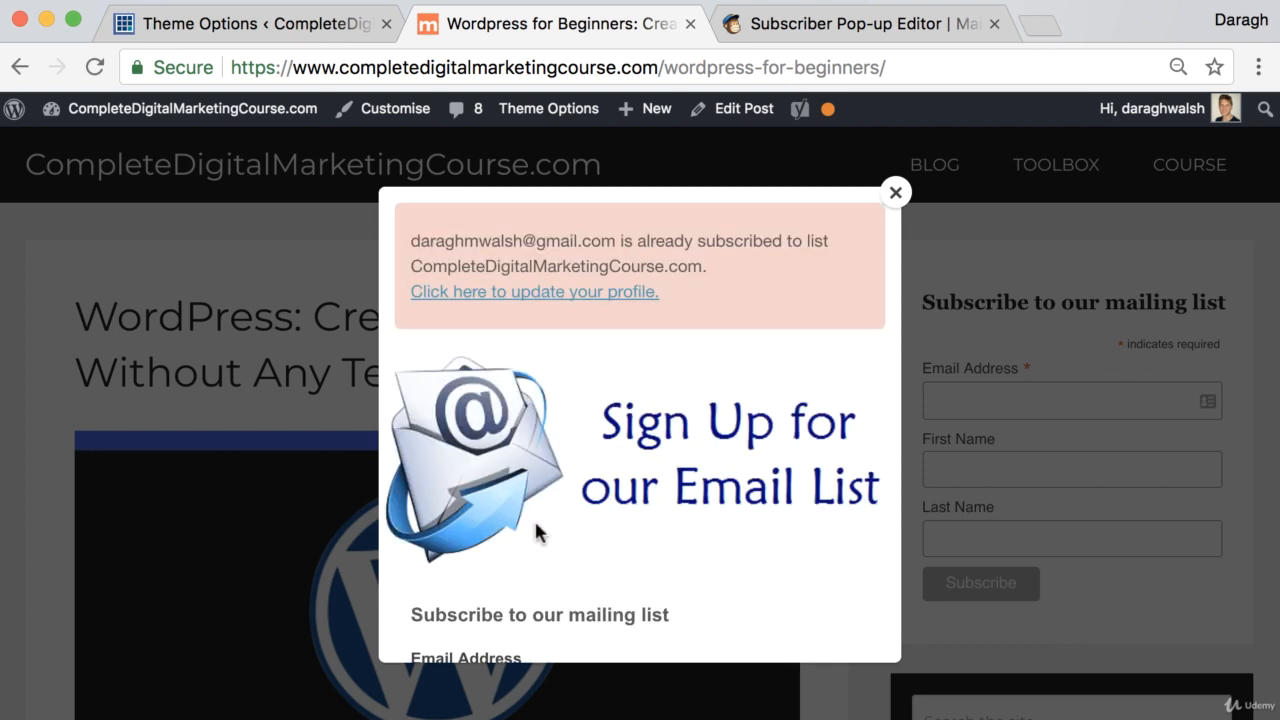
pyautogui.moveTo(620, 270)
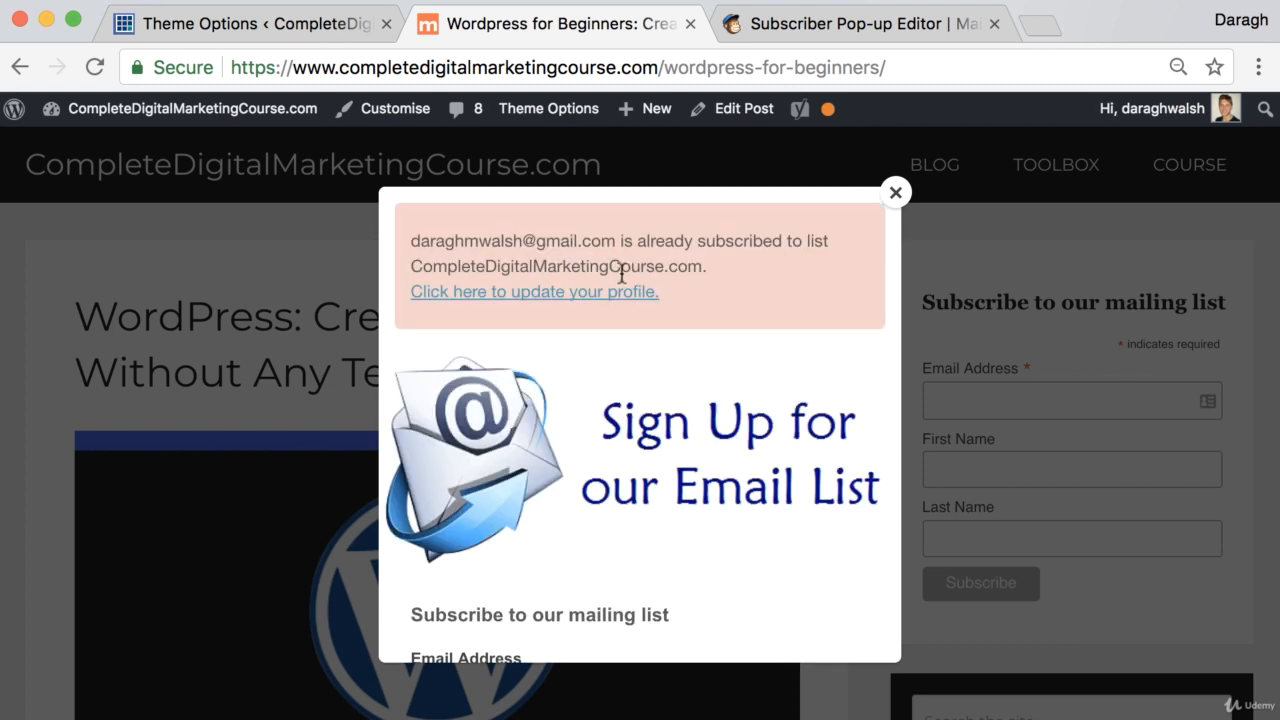
pyautogui.moveTo(612, 300)
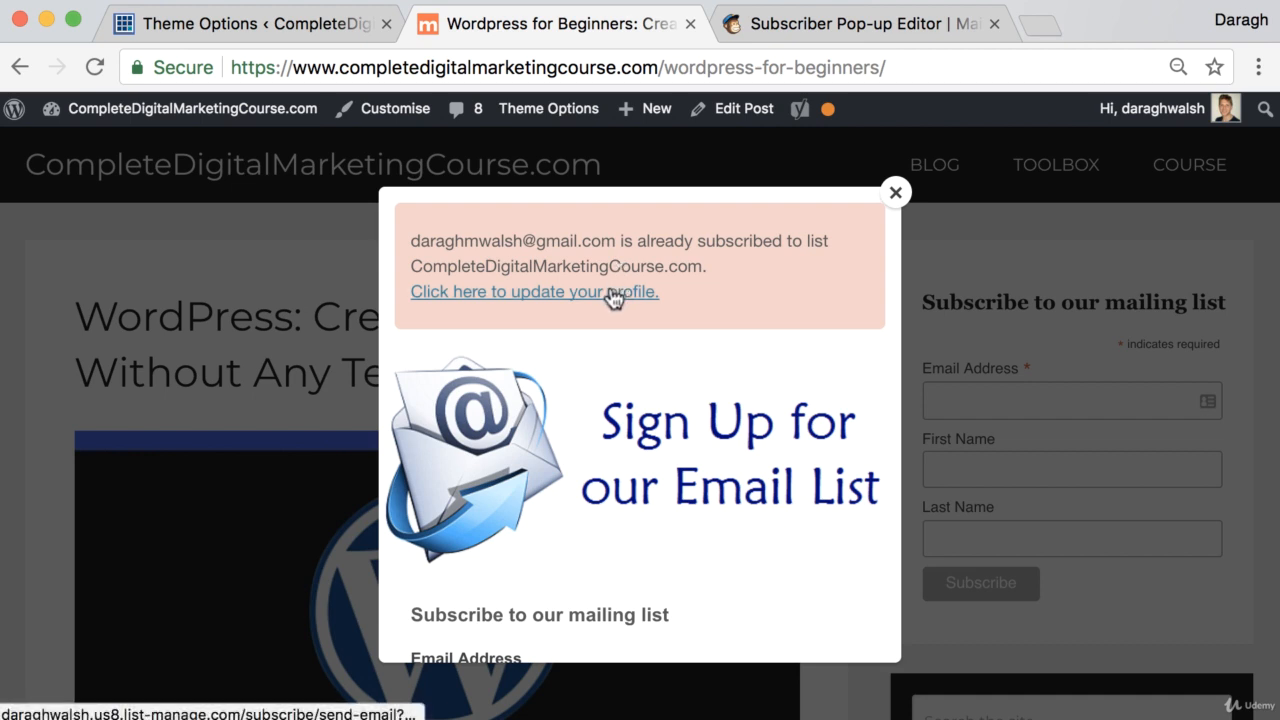
pyautogui.moveTo(608, 348)
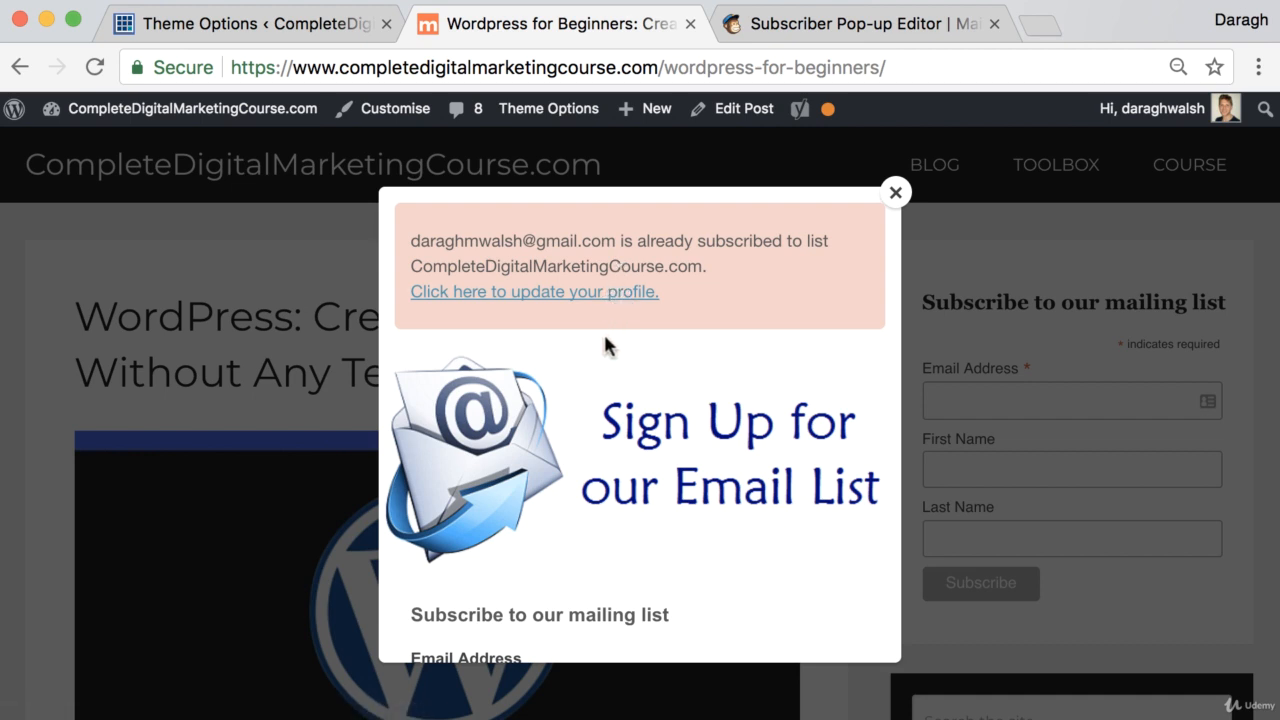
pyautogui.moveTo(736, 284)
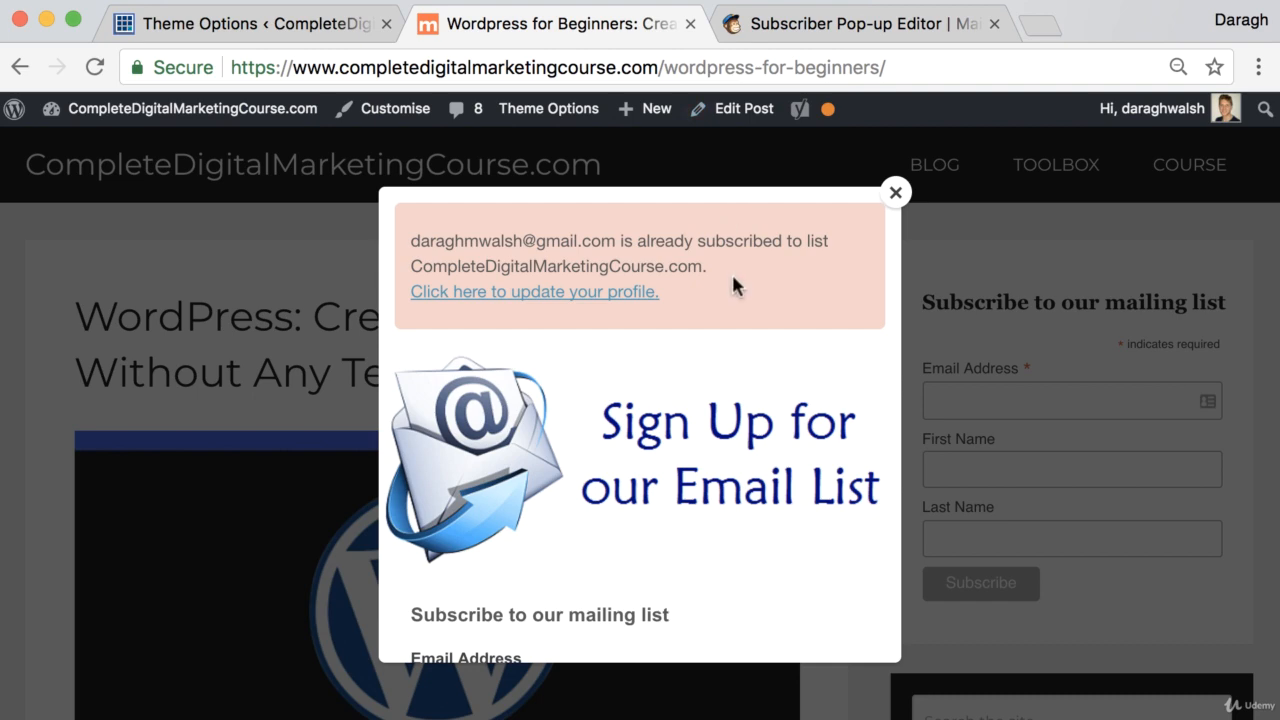
pyautogui.click(860, 24)
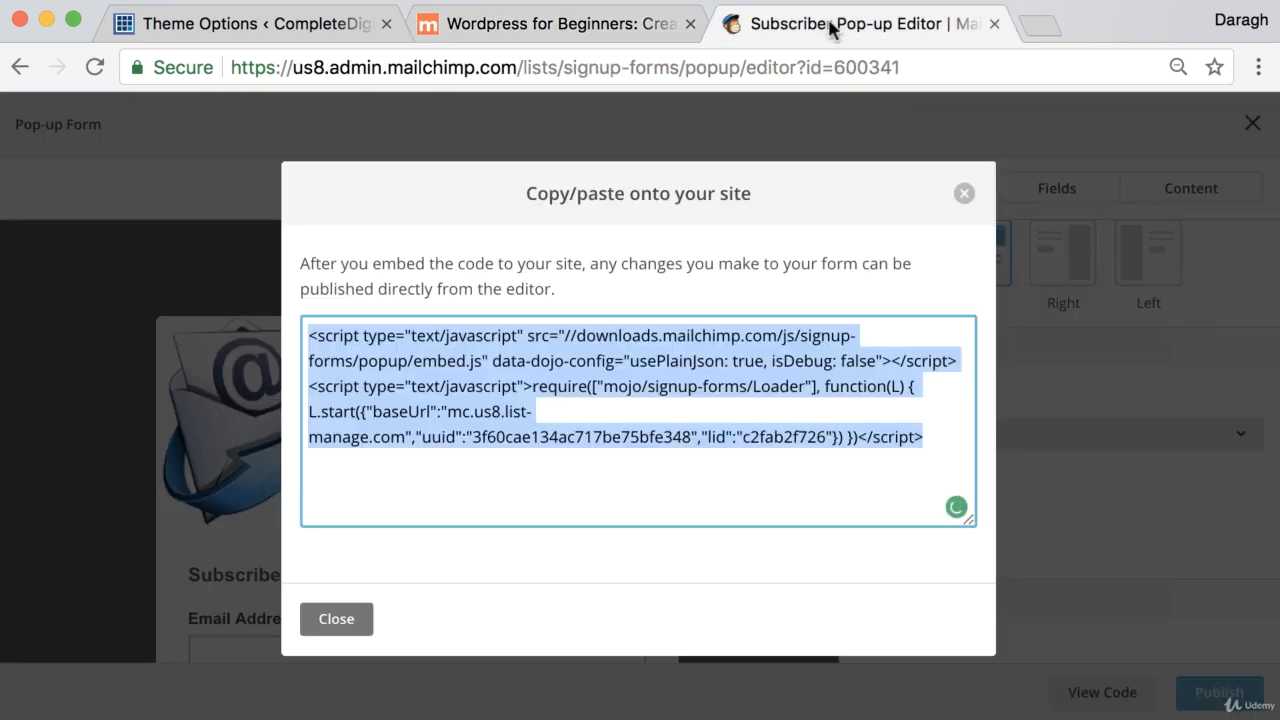
pyautogui.moveTo(930, 184)
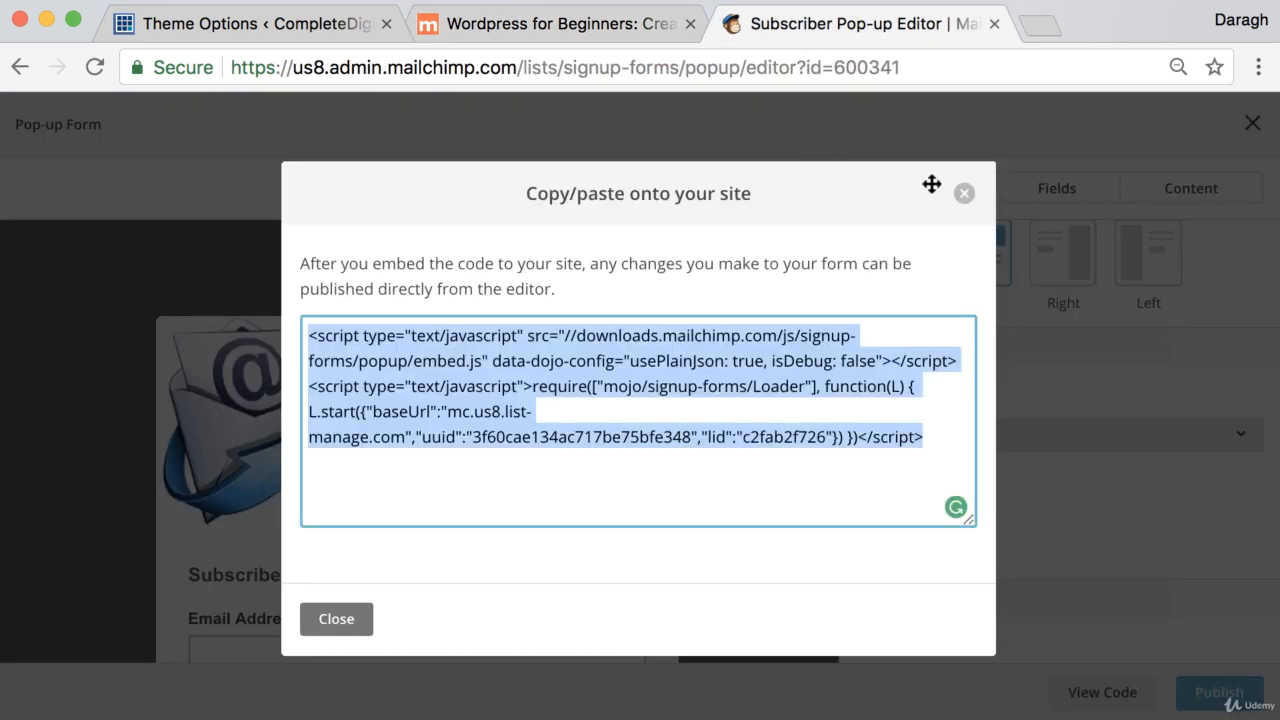
pyautogui.moveTo(932, 200)
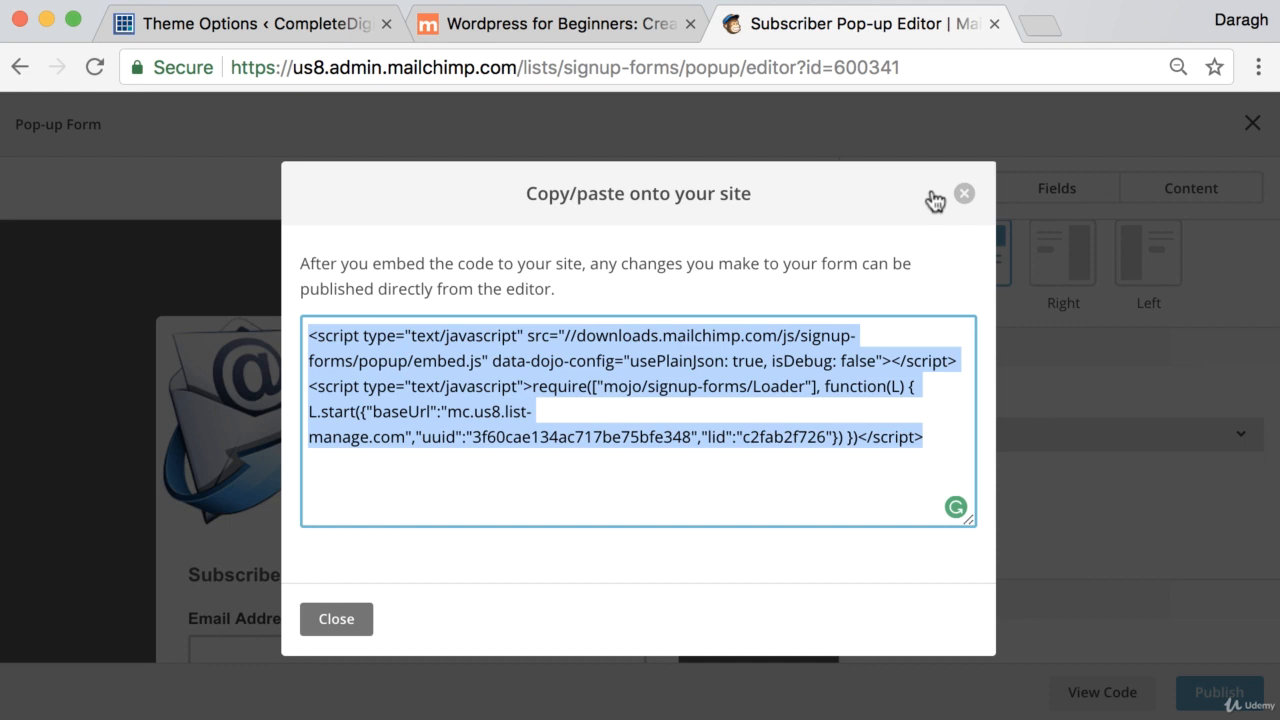
pyautogui.moveTo(964, 192)
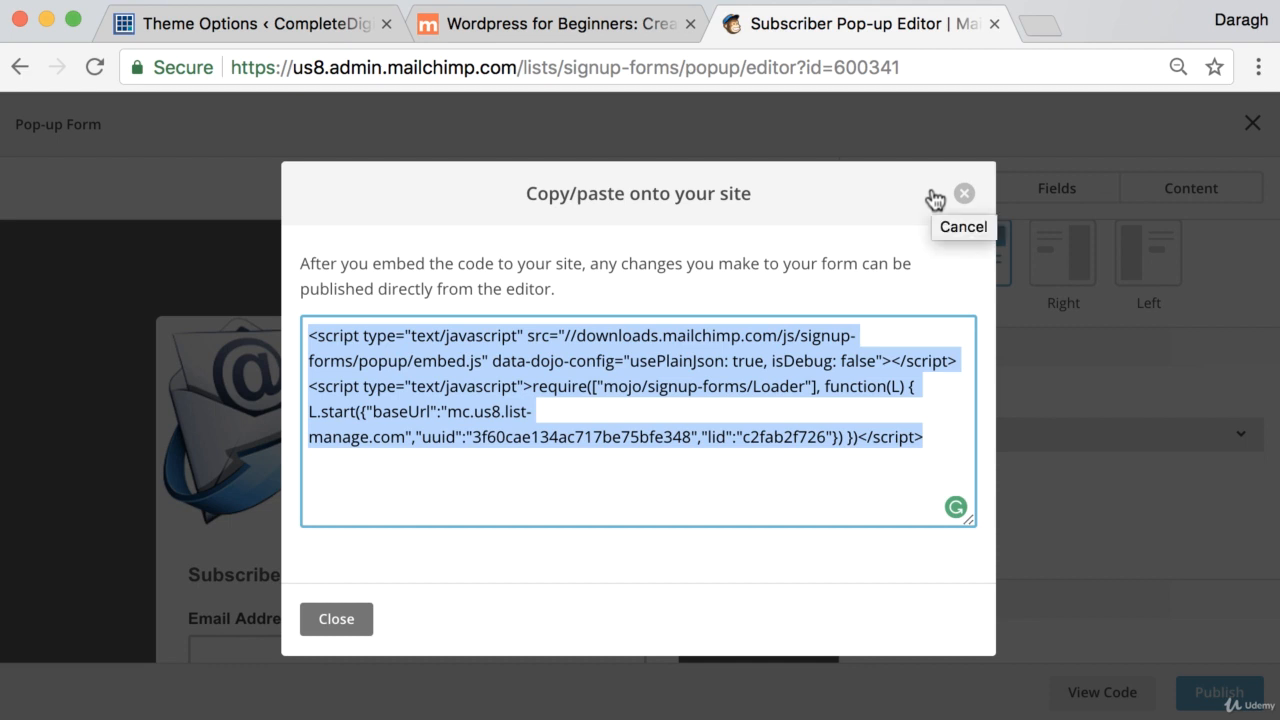
pyautogui.moveTo(940, 162)
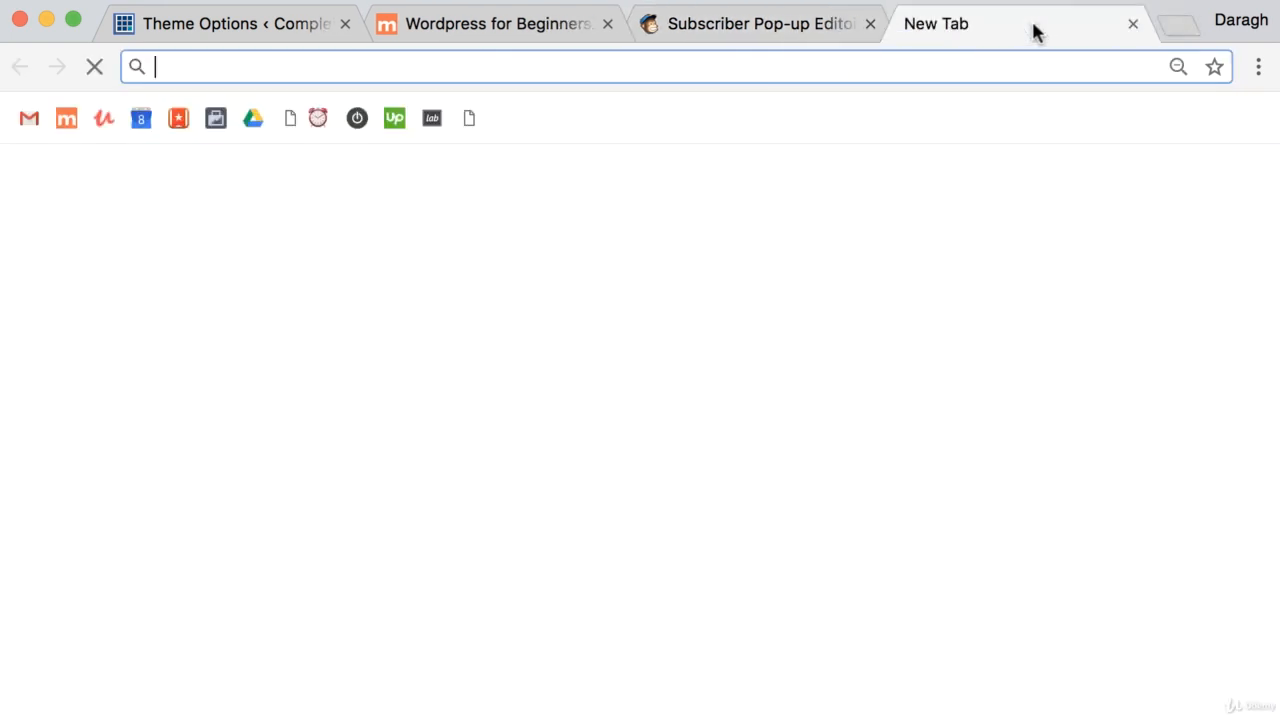
# Search 'support mailchimp' from the address bar to reach the MailChimp Support contact page.
pyautogui.write('support')
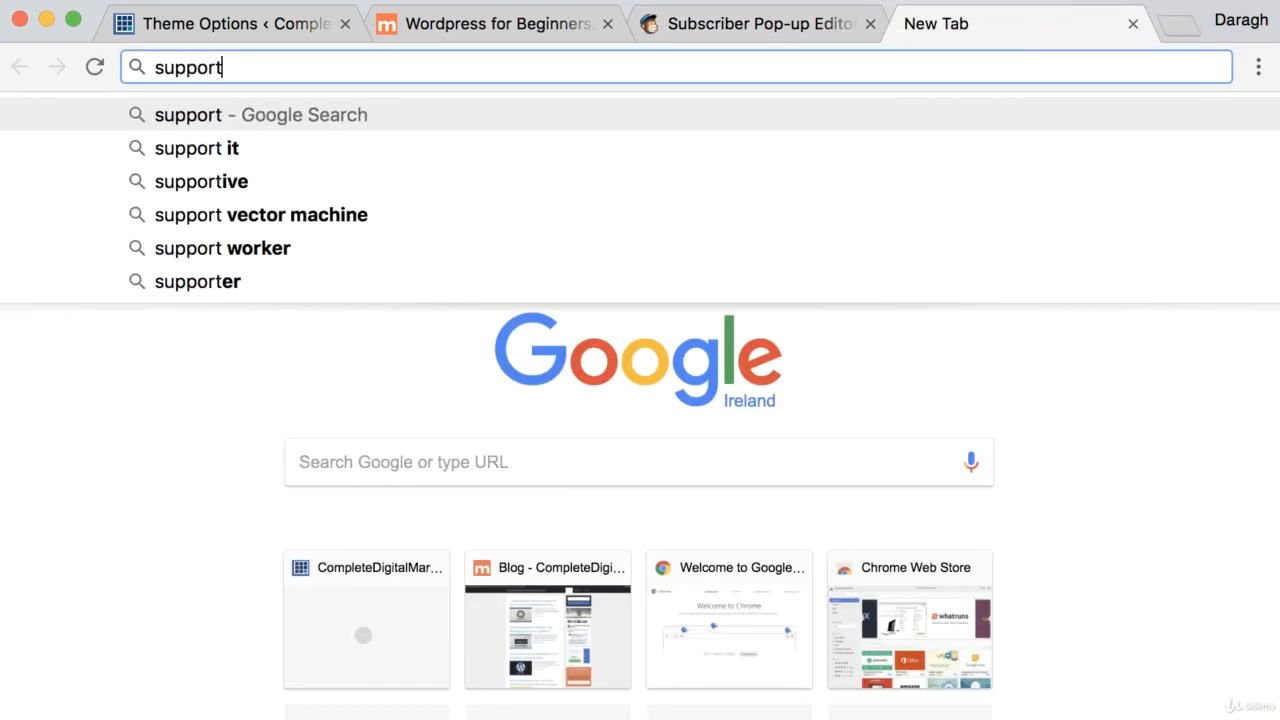
pyautogui.write('mail')
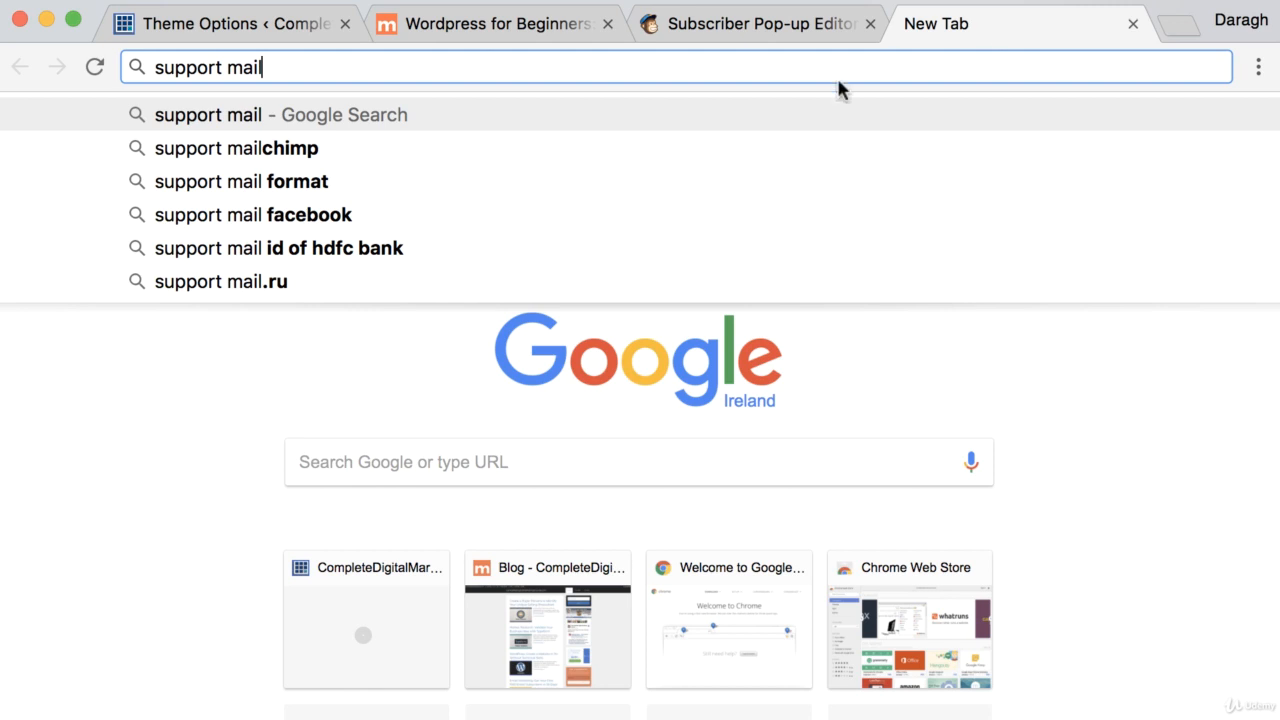
pyautogui.click(236, 148)
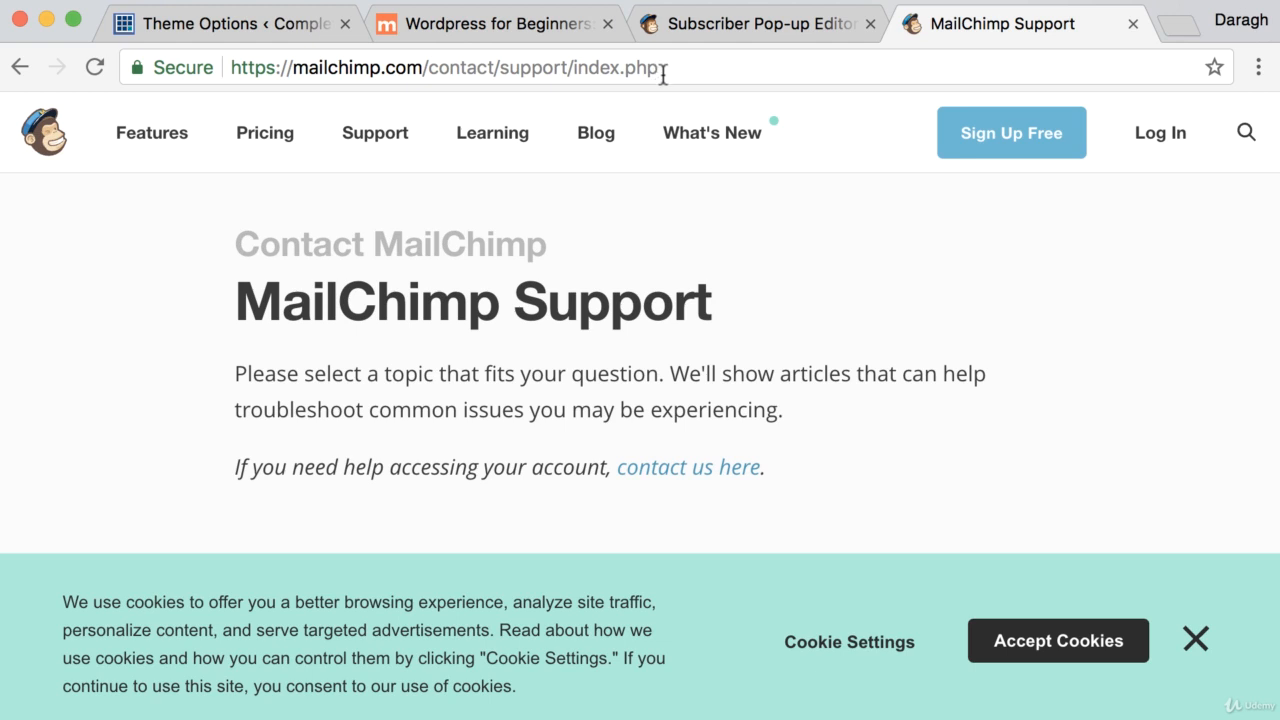
# Return to the MailChimp list's Signup forms page showing general, embedded, pop-up and integration options.
pyautogui.click(756, 24)
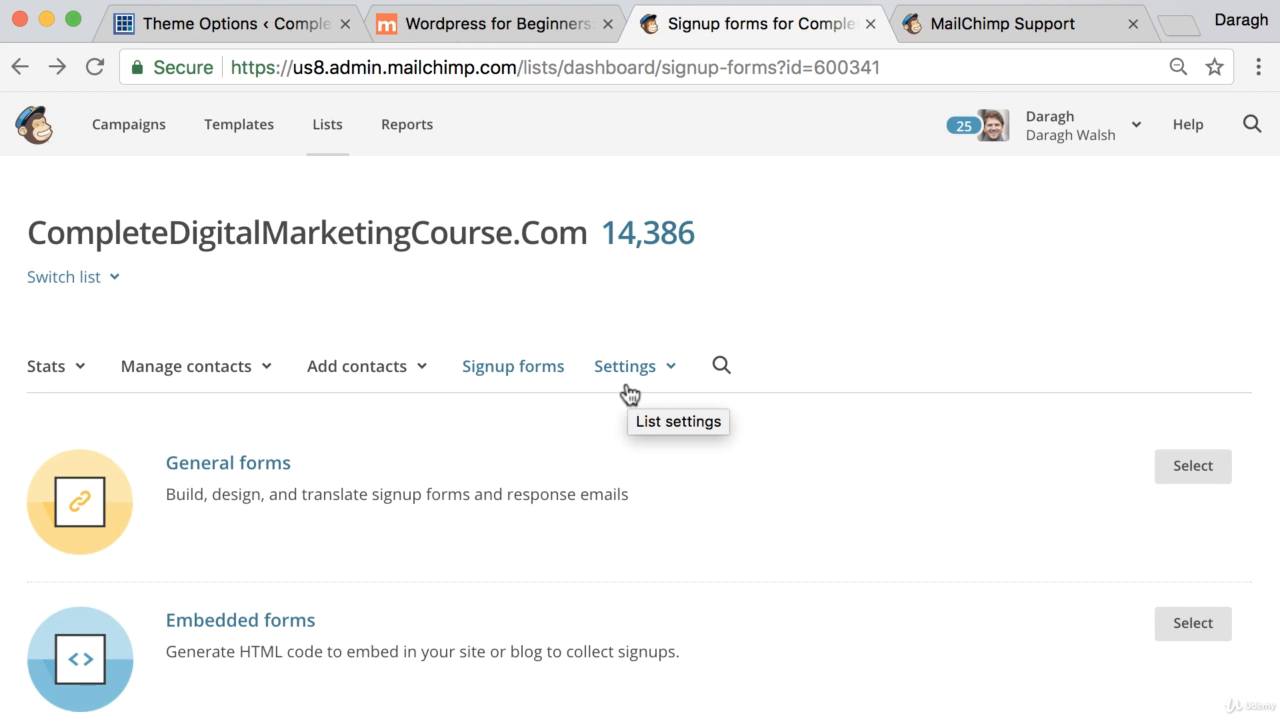
pyautogui.scroll(-3)
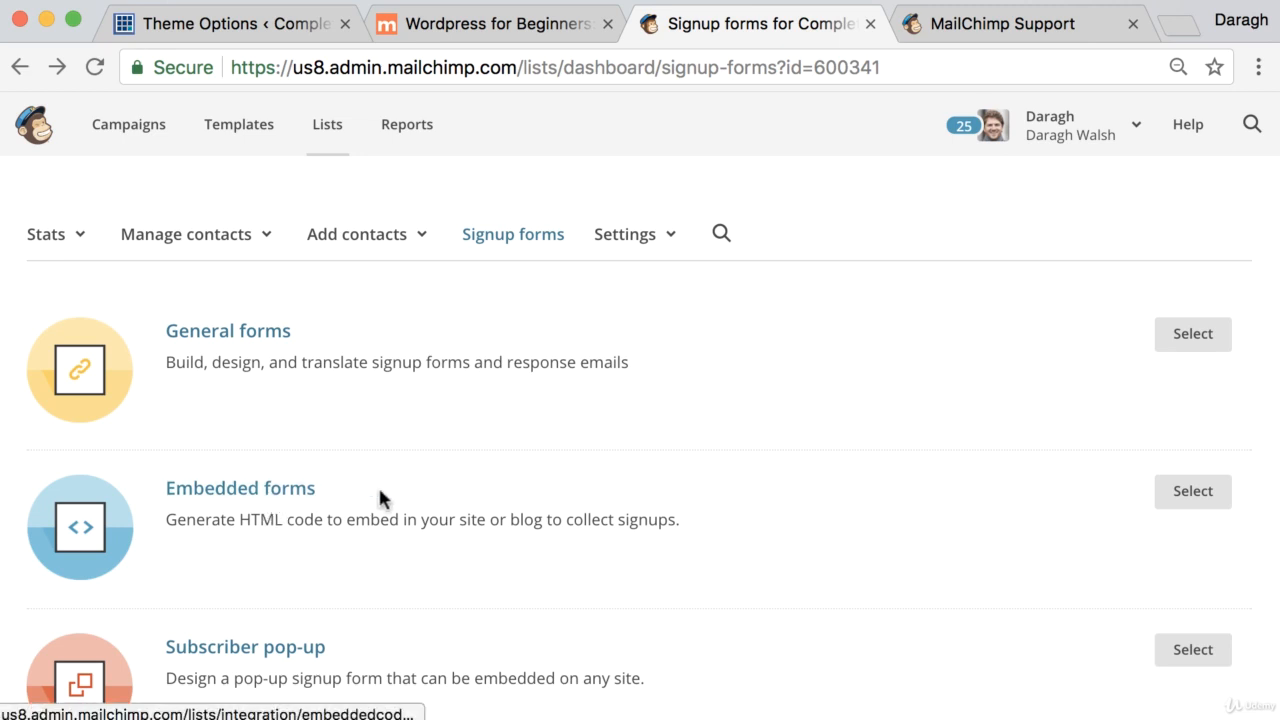
pyautogui.scroll(-3)
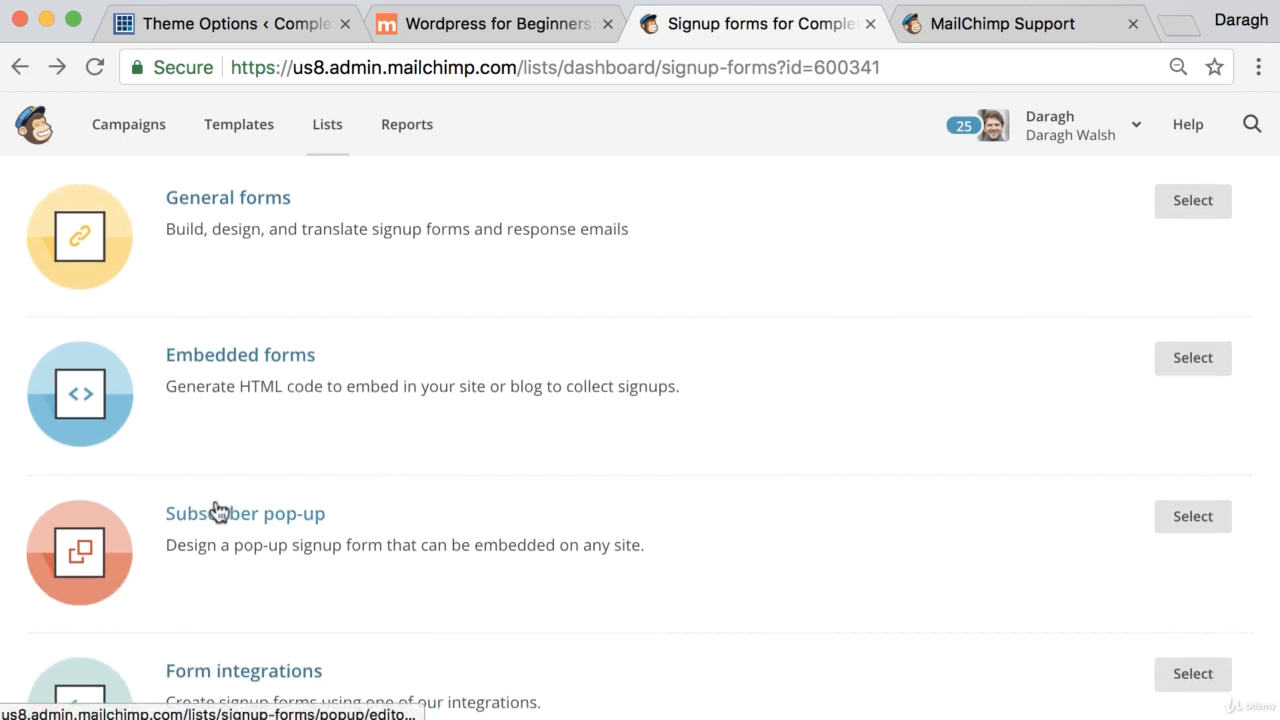